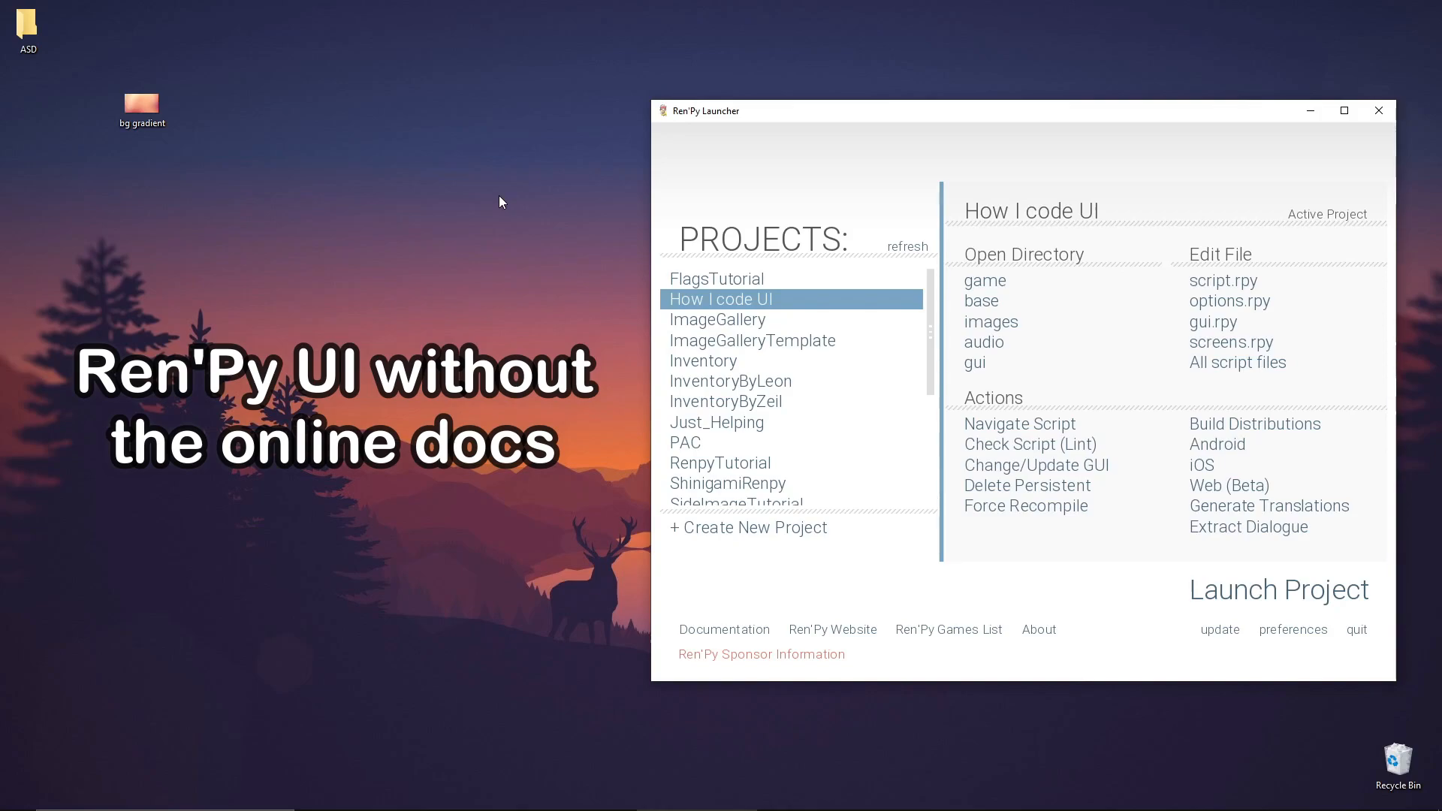
# Launch the How I code UI project from the Ren'Py Launcher
pyautogui.click(1278, 590)
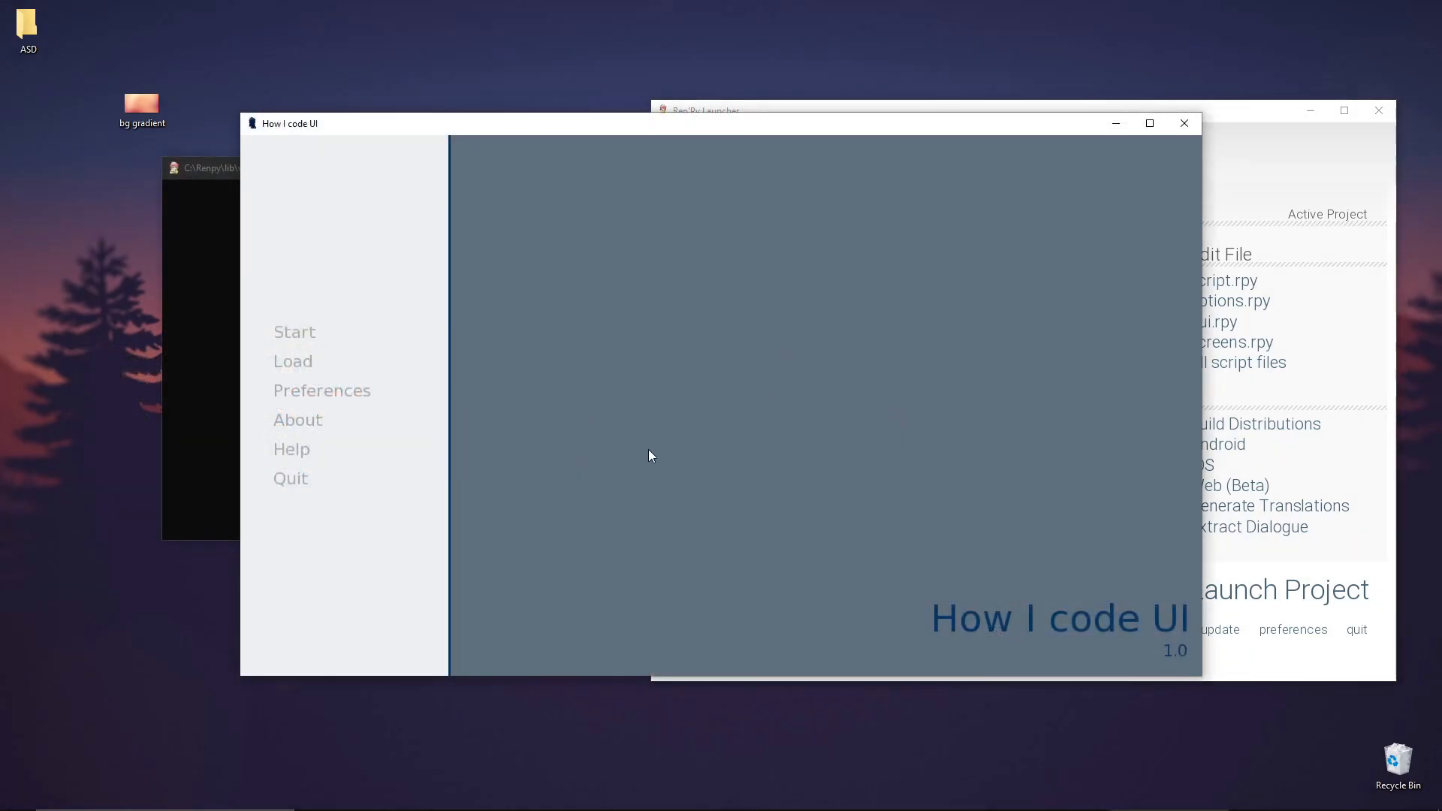
pyautogui.moveTo(768, 405)
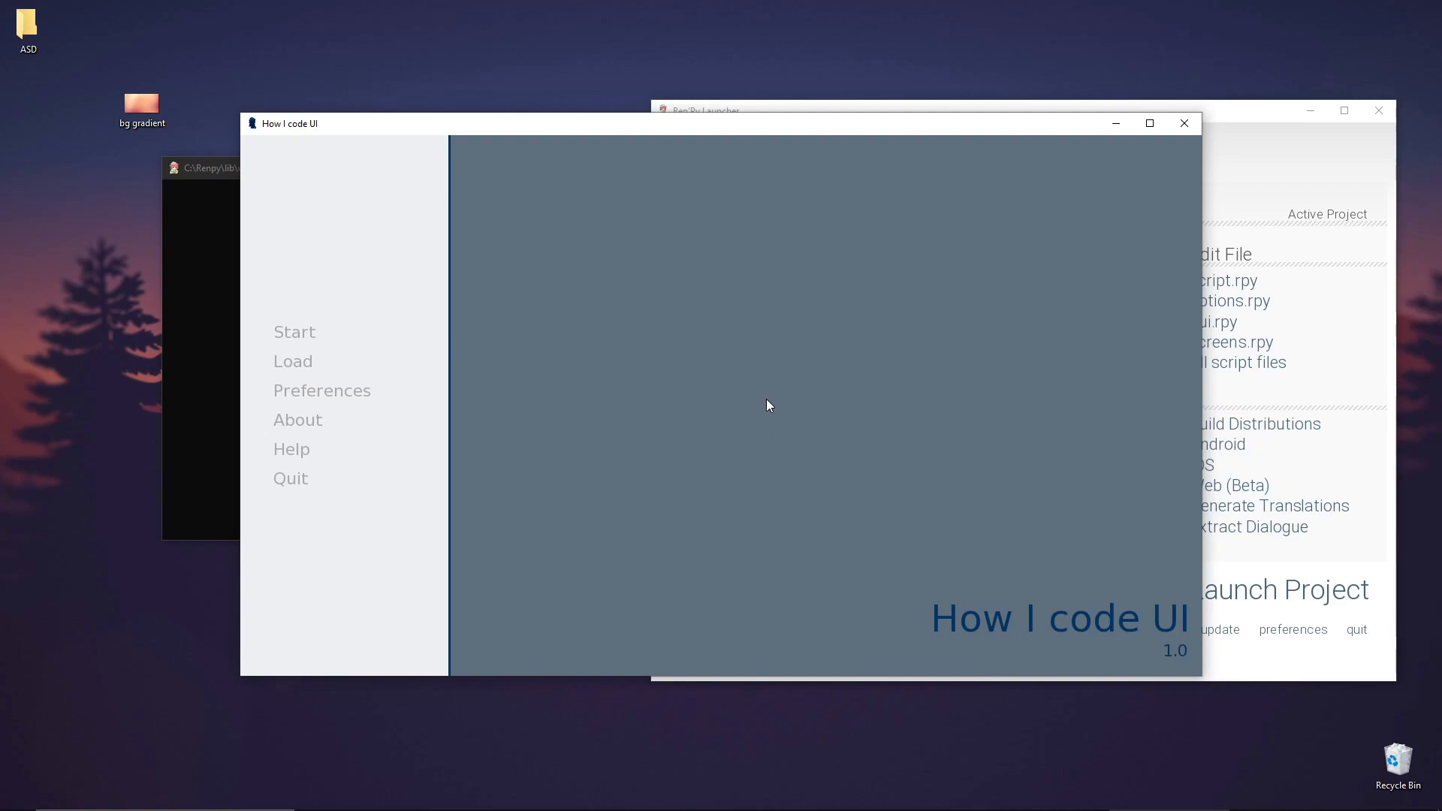
pyautogui.moveTo(750, 460)
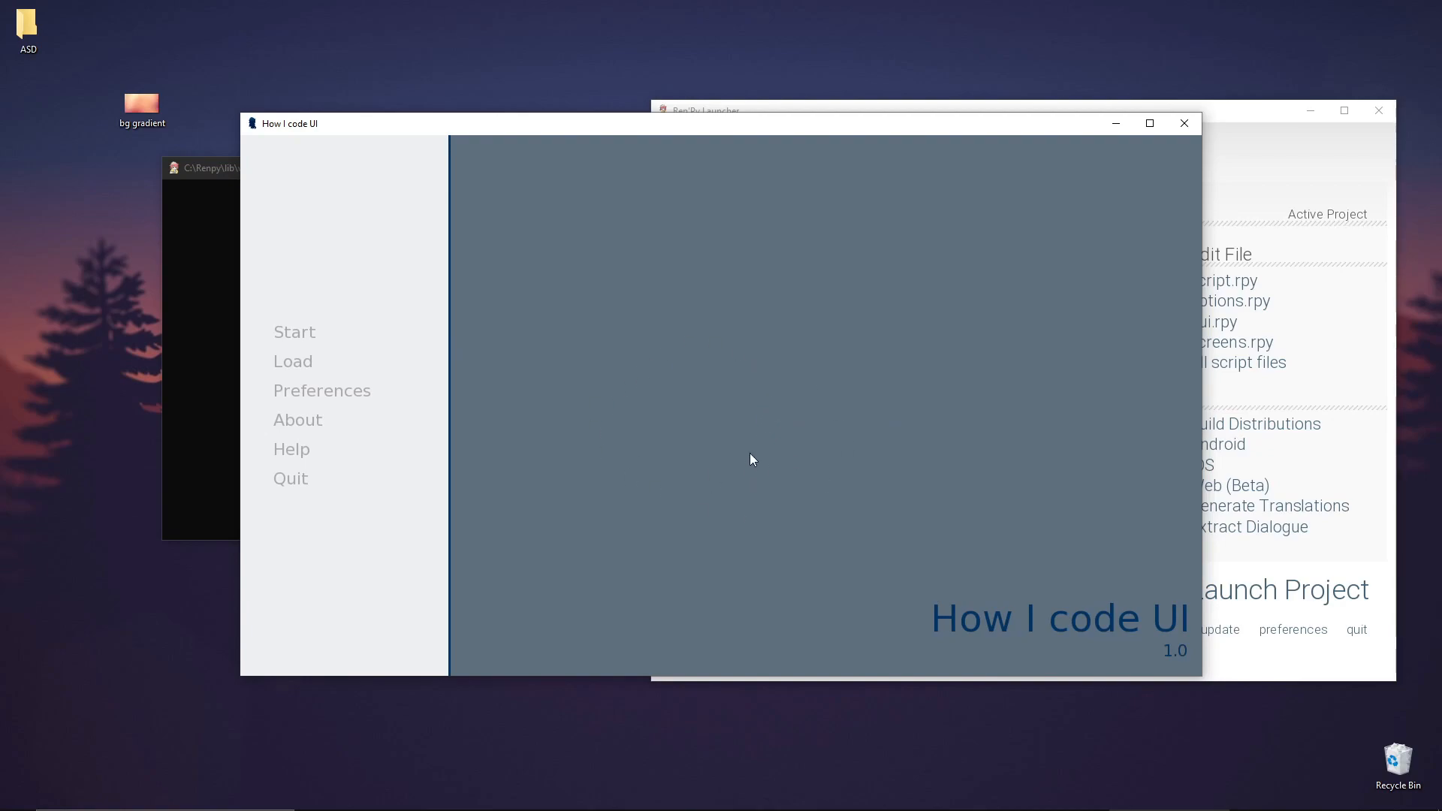
# Open the Displayable Inspector over the main menu with Shift+I
pyautogui.press('shift+i')
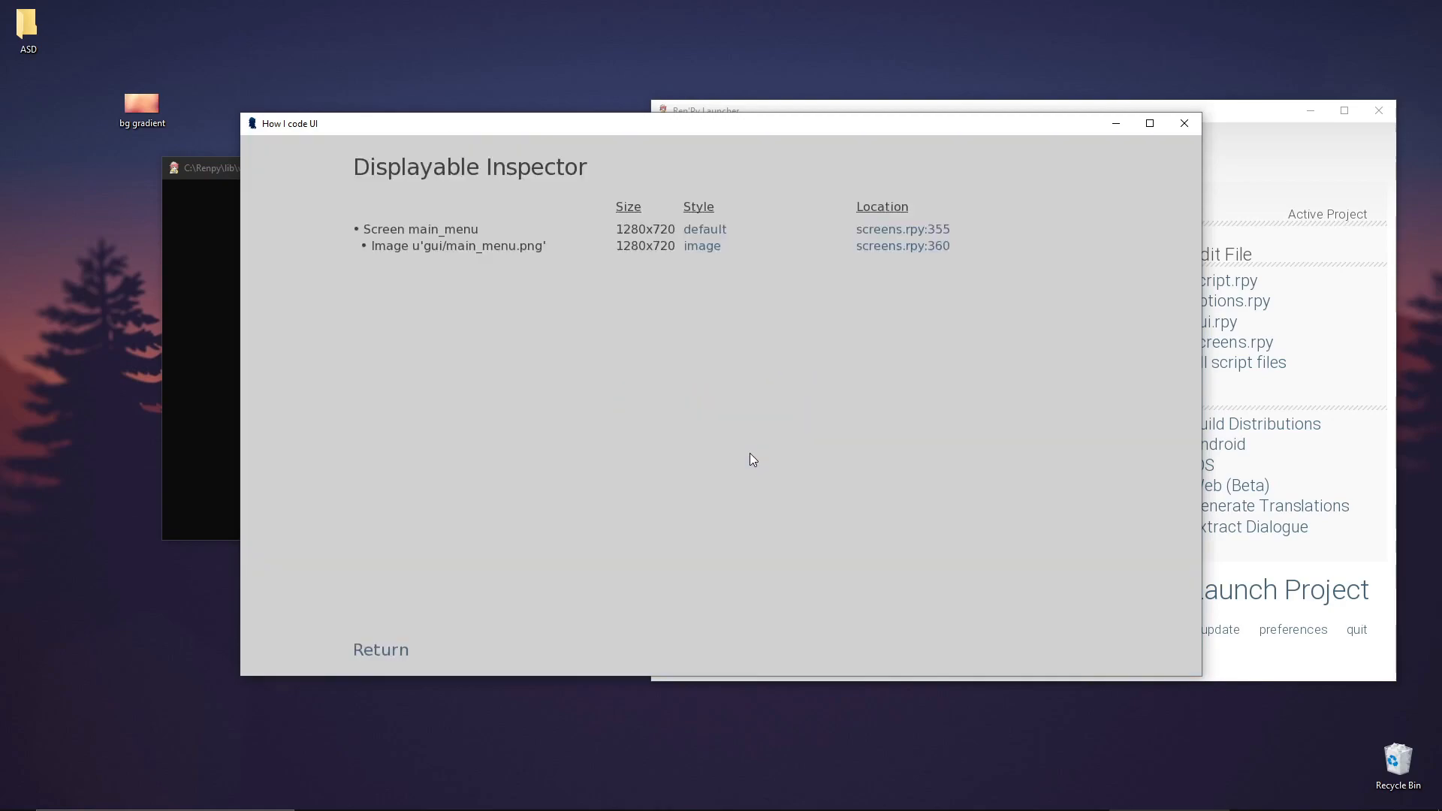
pyautogui.moveTo(554, 181)
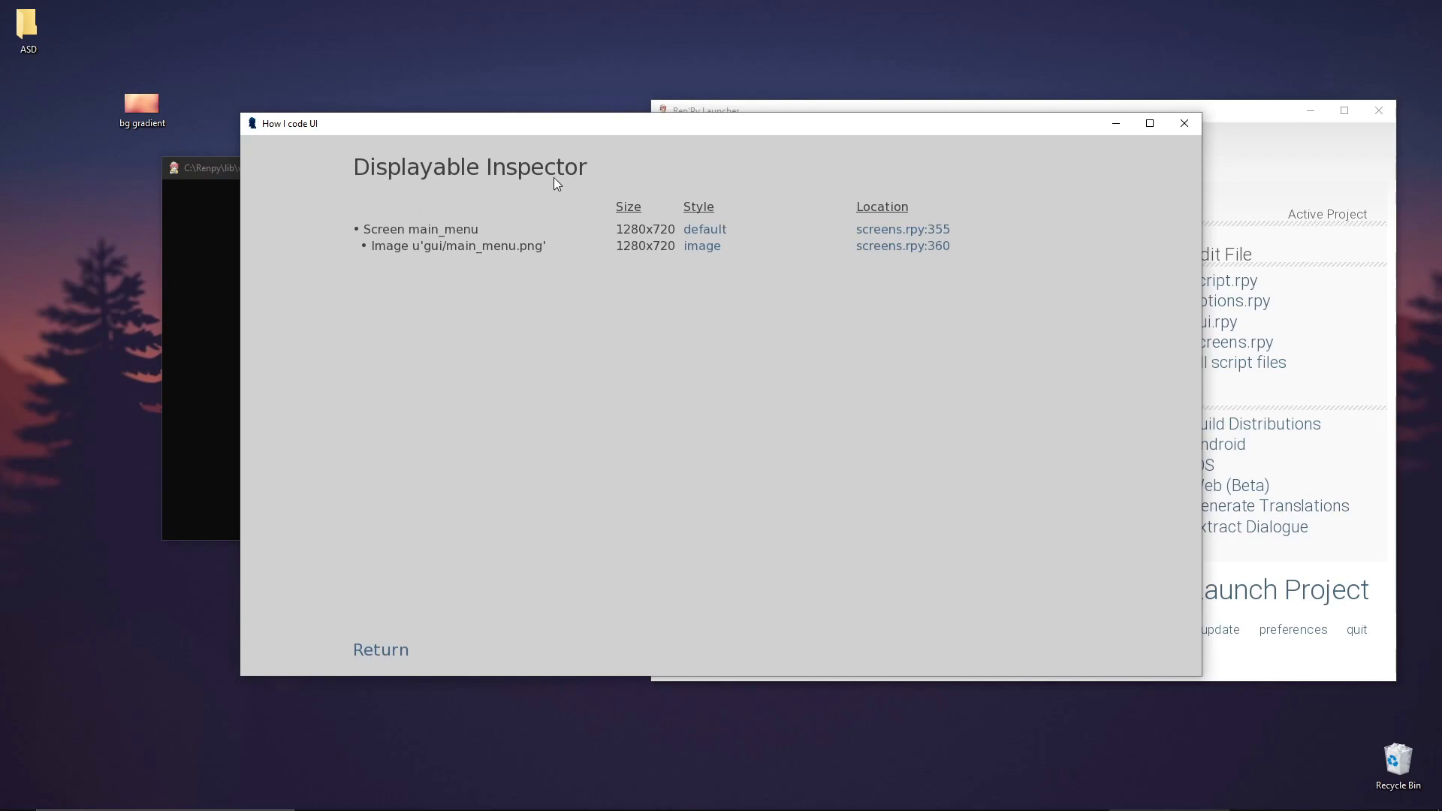
pyautogui.moveTo(365, 272)
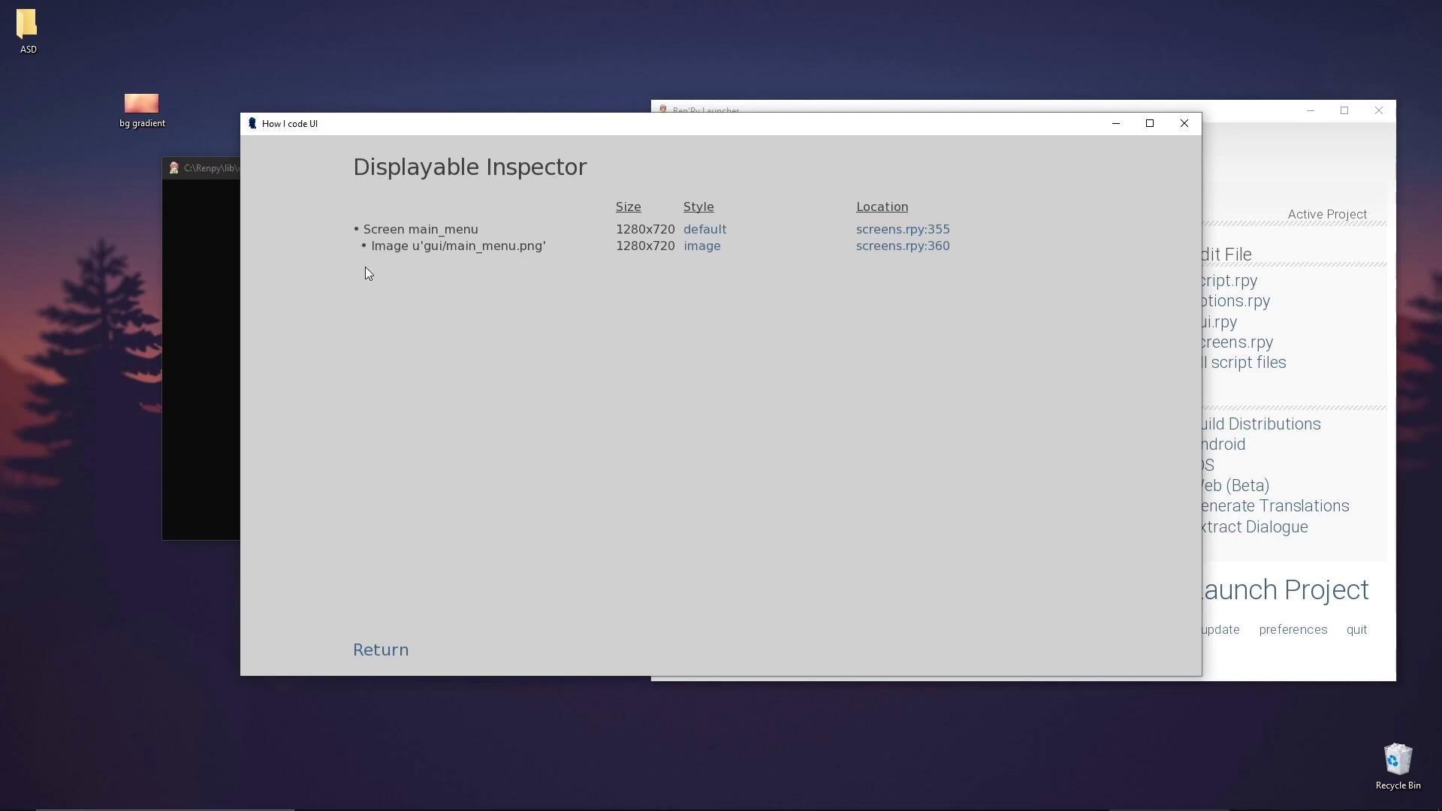
pyautogui.moveTo(365, 228)
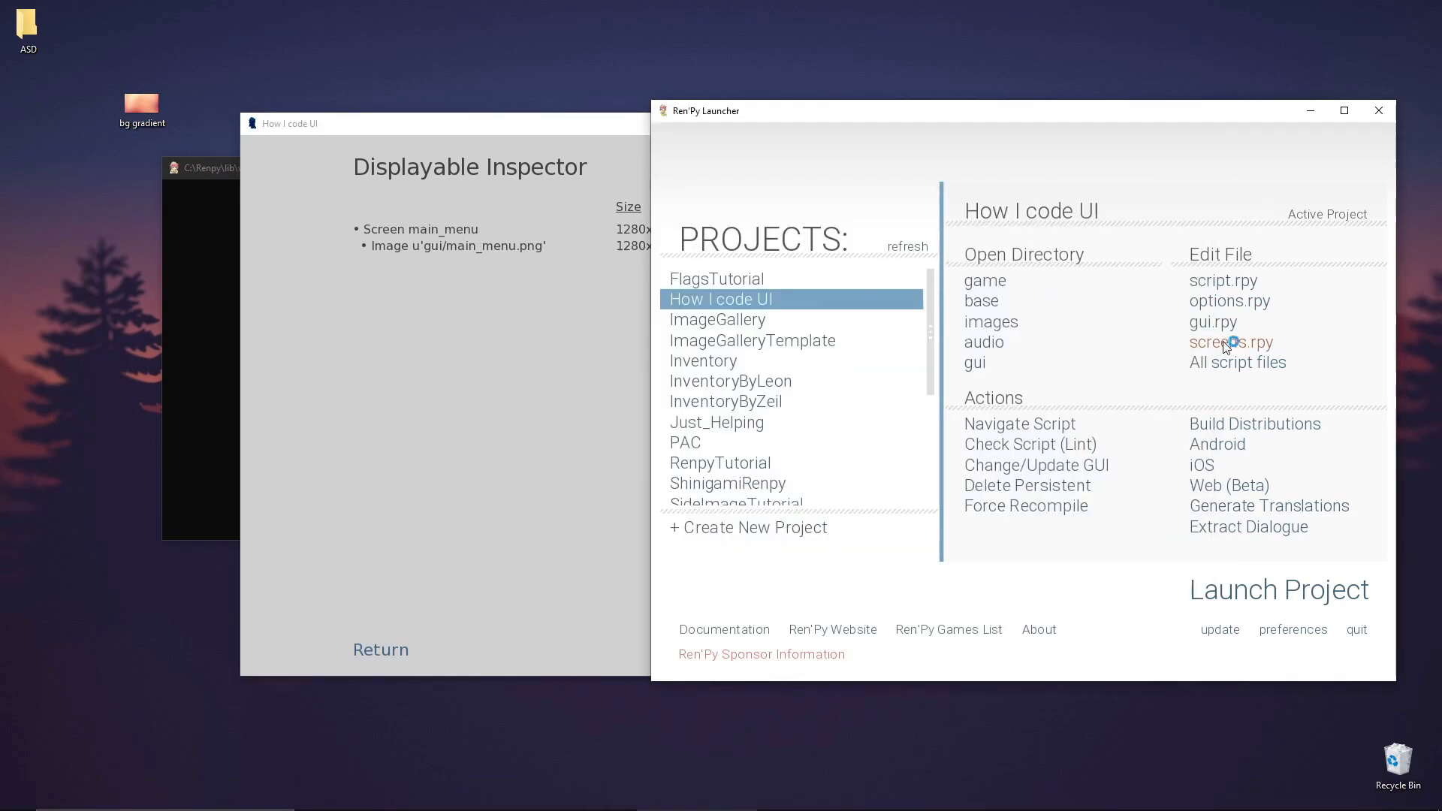
# Open screens.rpy and search 'screen main' to reach the main_menu screen at line 355
pyautogui.click(1232, 341)
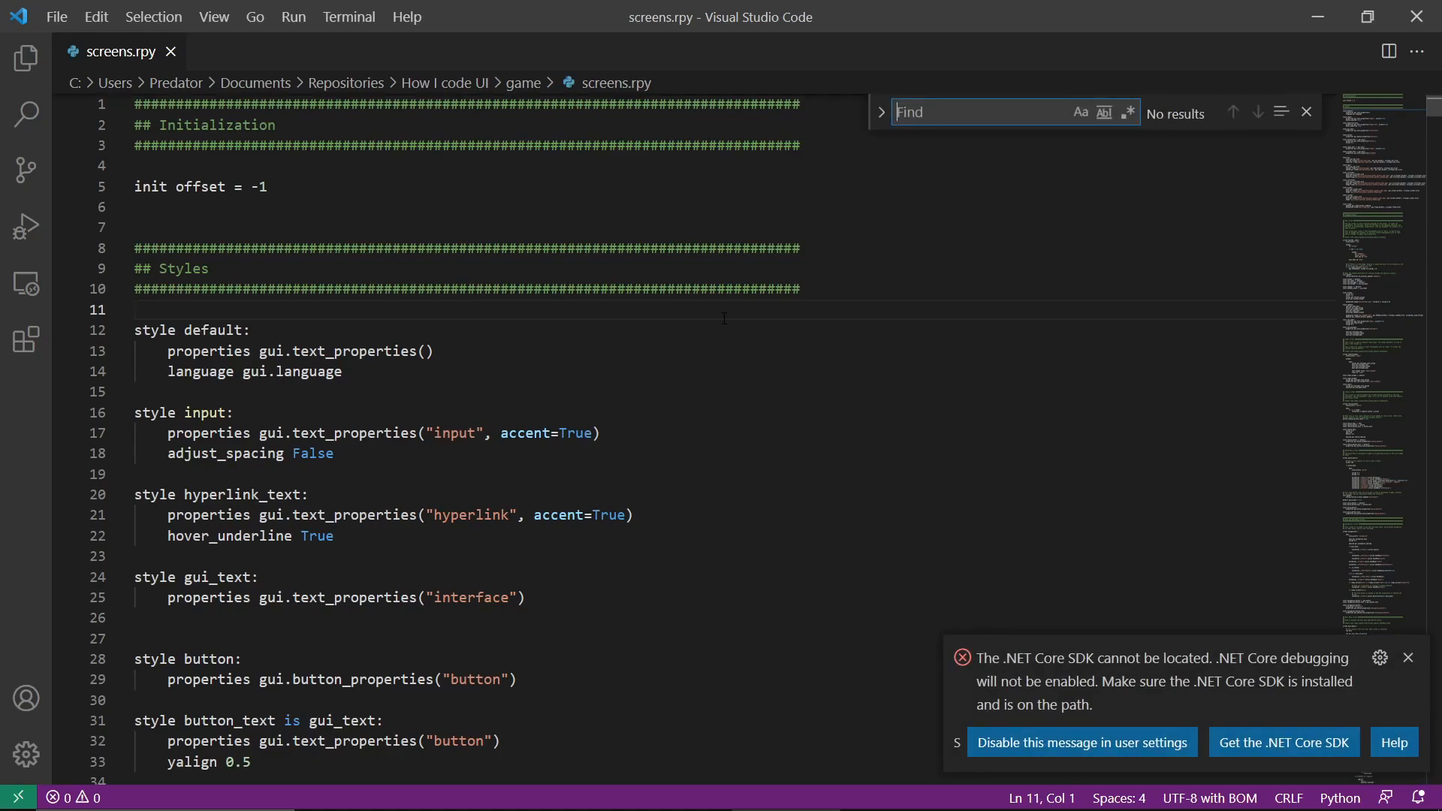
pyautogui.write('screen m')
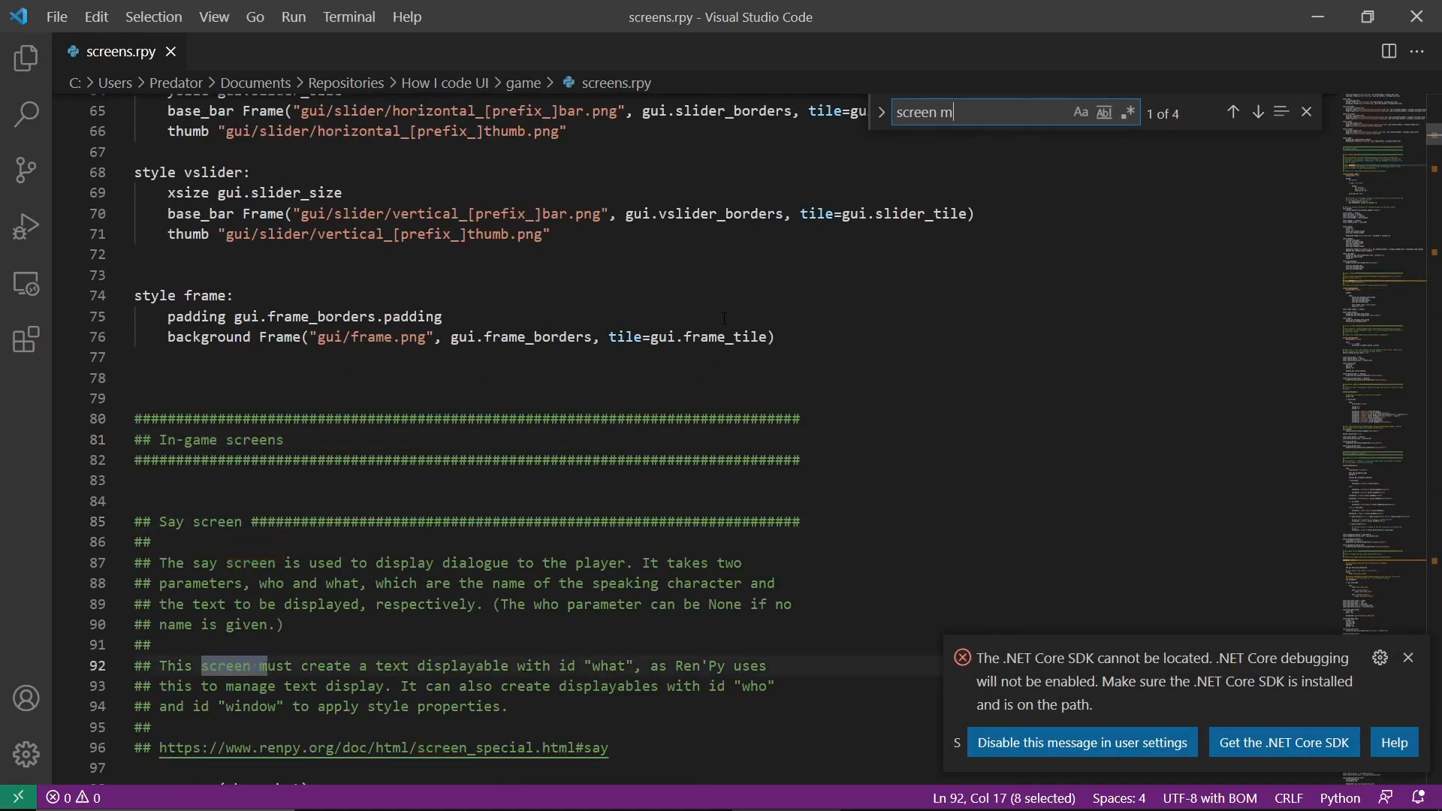
pyautogui.write('ain')
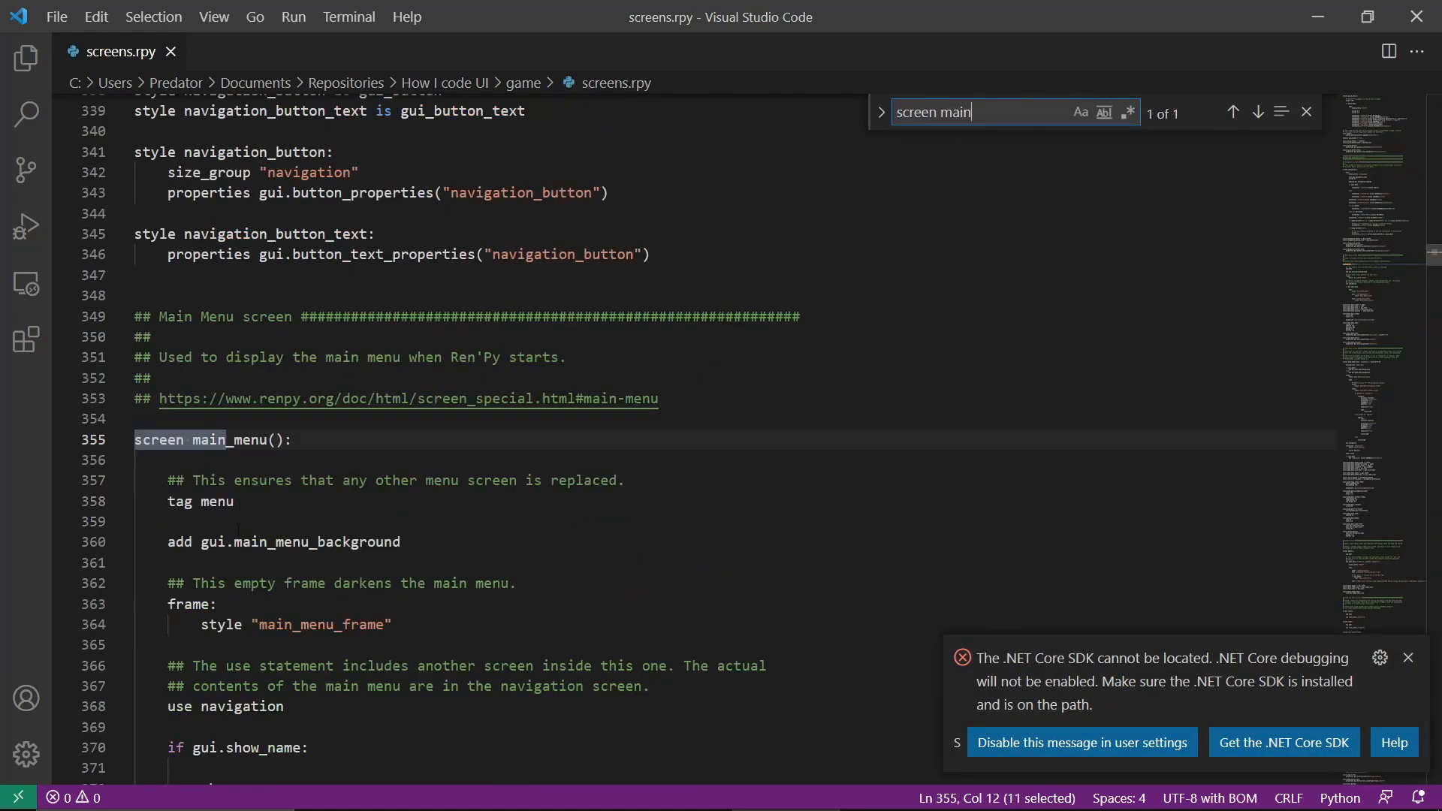
pyautogui.scroll(-3)
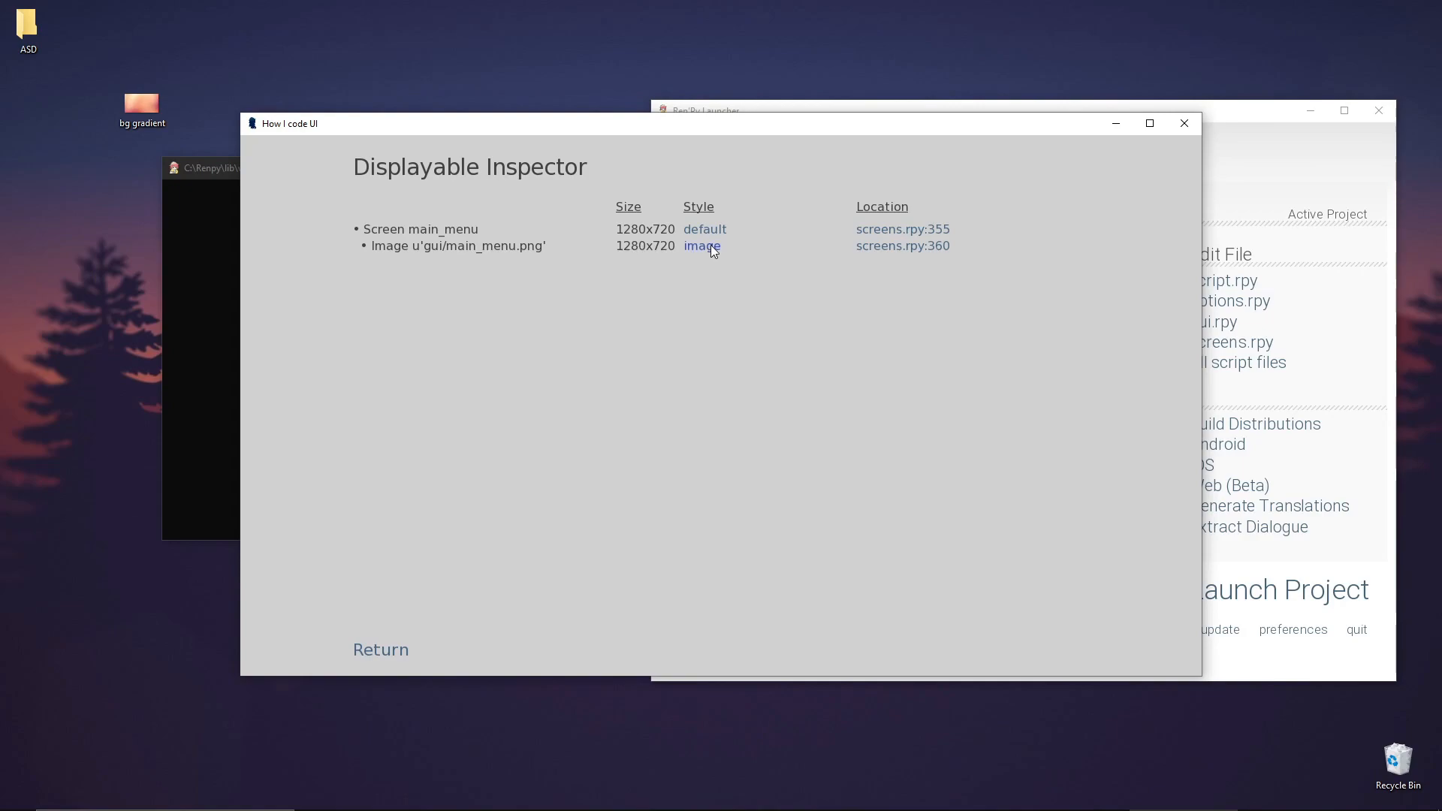
pyautogui.moveTo(438, 255)
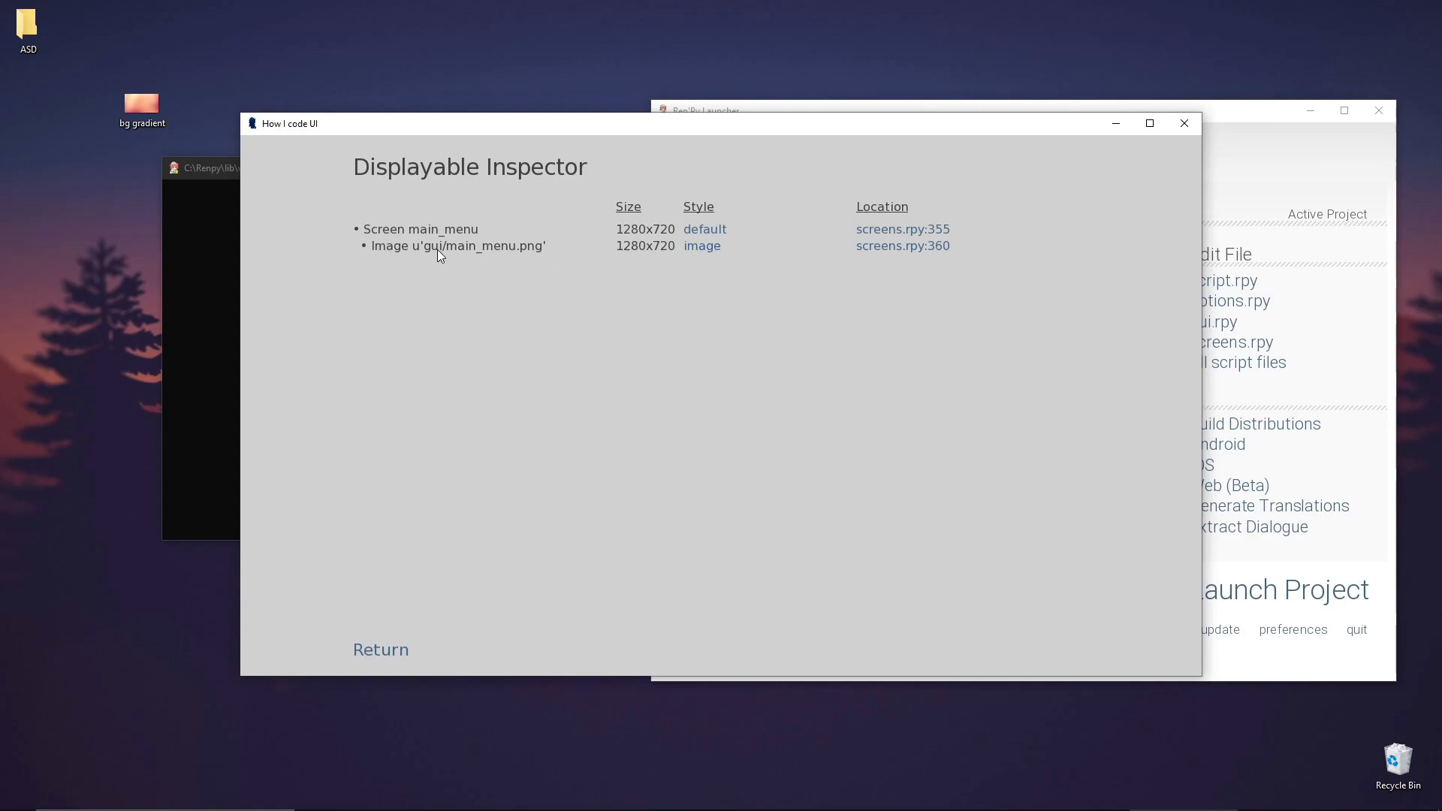
pyautogui.moveTo(508, 259)
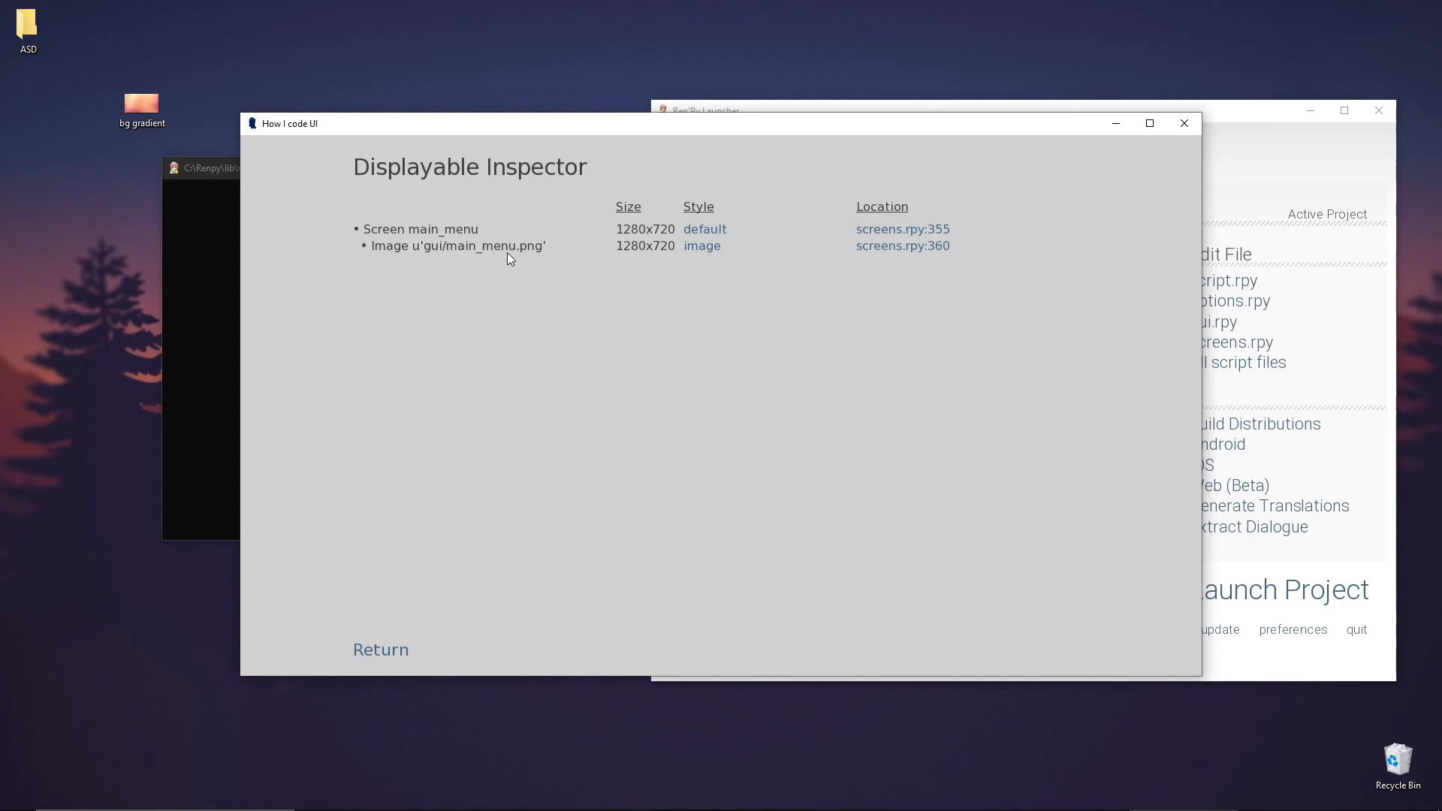
# Bring the Launcher forward and open the project's game/gui folder
pyautogui.click(705, 111)
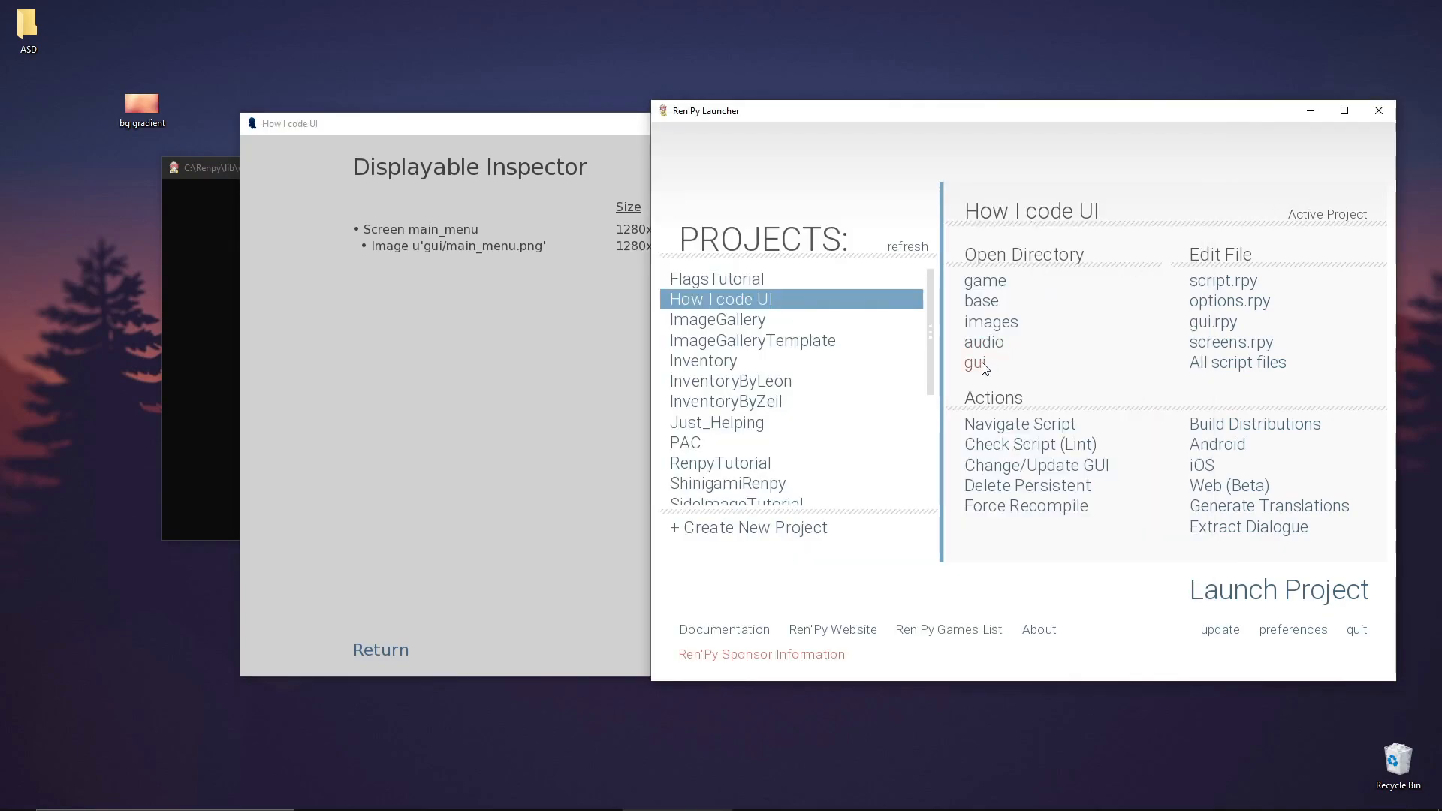
pyautogui.click(973, 362)
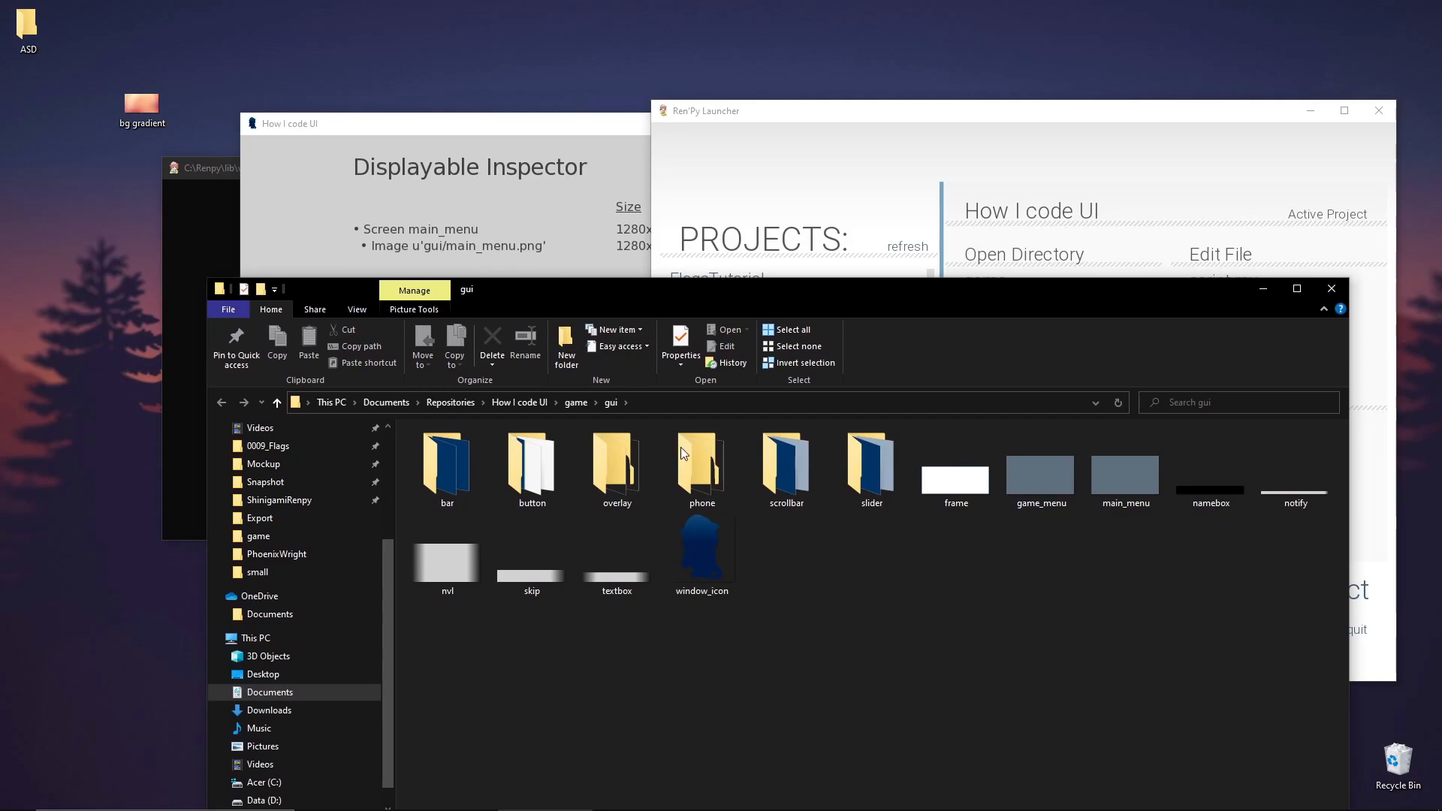
# Rename the desktop gradient image to main_menu and overwrite gui/main_menu.png with it
pyautogui.click(1125, 478)
pyautogui.write('main')
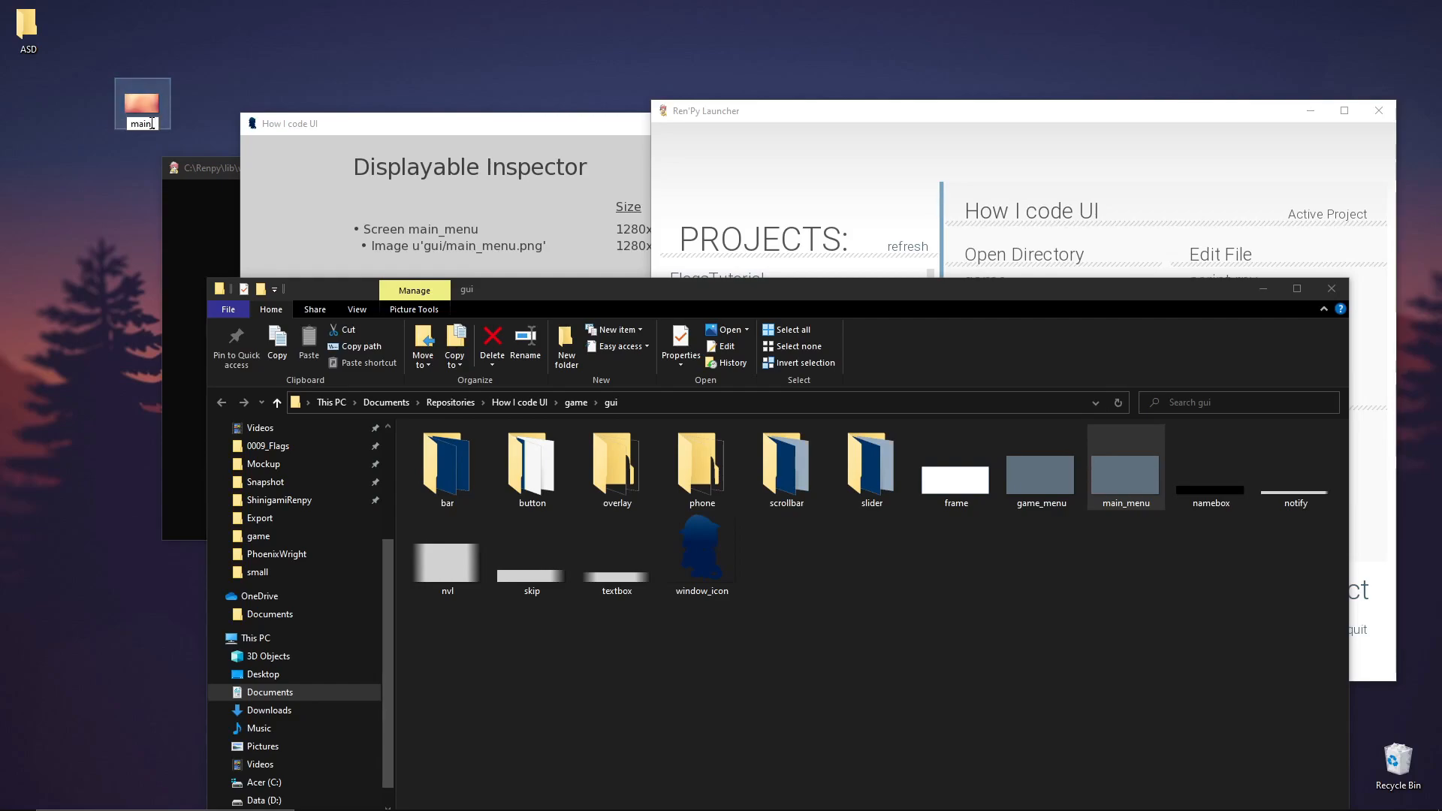
pyautogui.click(142, 119)
pyautogui.write('_menu')
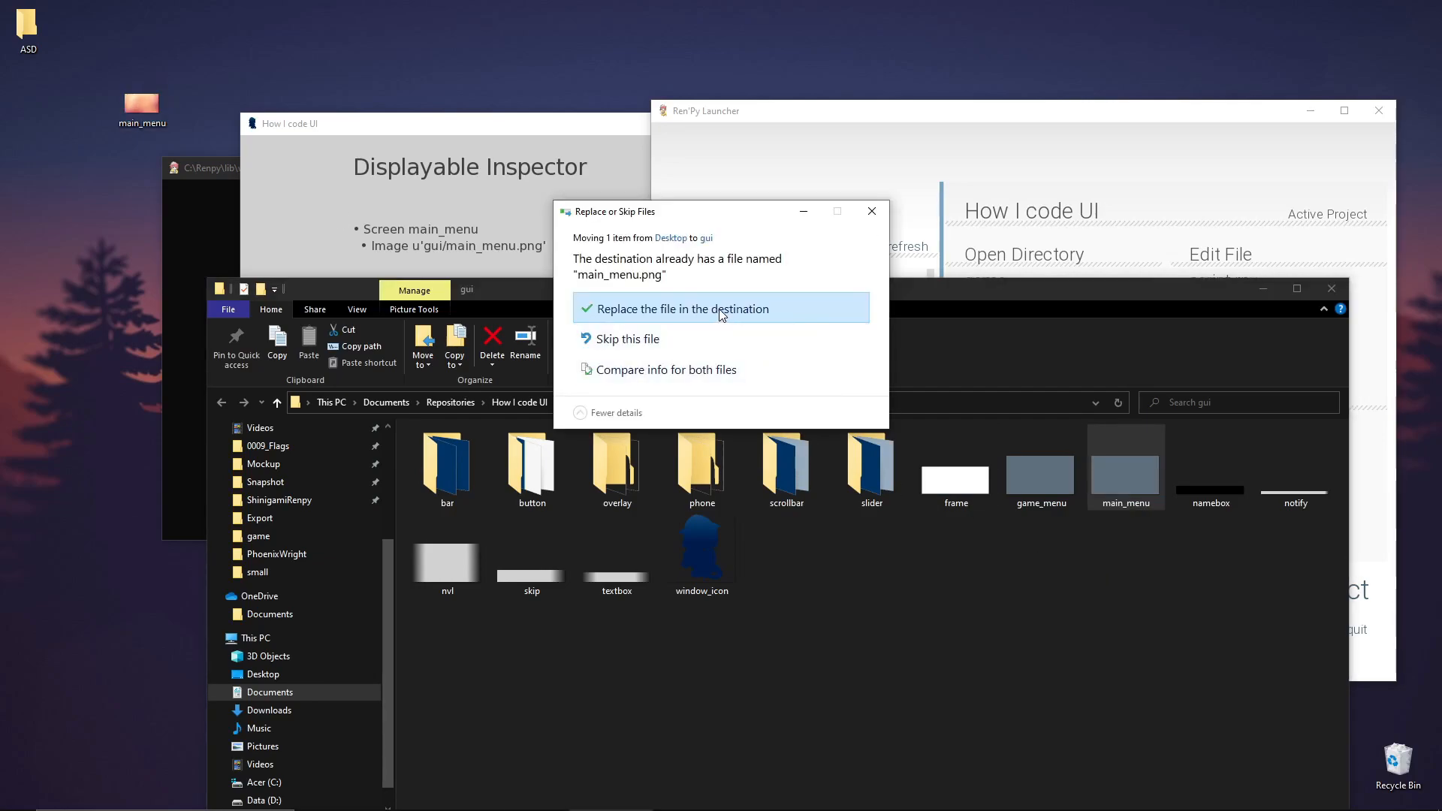
pyautogui.click(676, 308)
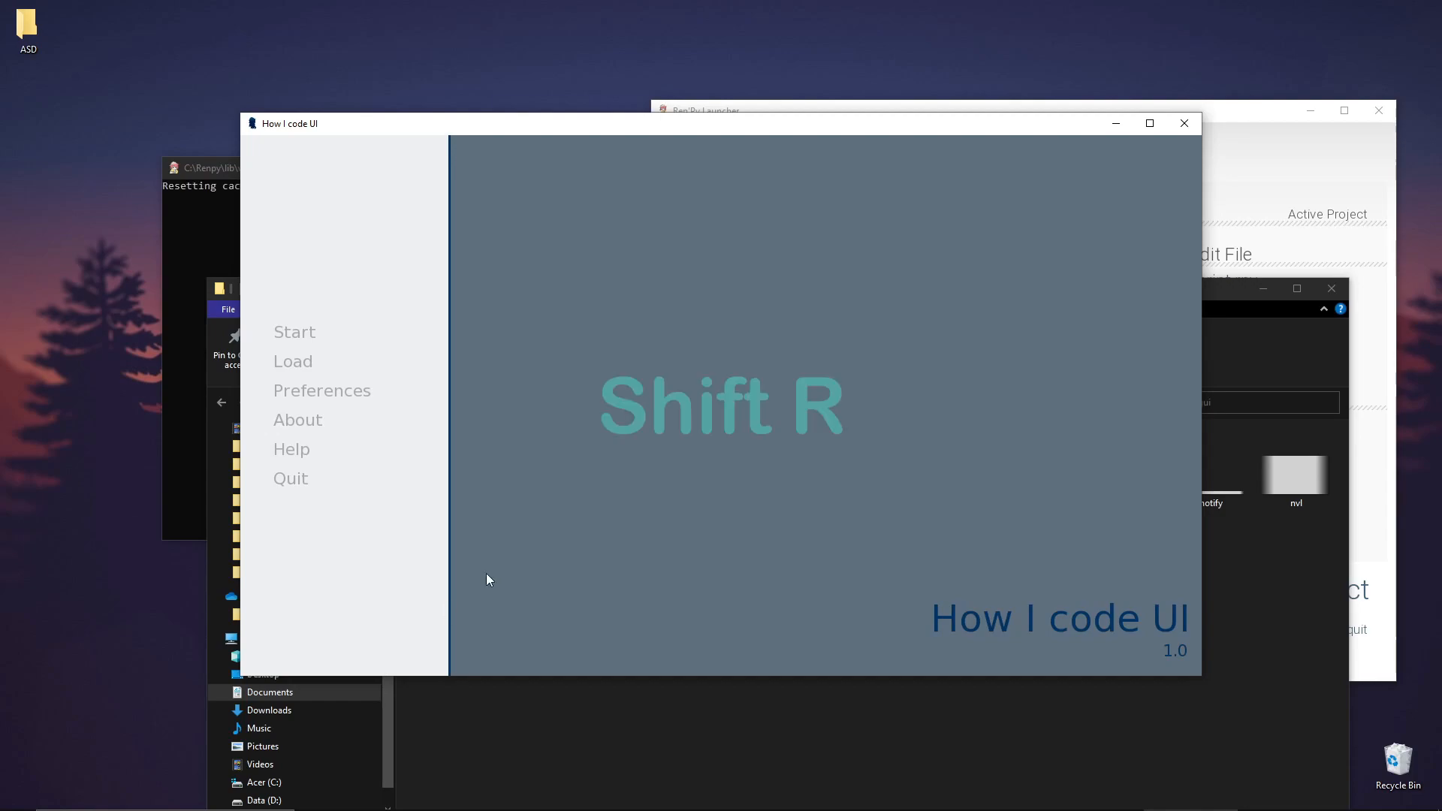
# Reload the game with Shift+R to show the orange-pink gradient background
pyautogui.press('shift+r')
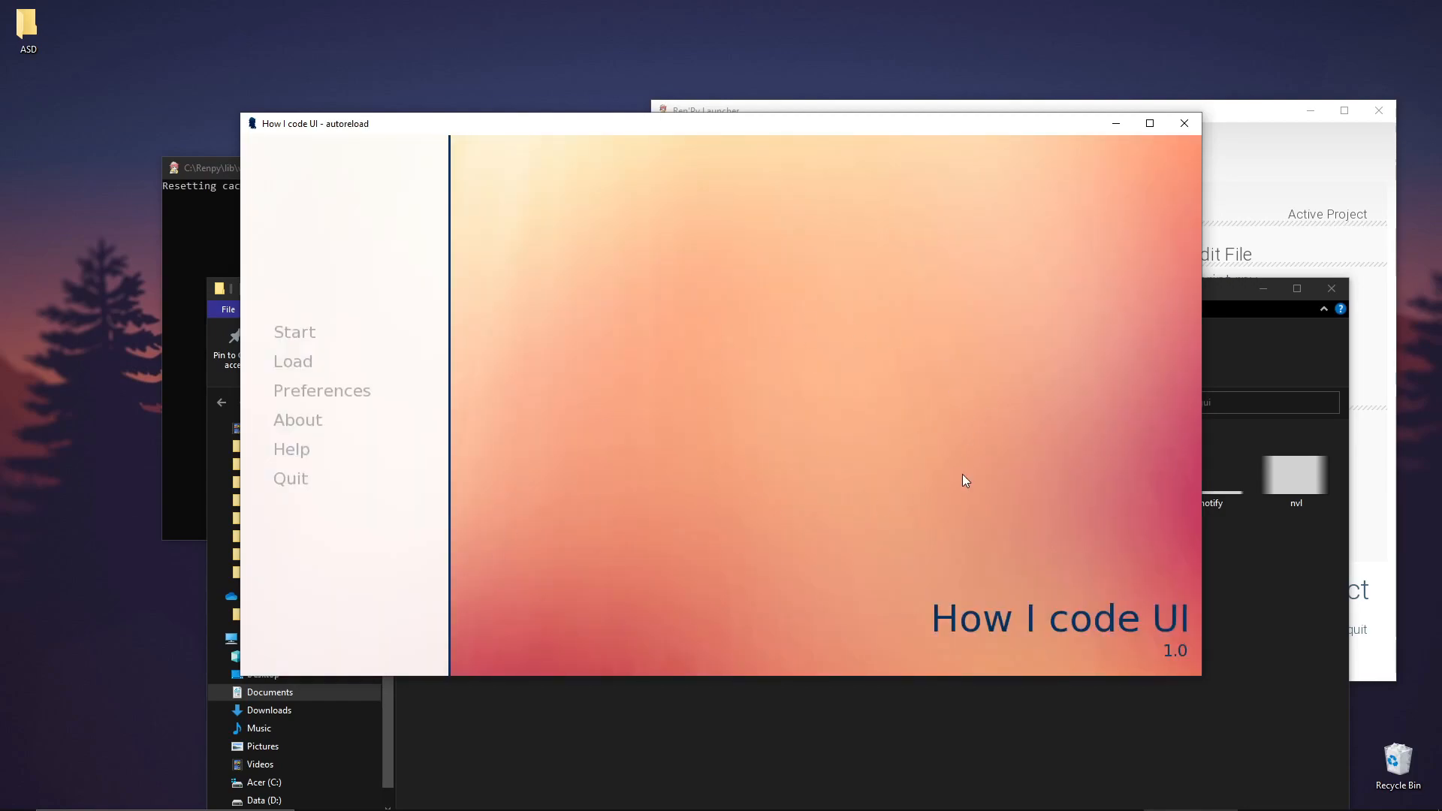
pyautogui.moveTo(368, 622)
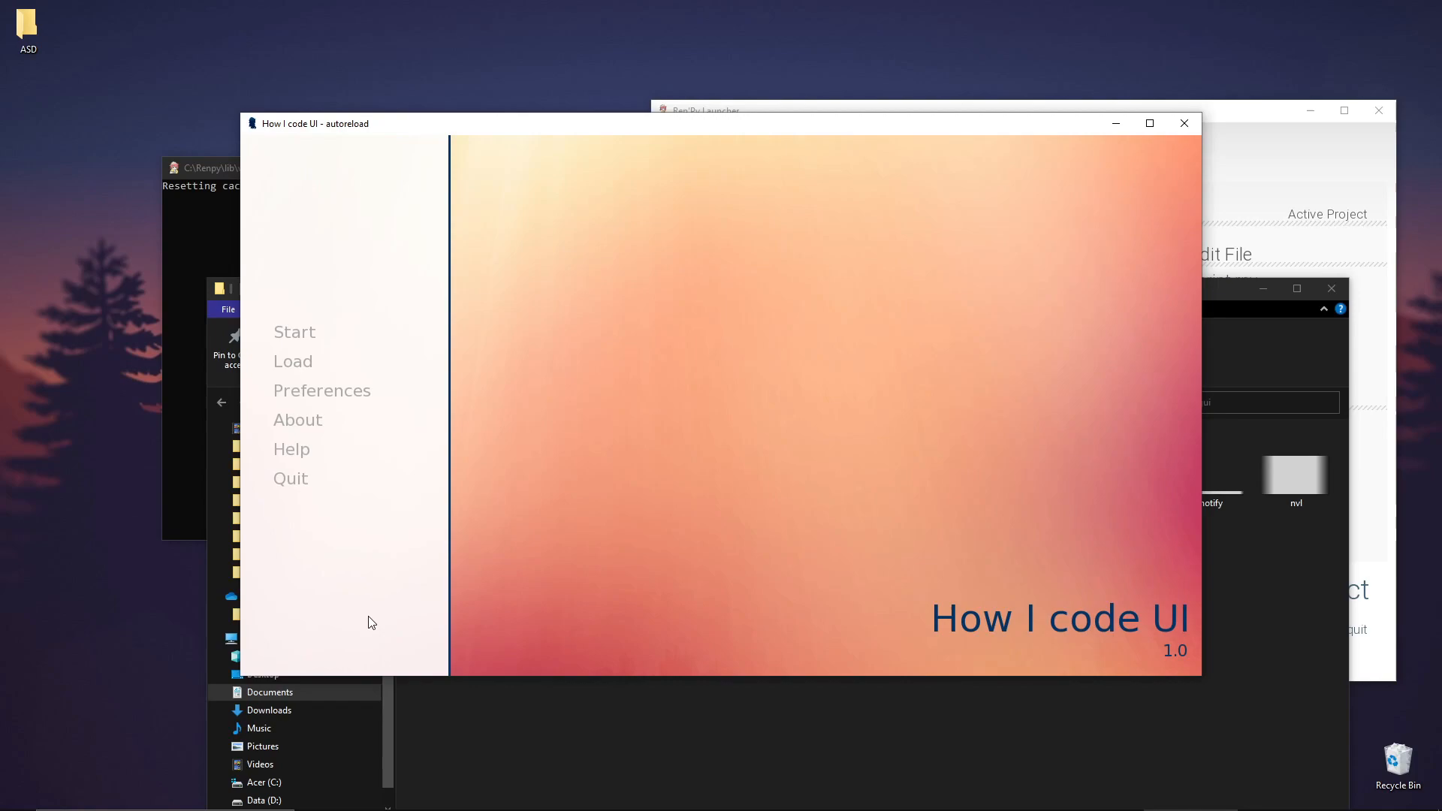
pyautogui.moveTo(362, 594)
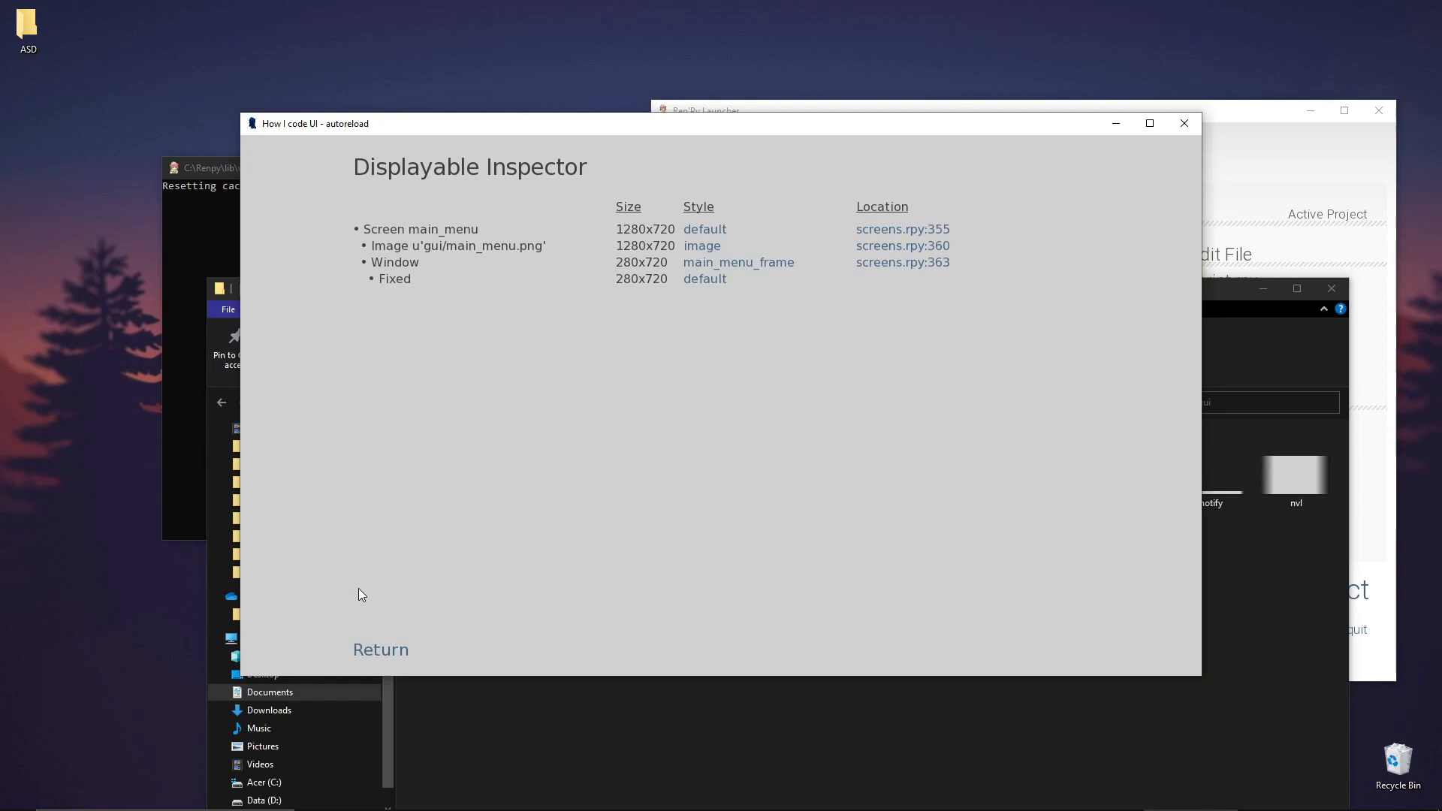
pyautogui.moveTo(671, 428)
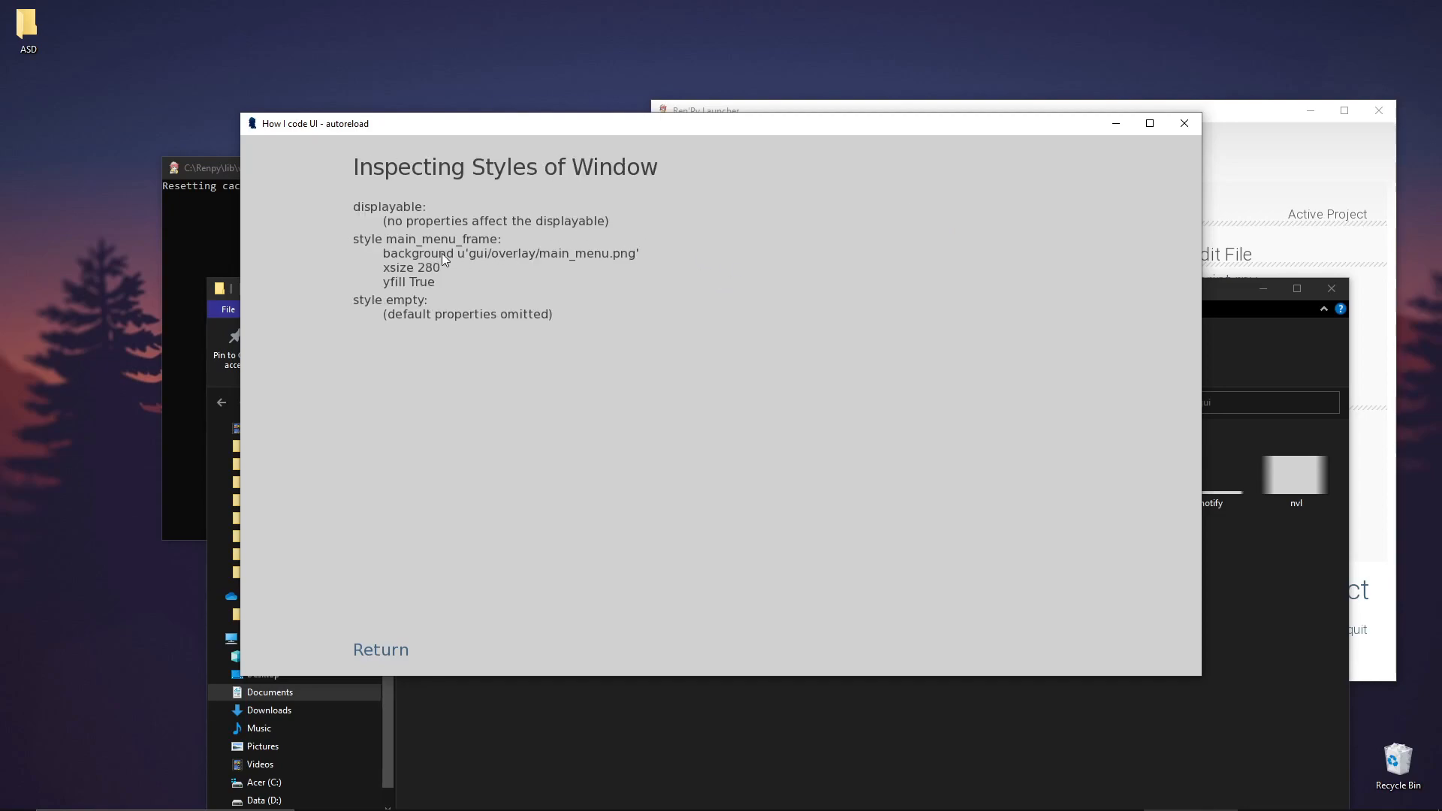
pyautogui.moveTo(471, 265)
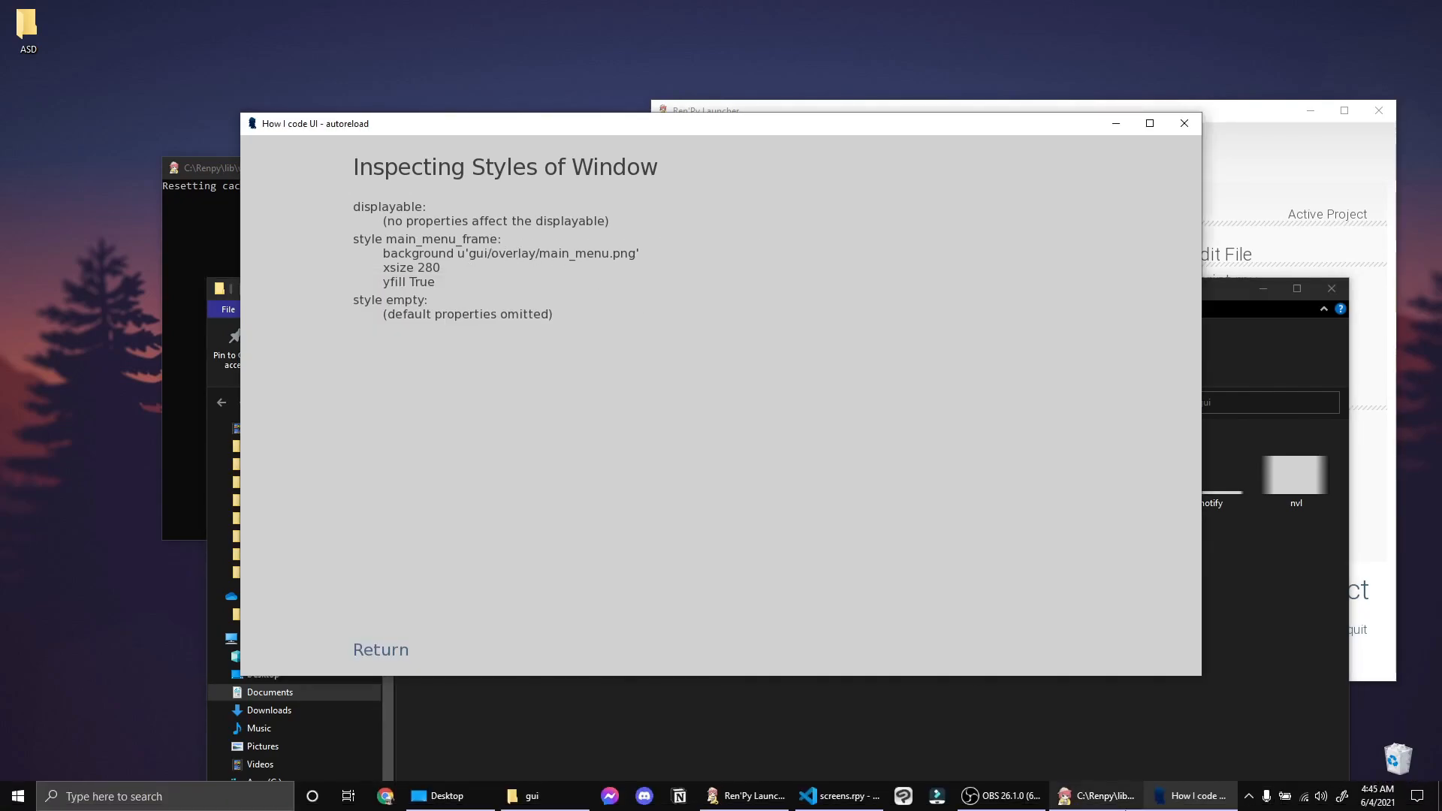
pyautogui.moveTo(838, 795)
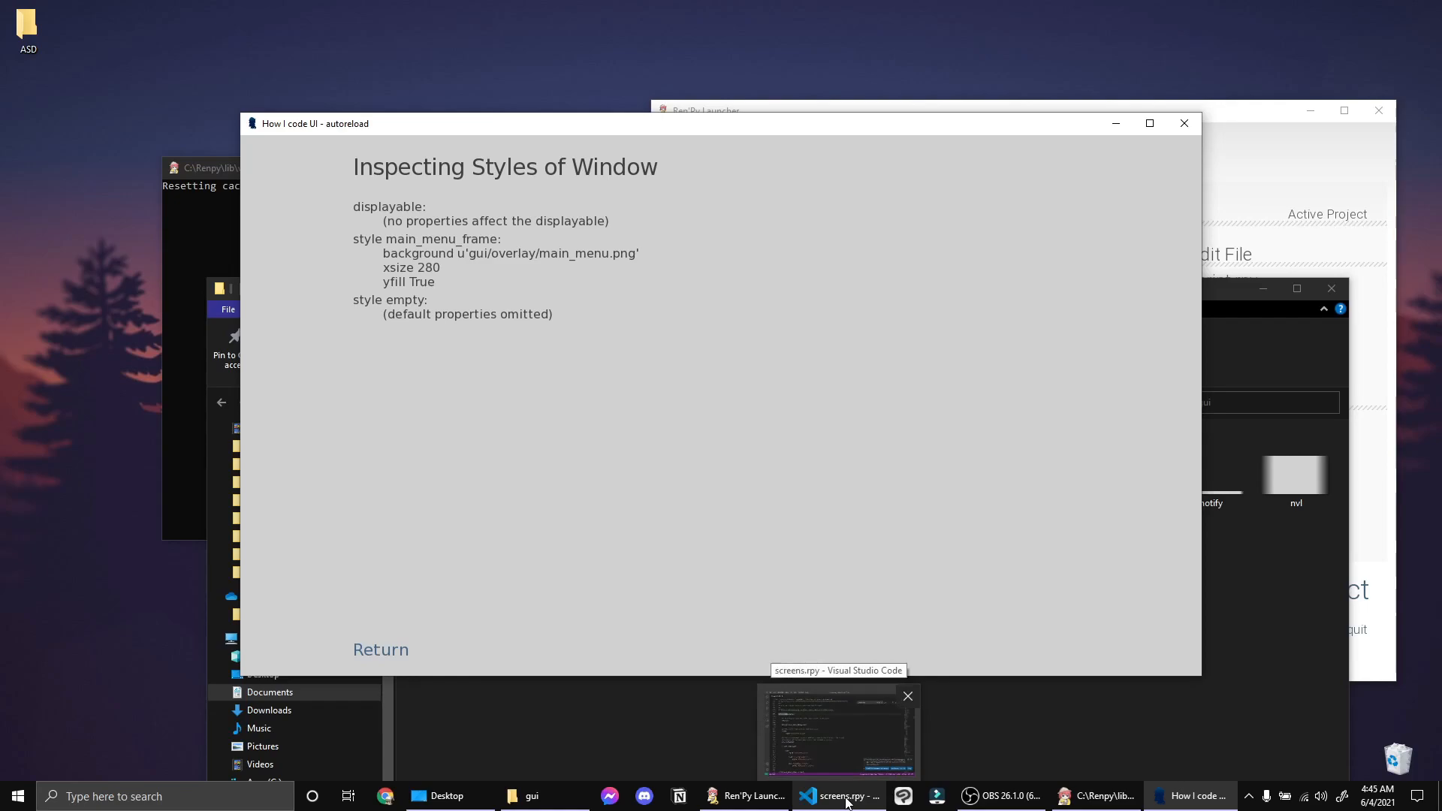
# Open the project's game folder in Visual Studio Code
pyautogui.click(836, 730)
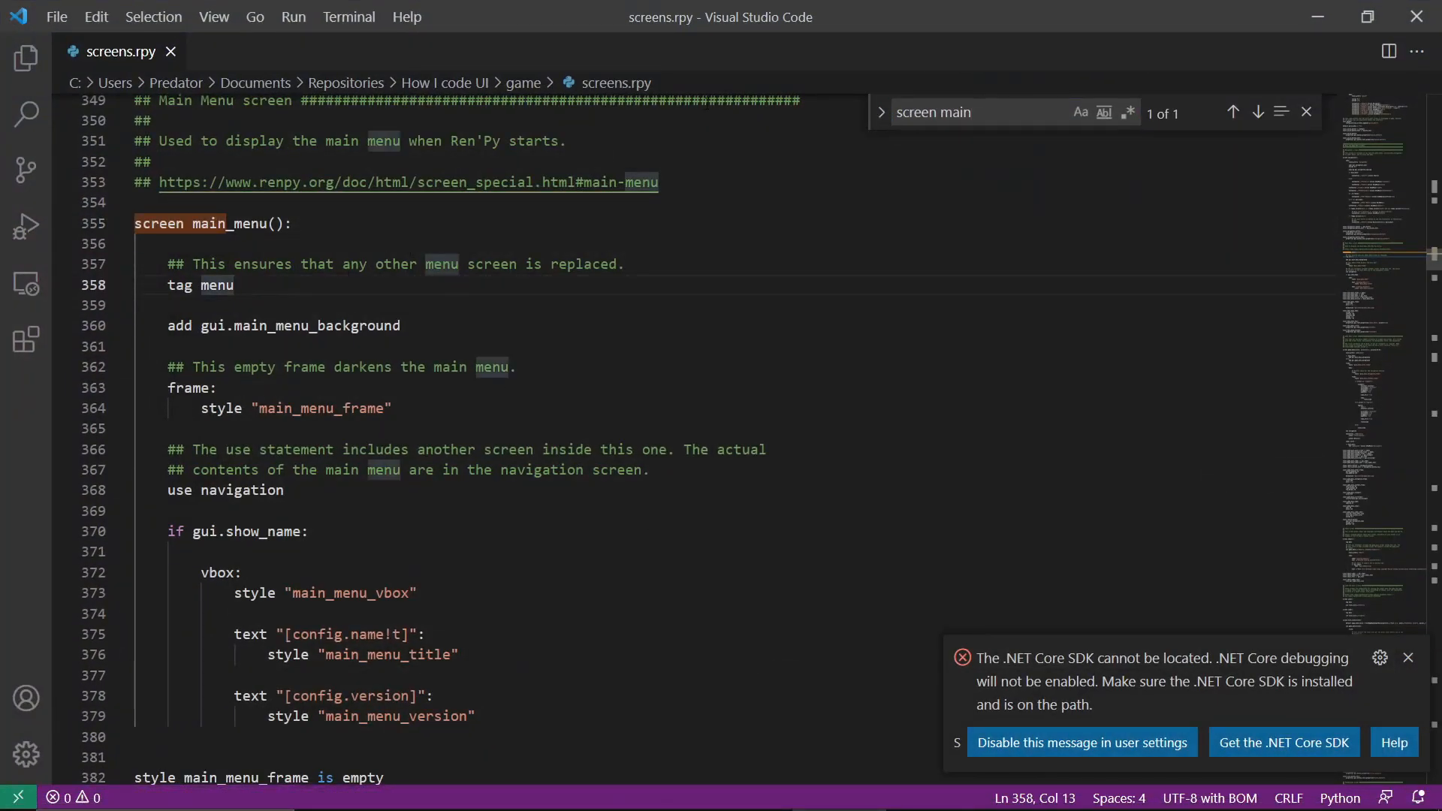
pyautogui.click(26, 58)
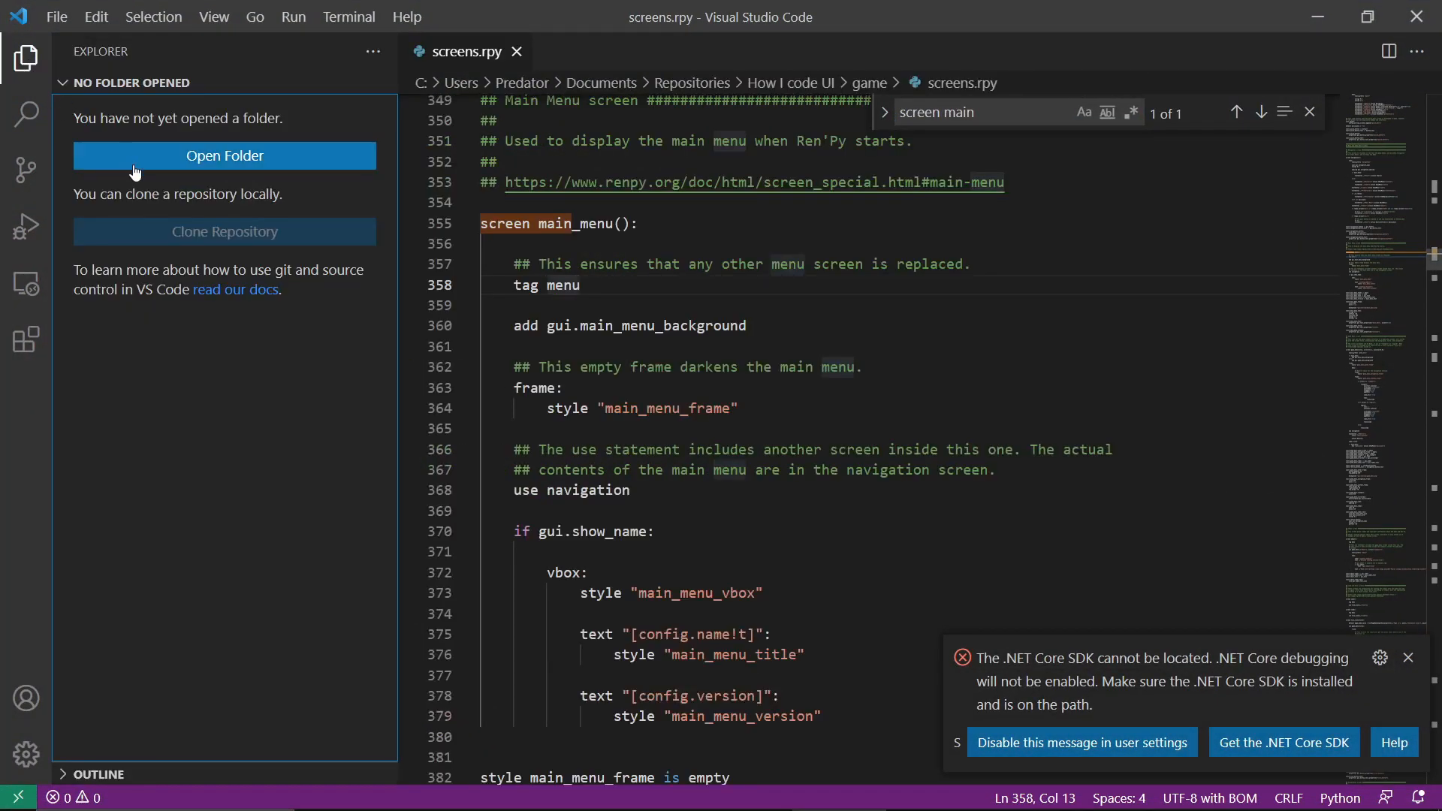
pyautogui.click(224, 155)
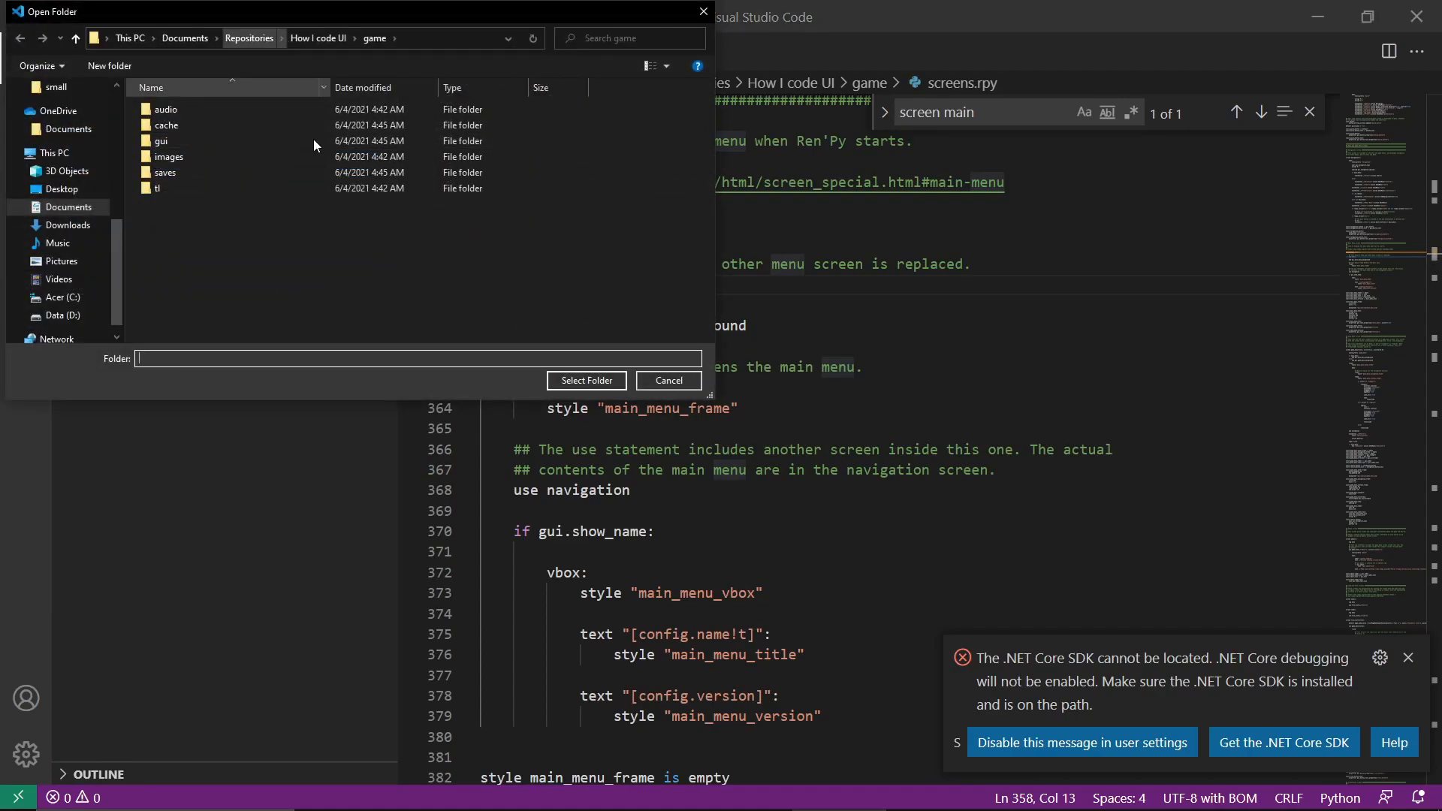
pyautogui.click(587, 380)
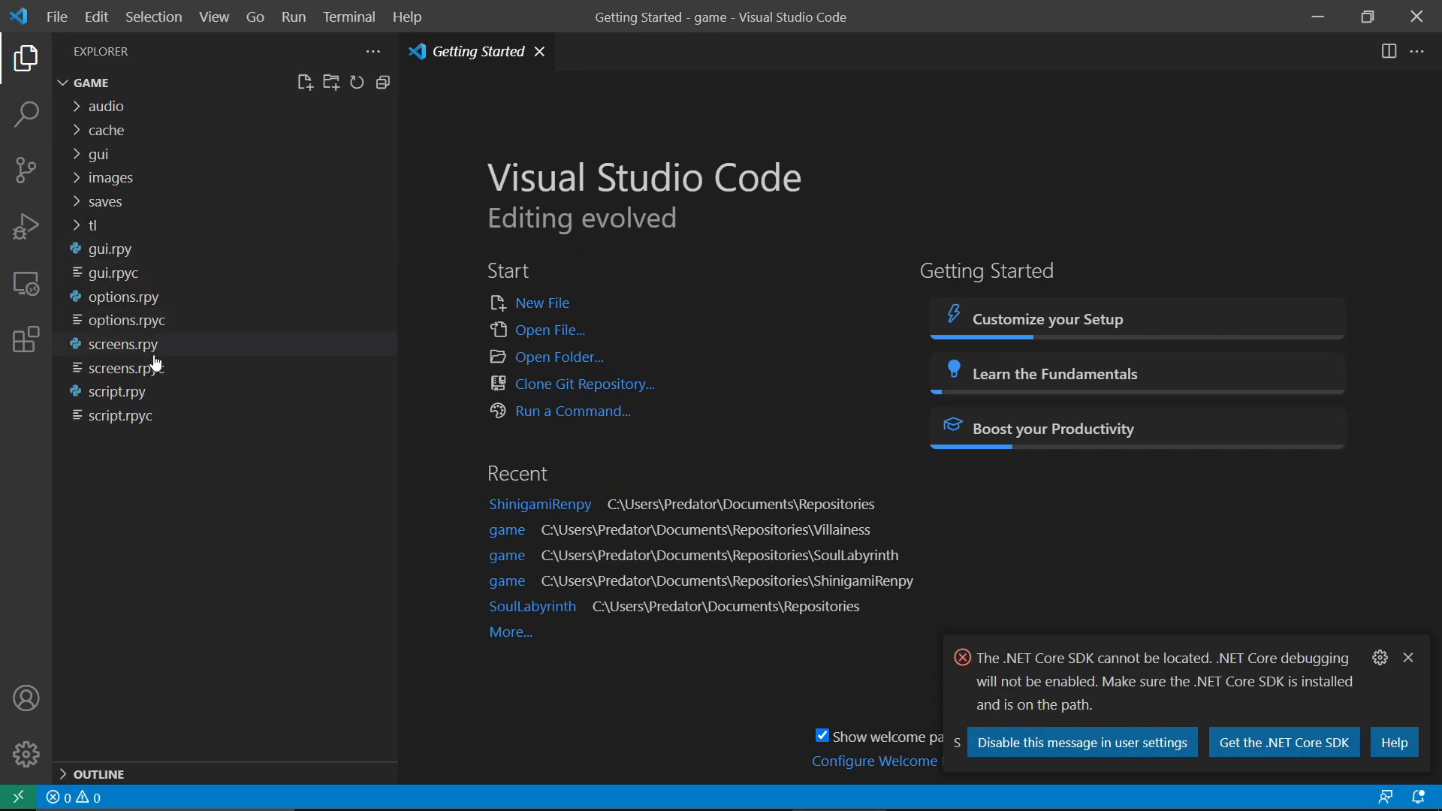
# Search '/overlay' and comment out the main_menu_frame overlay background line
pyautogui.click(26, 113)
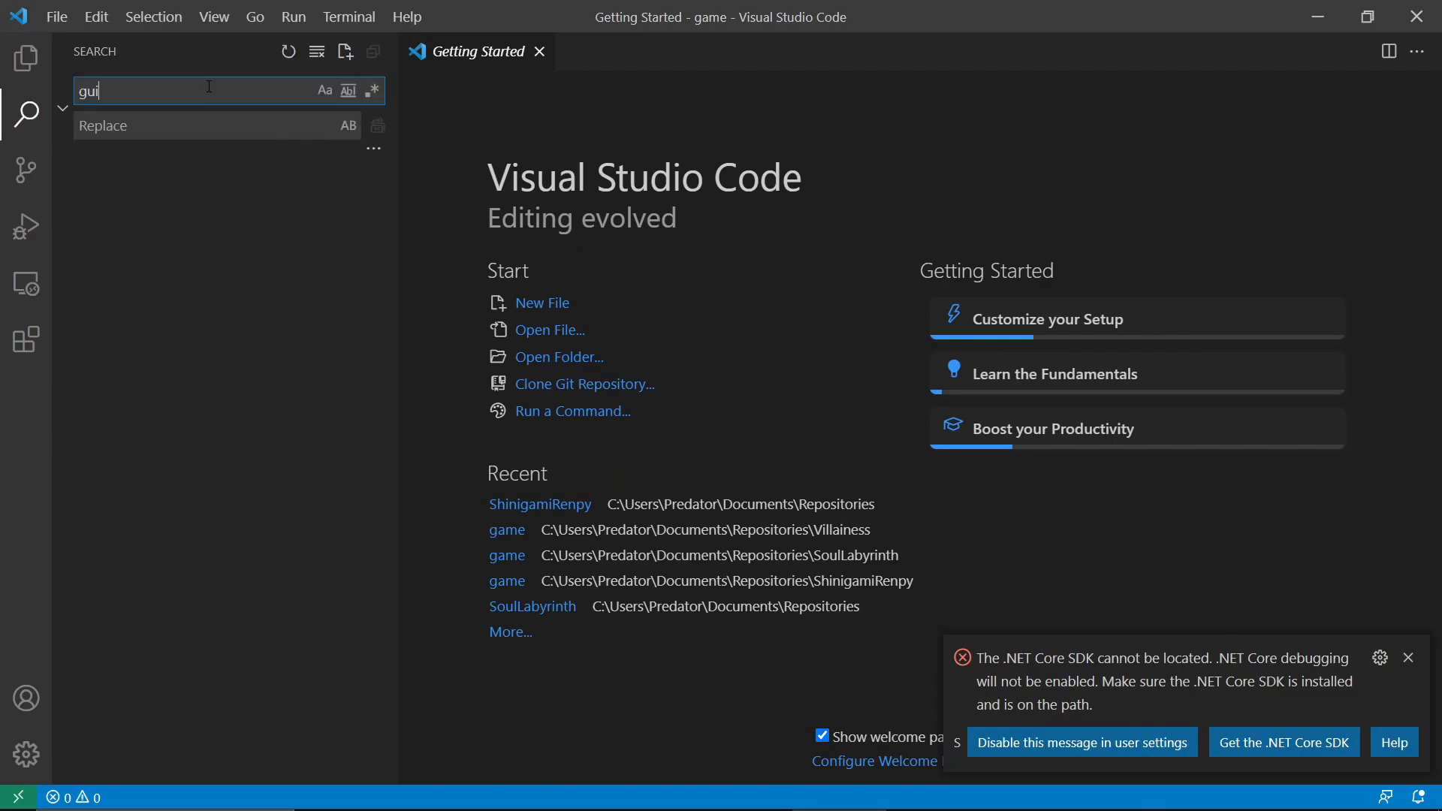
pyautogui.write('/overlay')
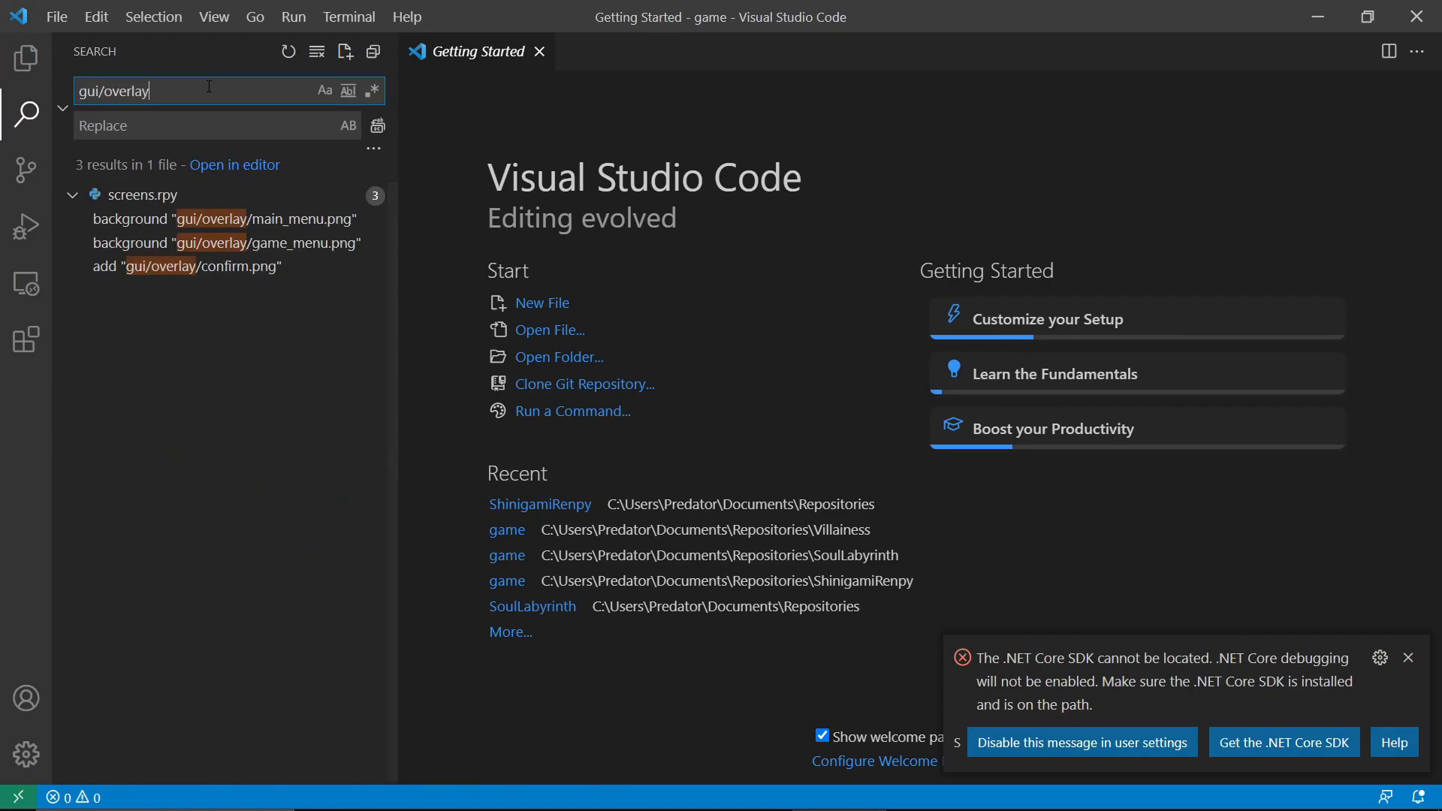
pyautogui.click(221, 218)
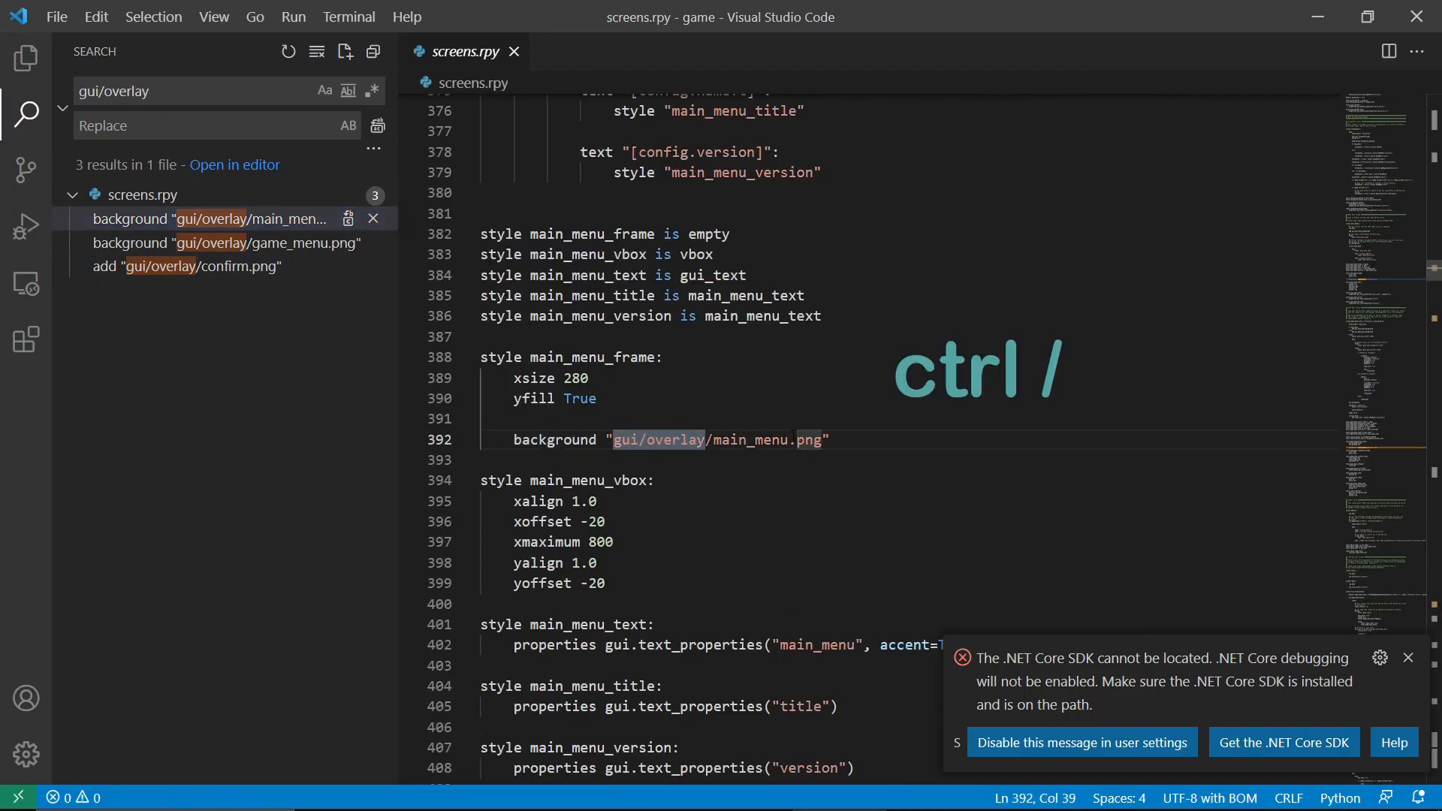
pyautogui.press('ctrl+/')
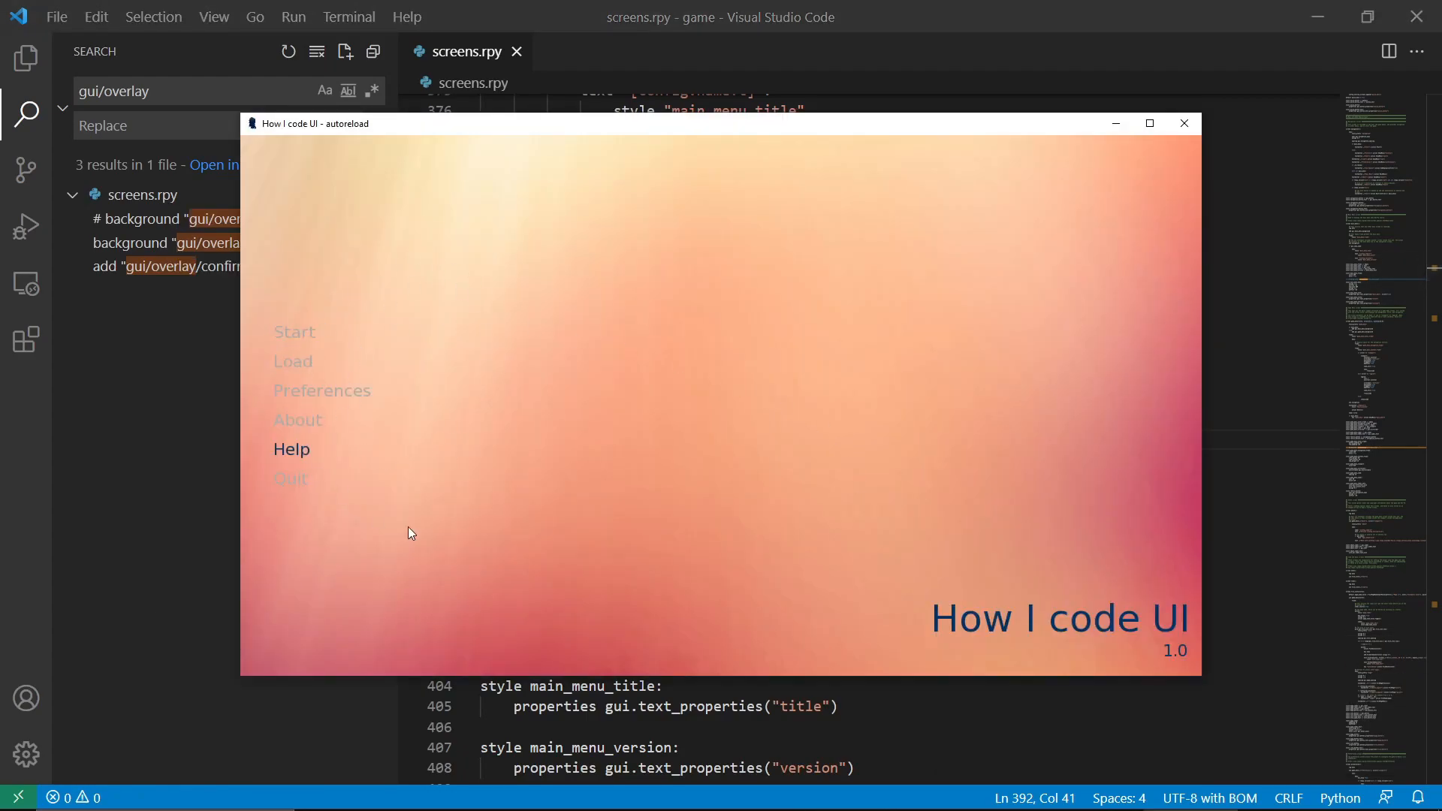
pyautogui.moveTo(294, 332)
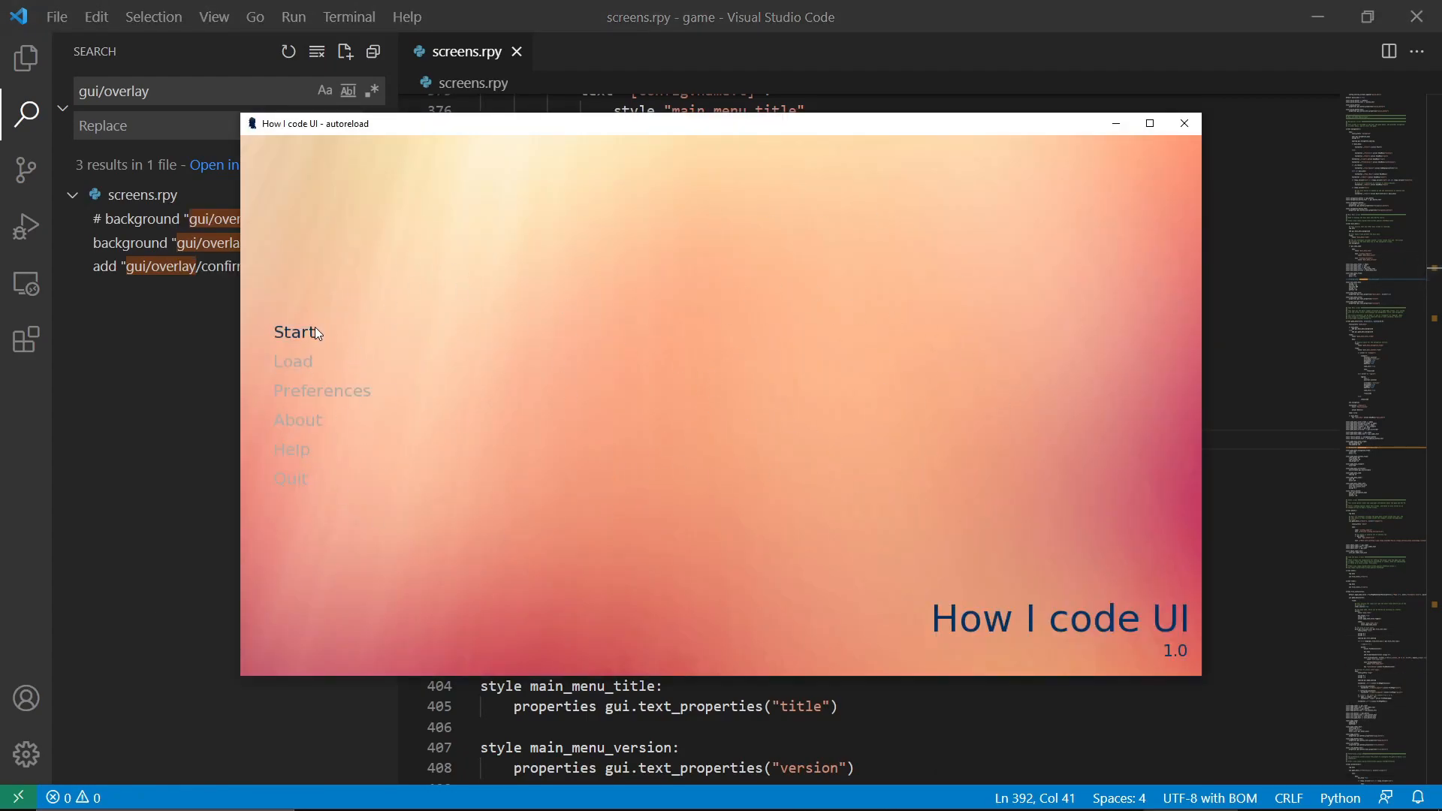
pyautogui.moveTo(288, 347)
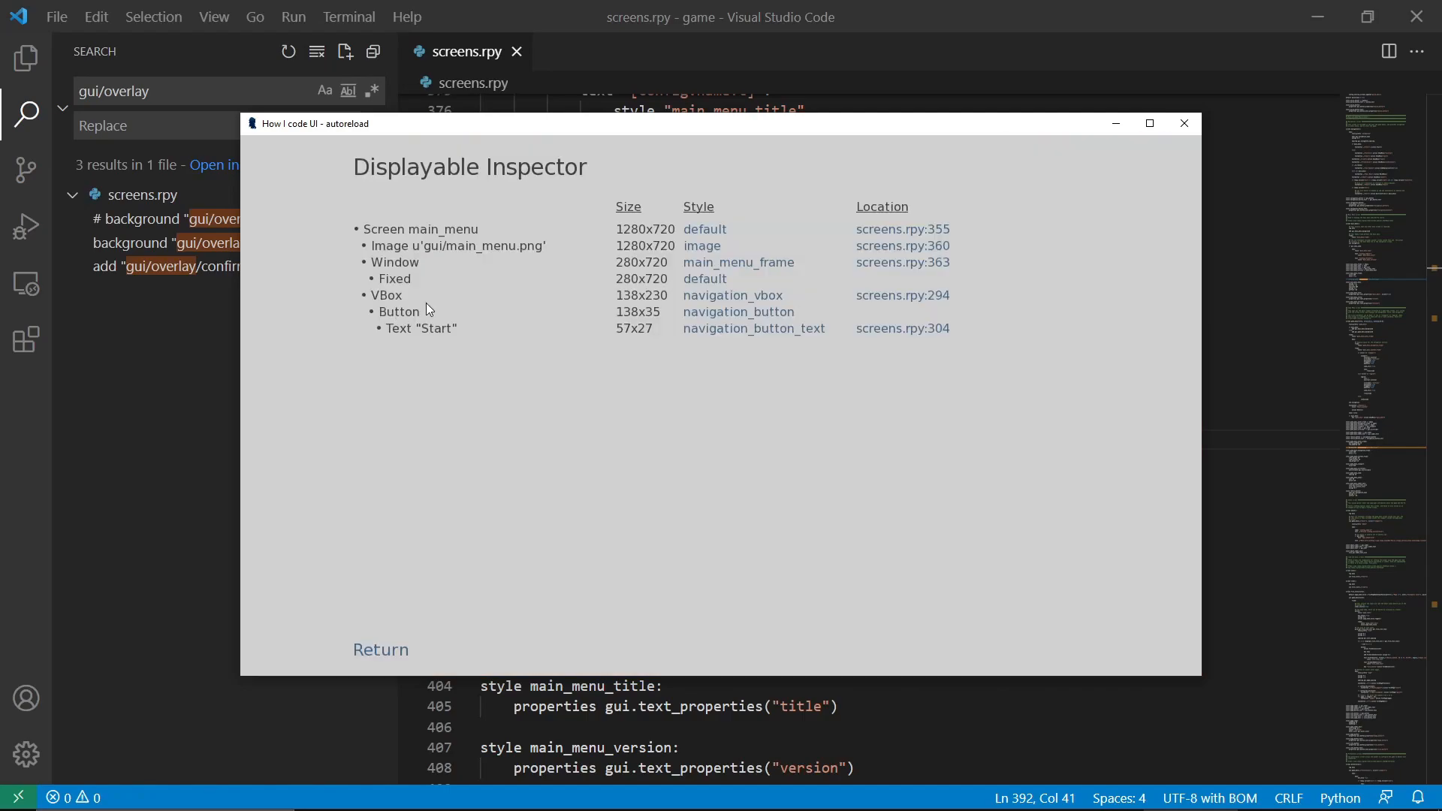
pyautogui.moveTo(375, 316)
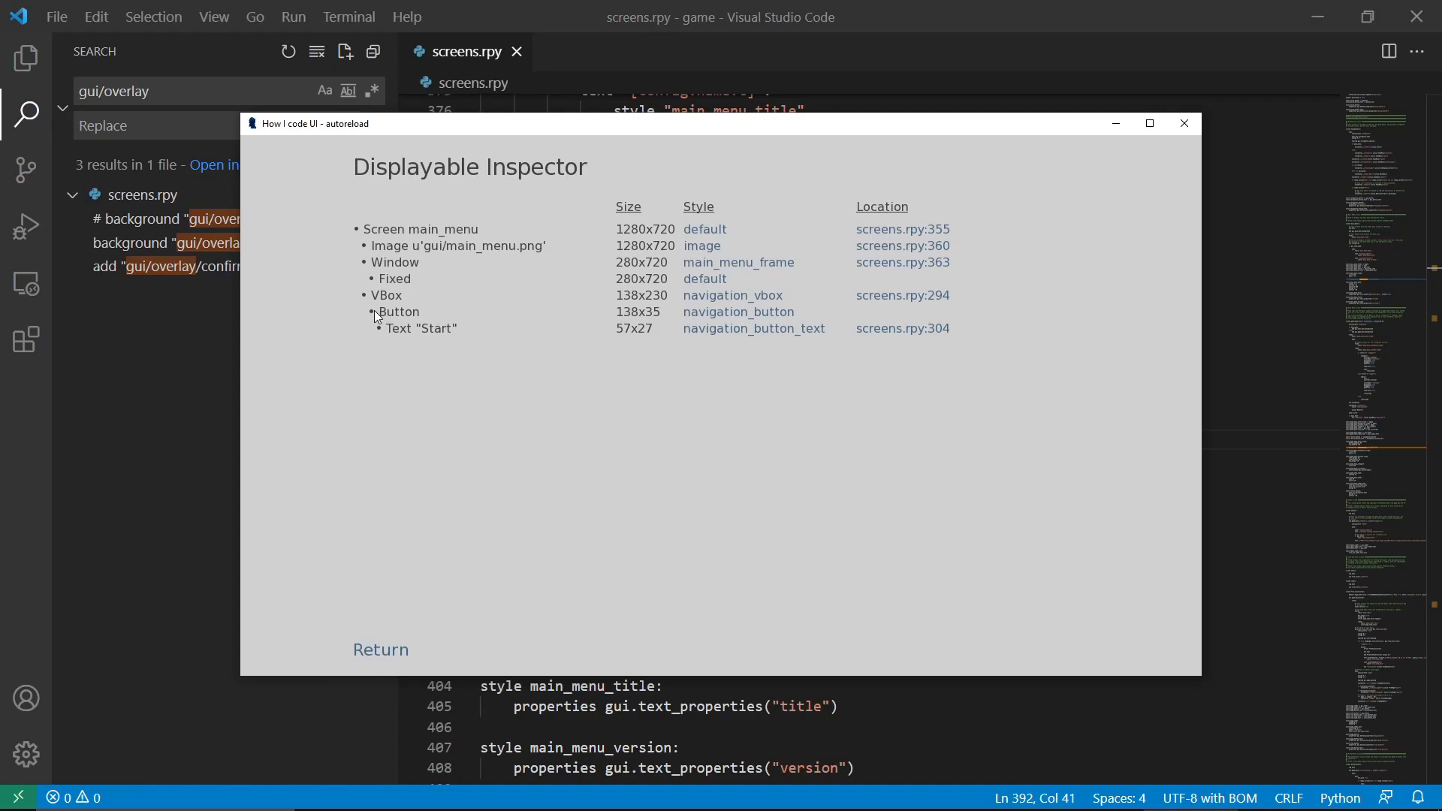
pyautogui.moveTo(359, 315)
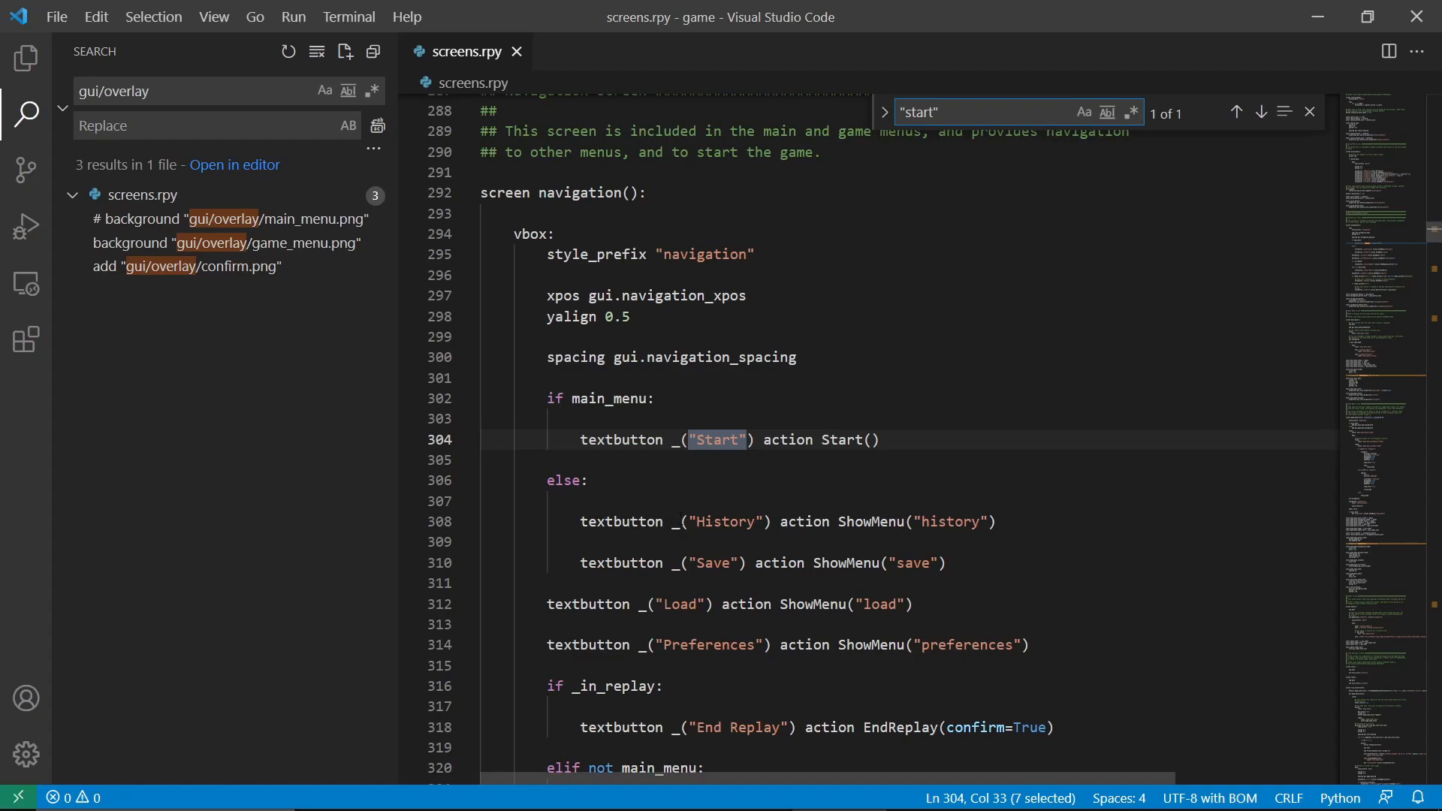
# Select the Start textbutton on line 304 of screens.rpy
pyautogui.doubleClick(621, 439)
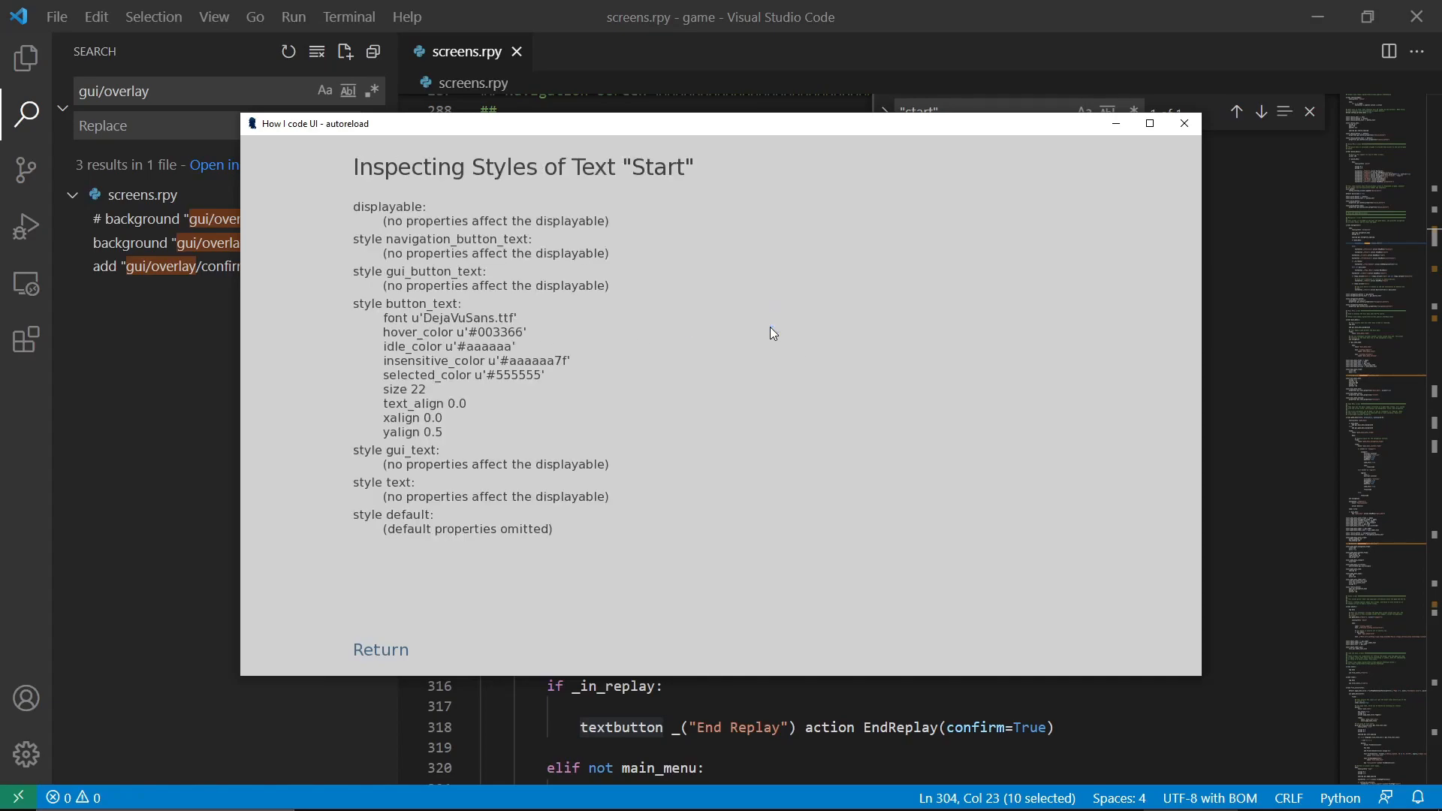
pyautogui.moveTo(429, 418)
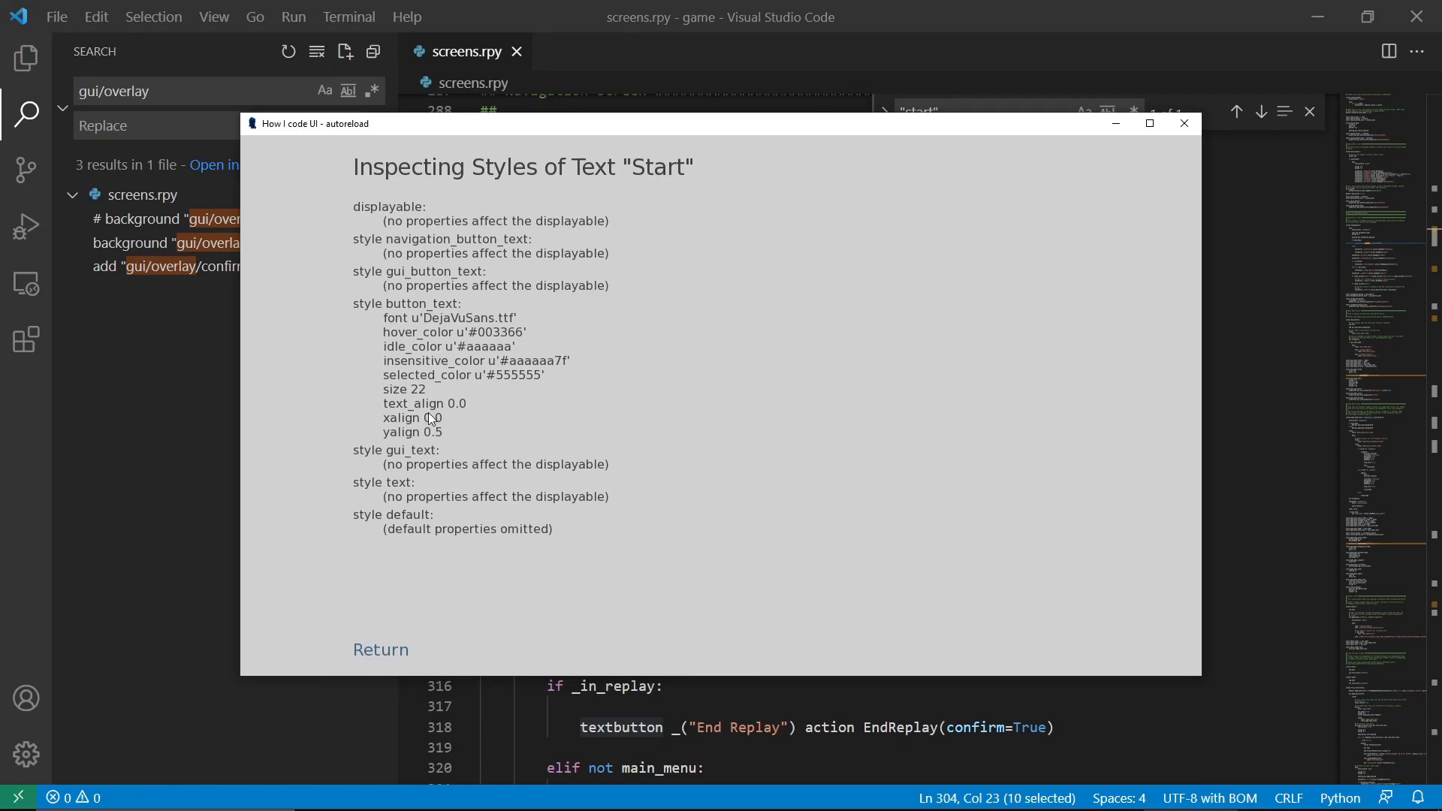
pyautogui.moveTo(467, 315)
pyautogui.write('button_te')
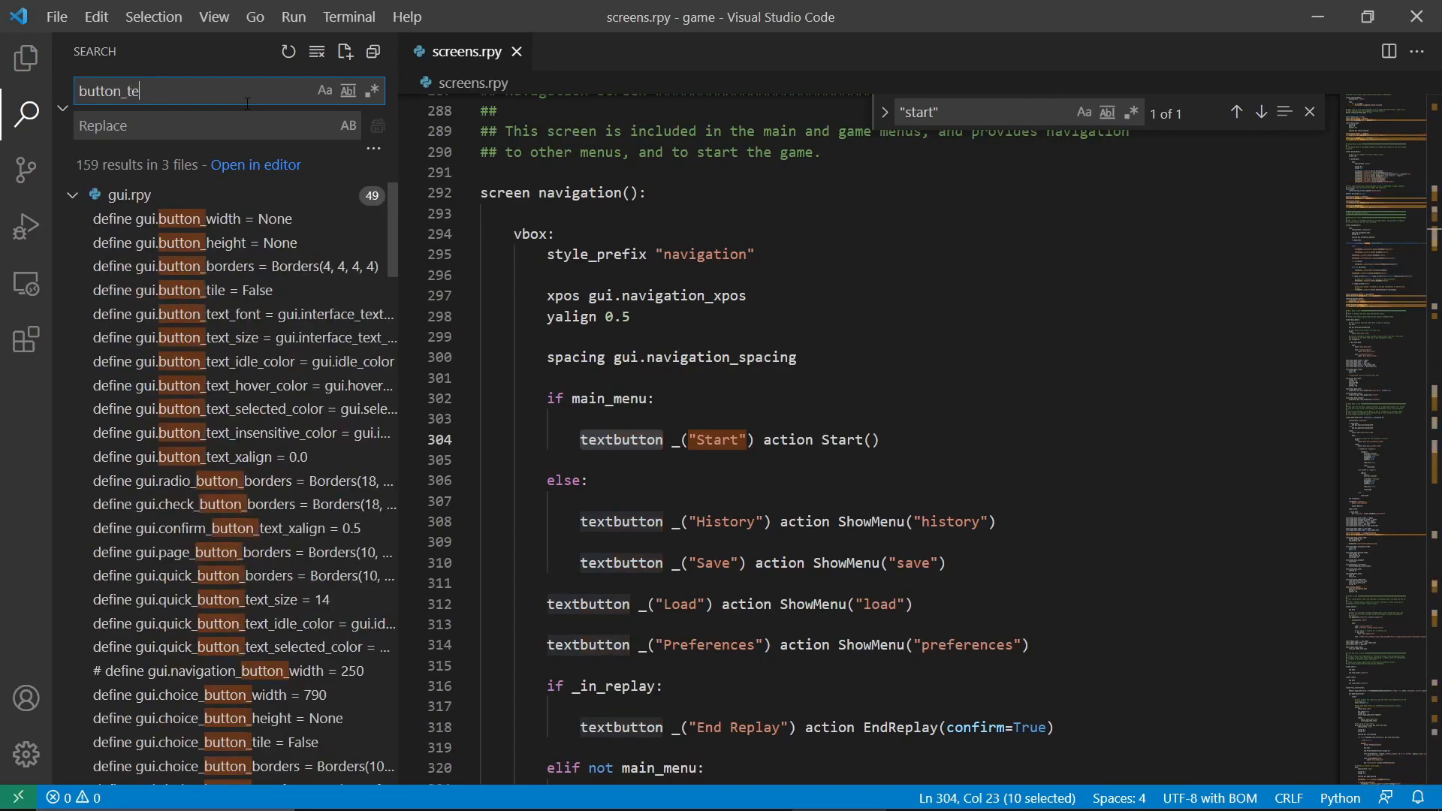
# Search 'button_text' and insert 24 before gui.interface_text_size on gui.rpy line 162
pyautogui.write('xt')
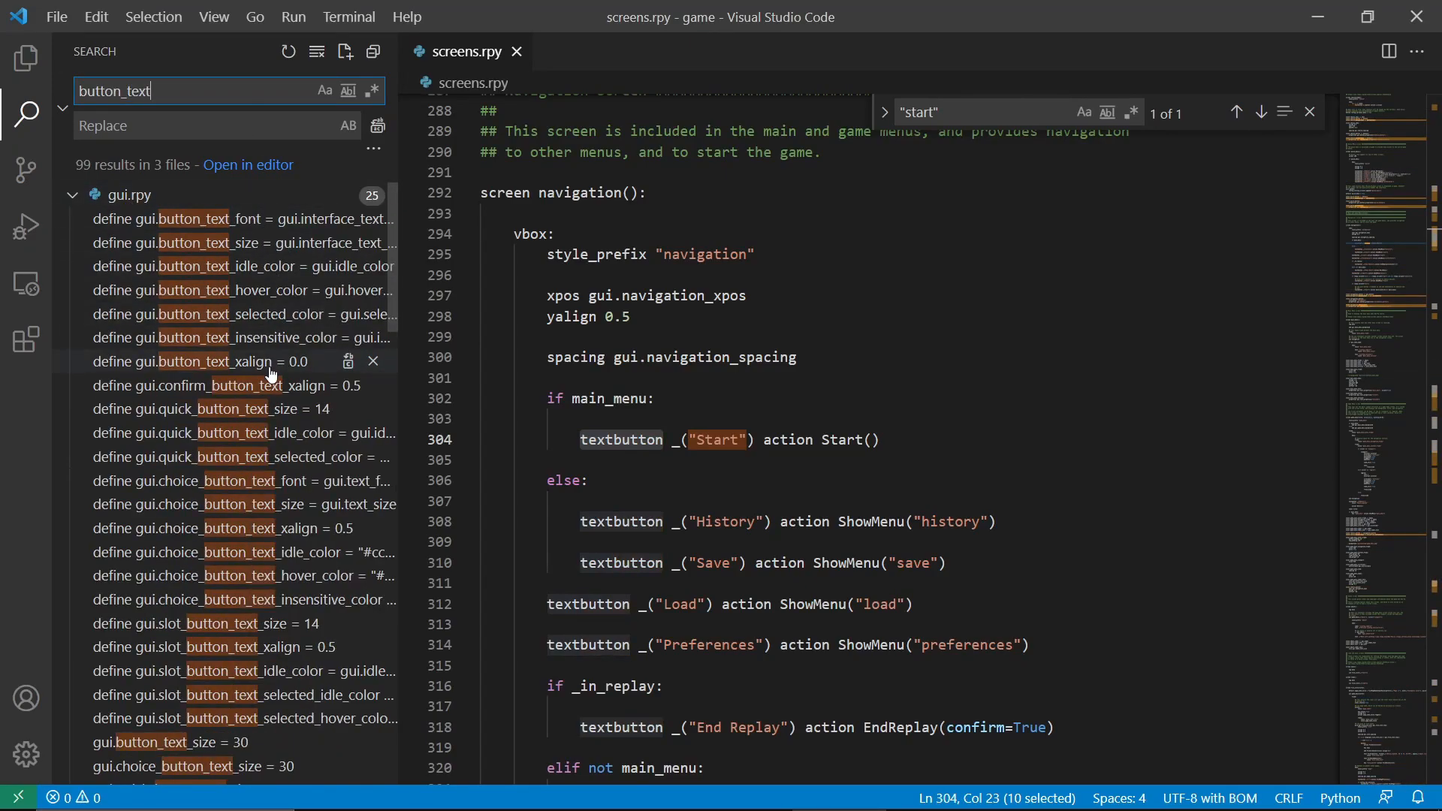
pyautogui.click(202, 219)
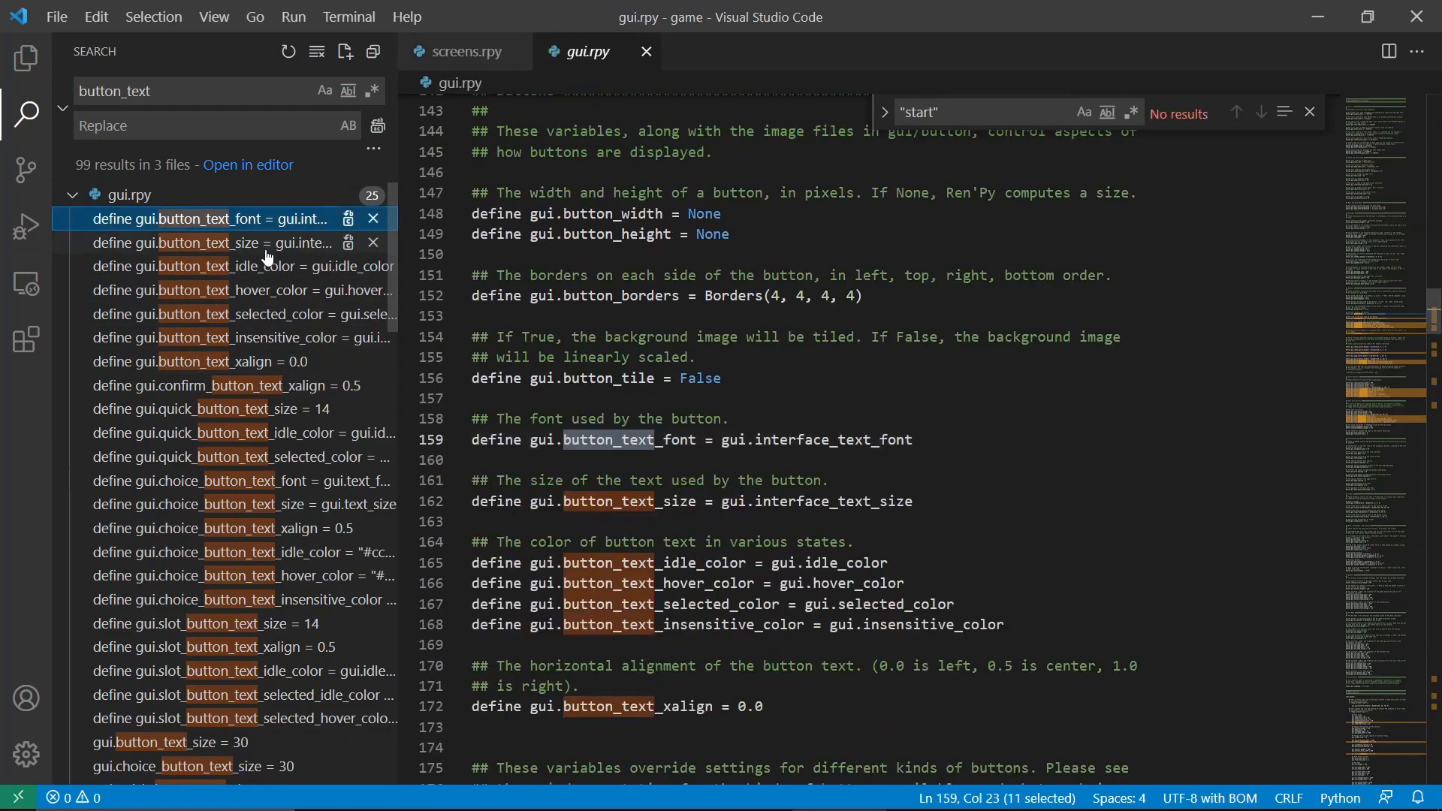
pyautogui.click(220, 242)
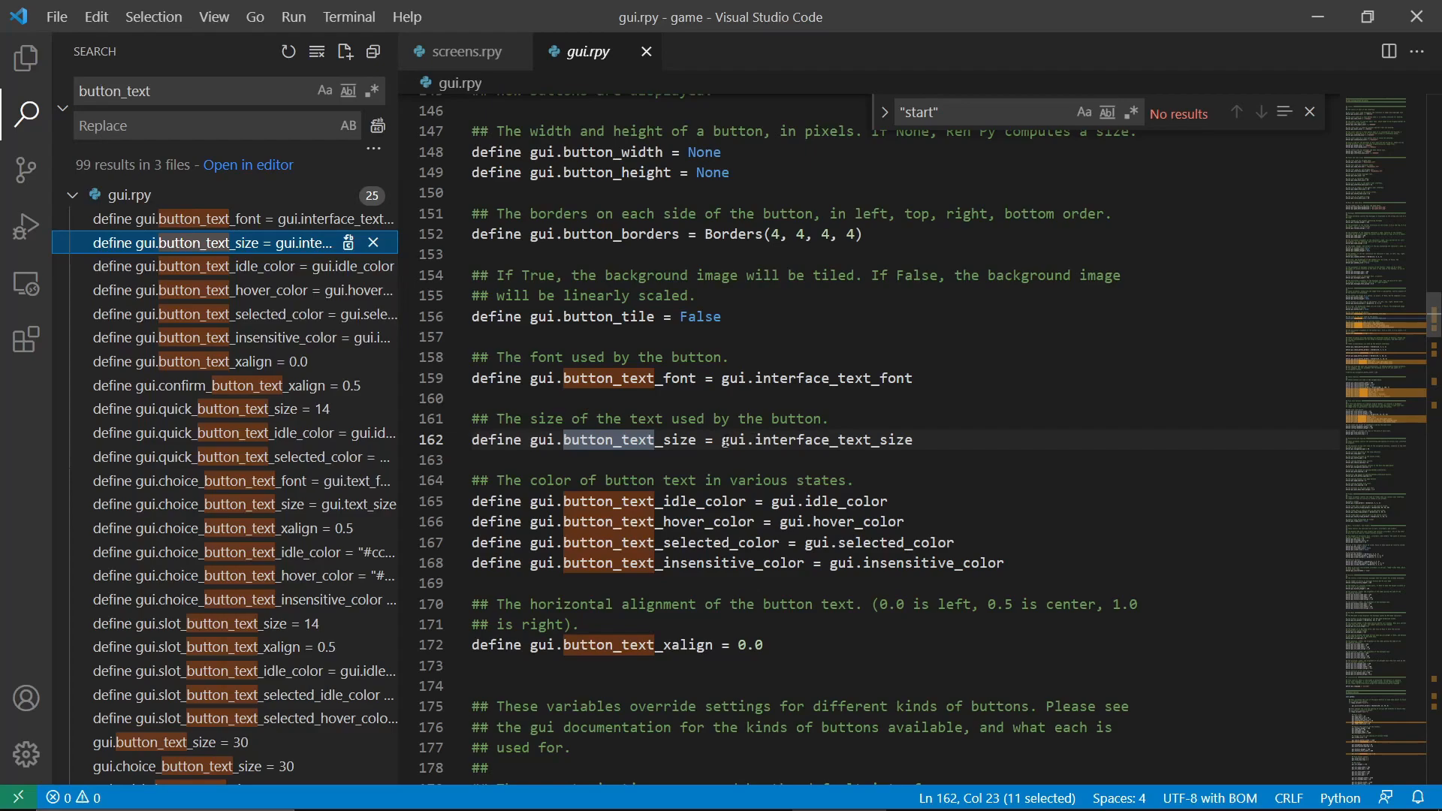
pyautogui.click(721, 439)
pyautogui.write('gui.interface_text_size')
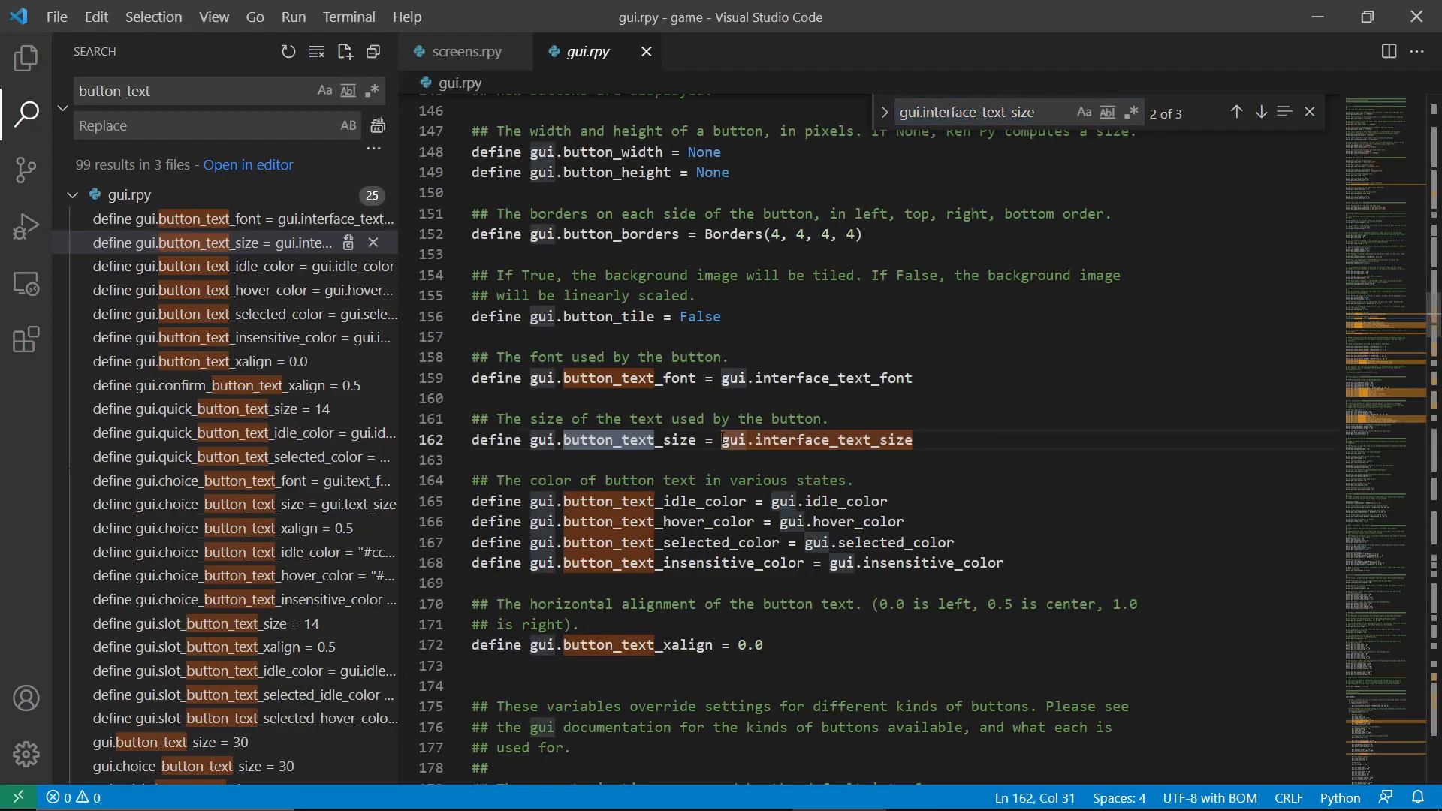
pyautogui.write('24')
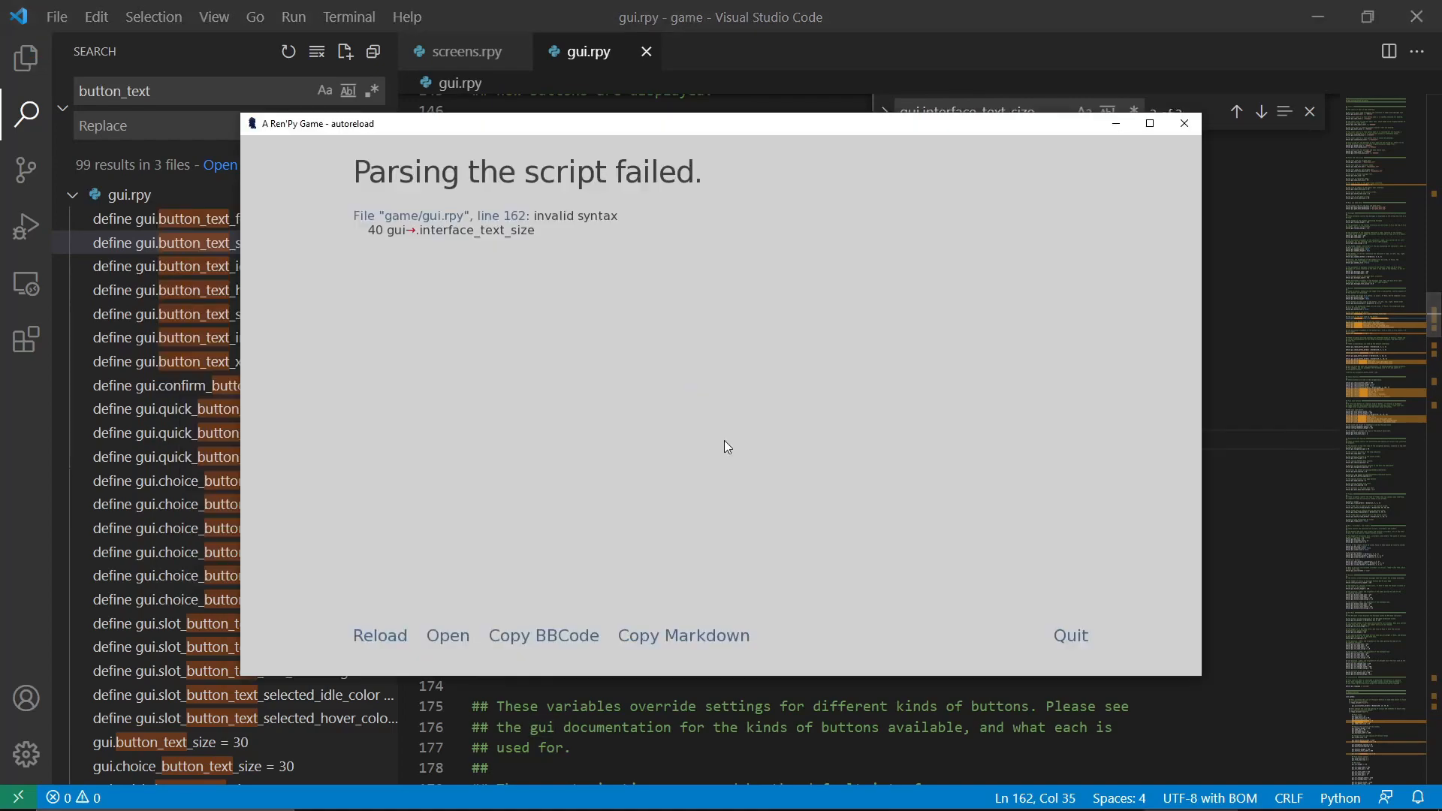
# Delete the inserted 24 on line 162 and jump to the next gui.interface_text_size match
pyautogui.click(378, 635)
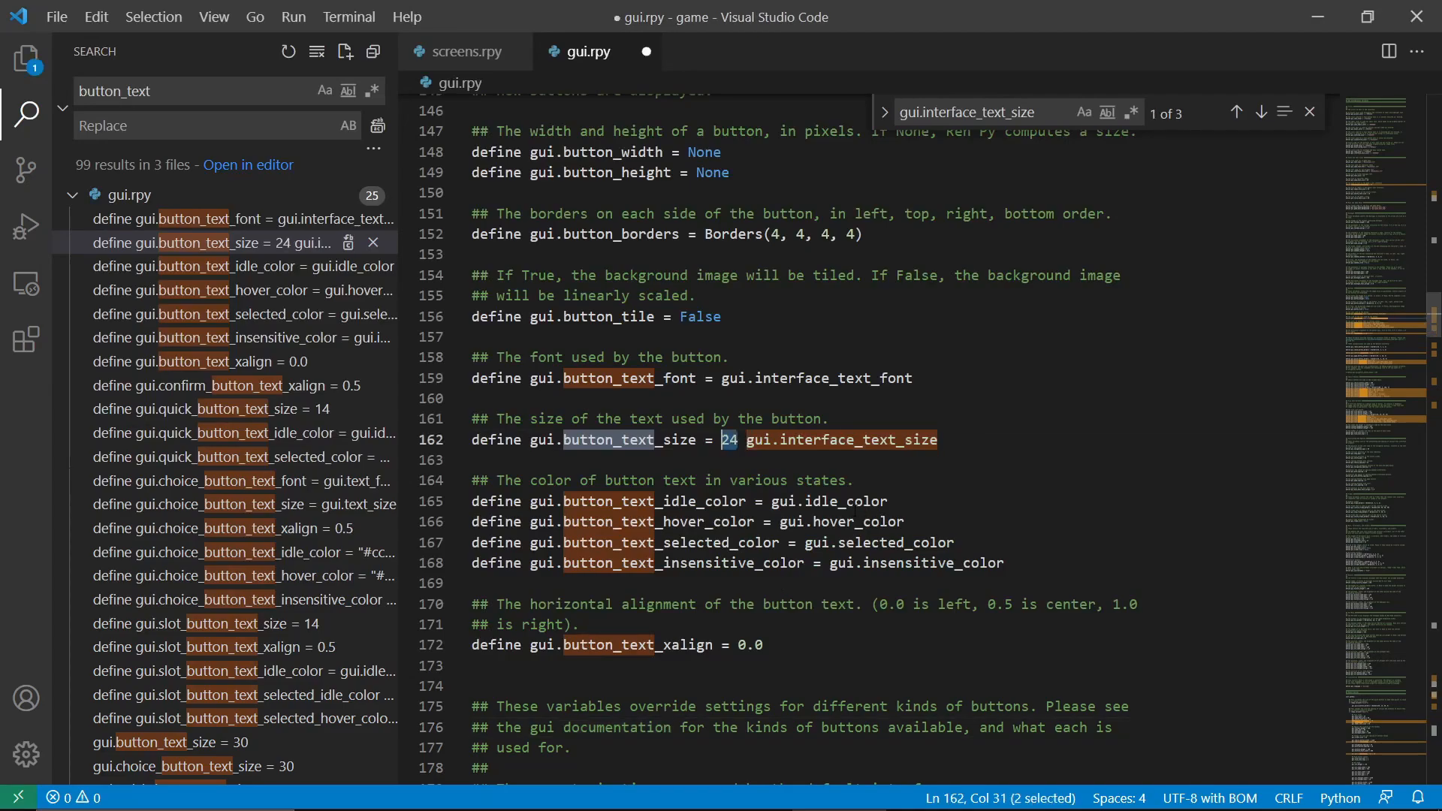
pyautogui.press('Delete')
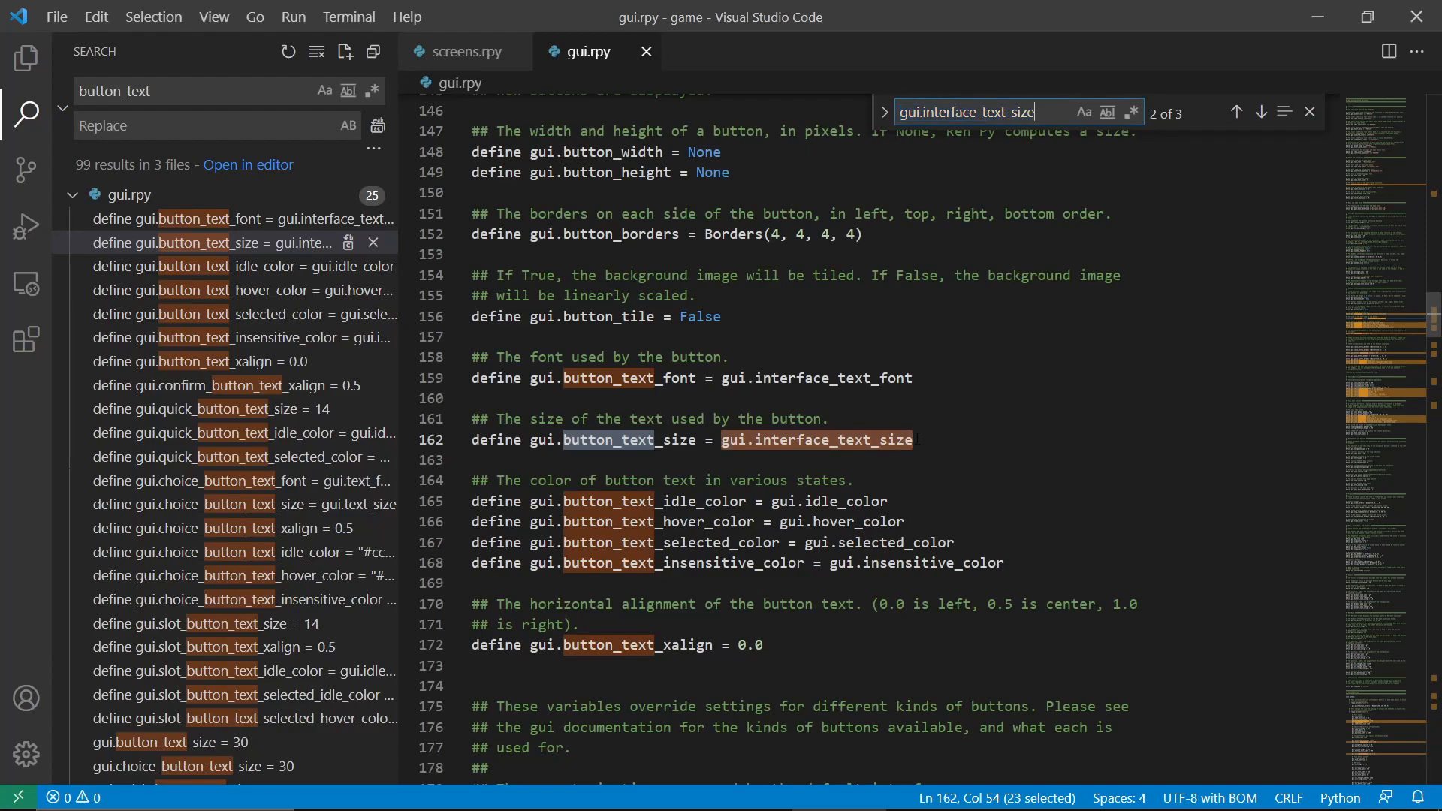
pyautogui.click(1261, 111)
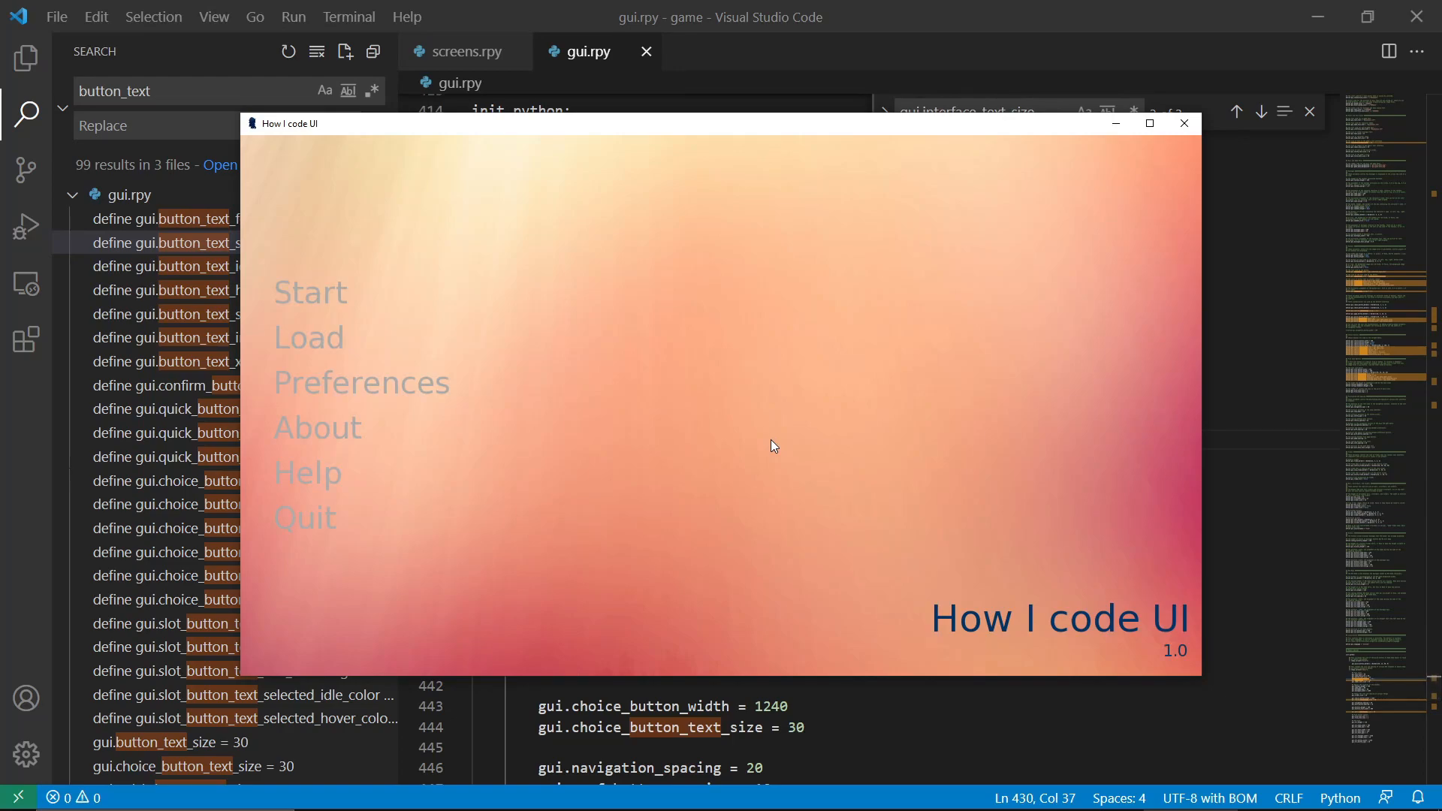
# Set gui.interface_text_size to 40 in gui.rpy and test-run the game
pyautogui.click(1184, 122)
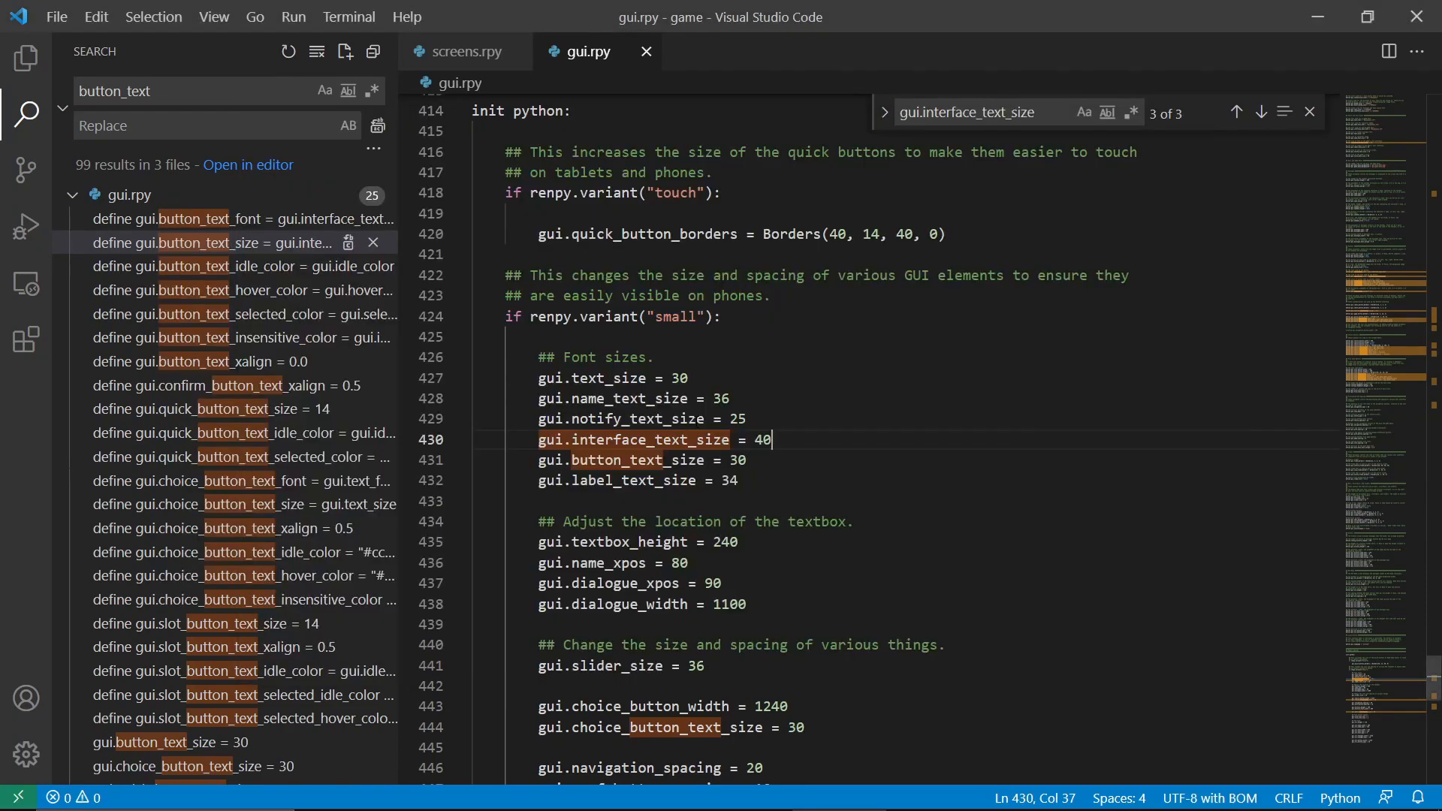
pyautogui.doubleClick(638, 440)
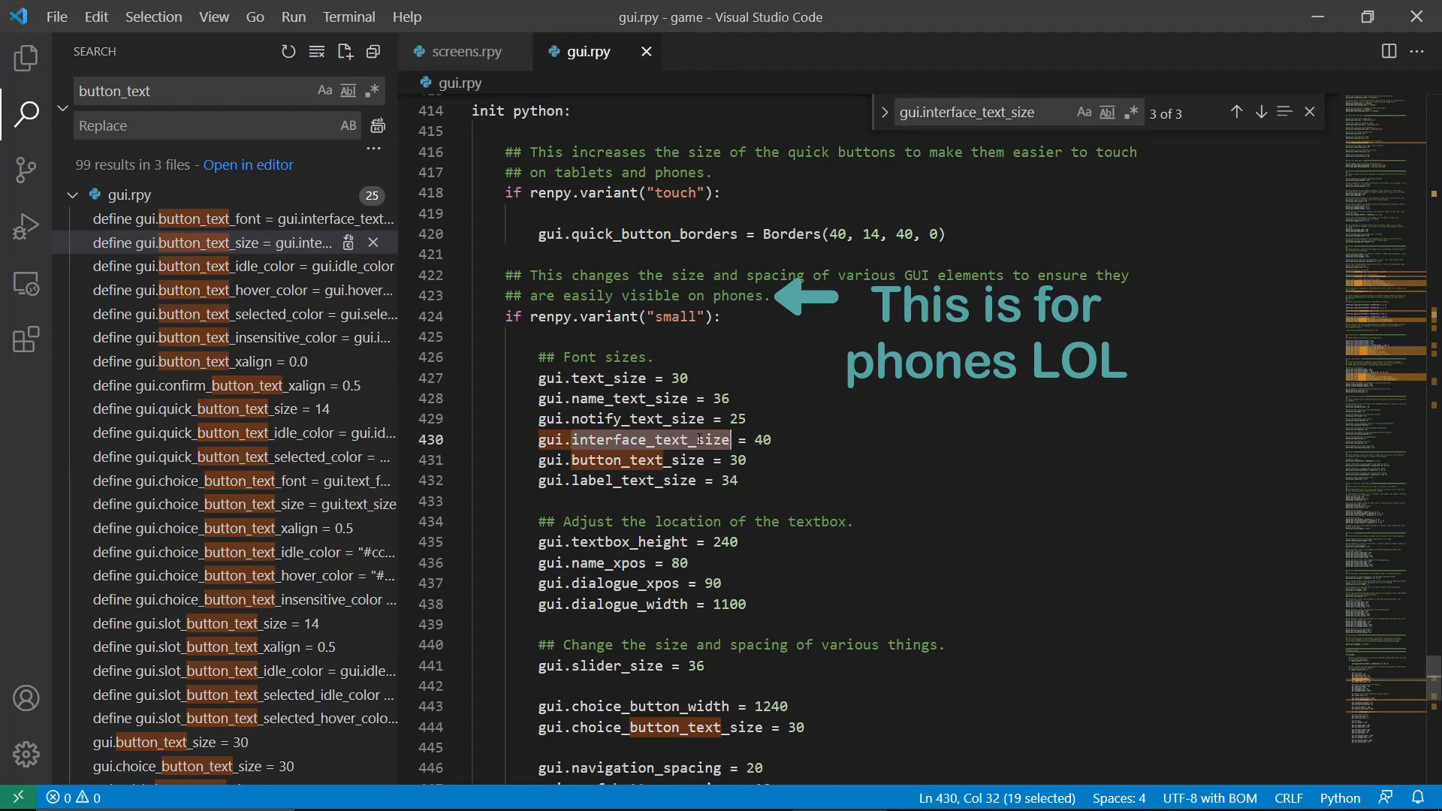
pyautogui.write('30')
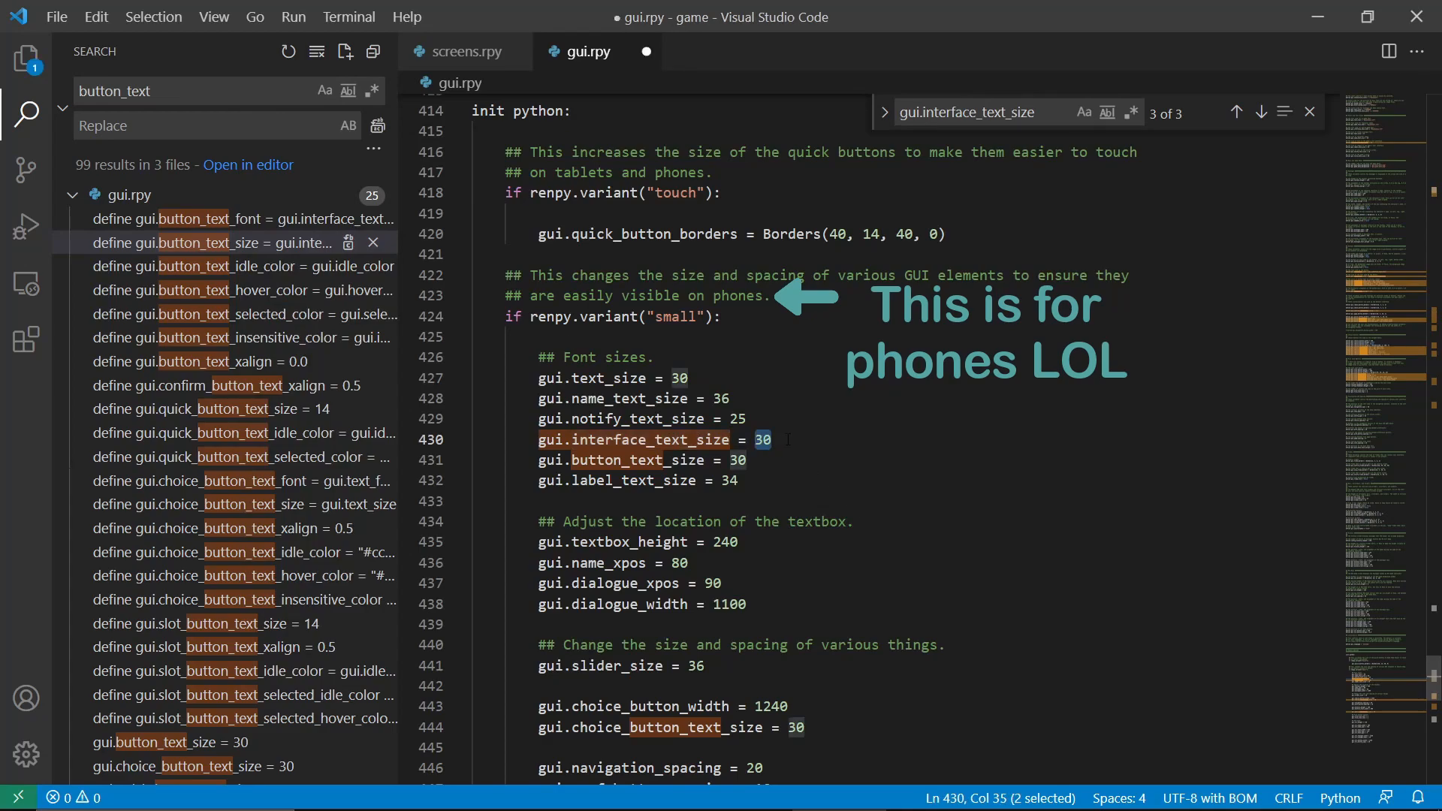
pyautogui.click(1236, 111)
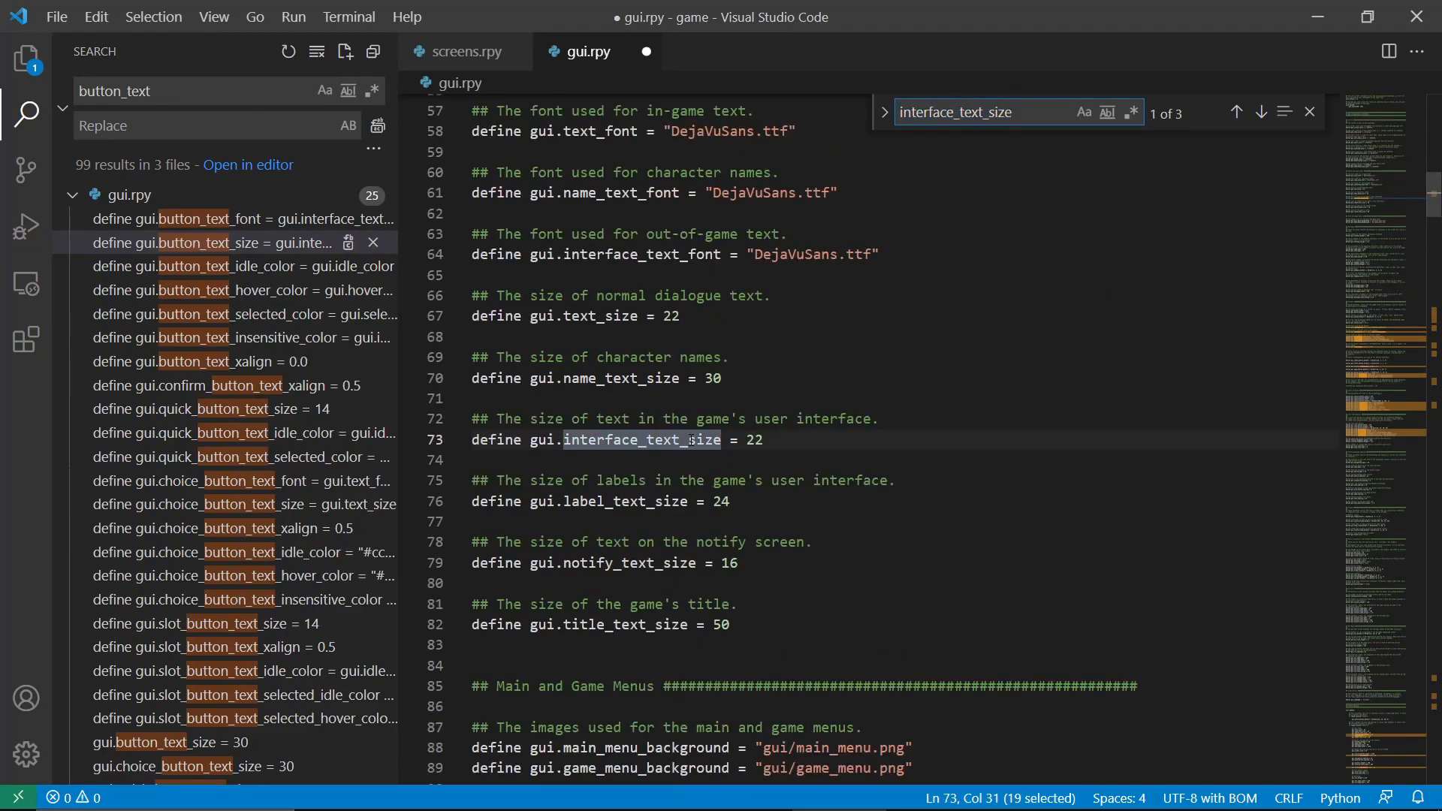
pyautogui.write('4')
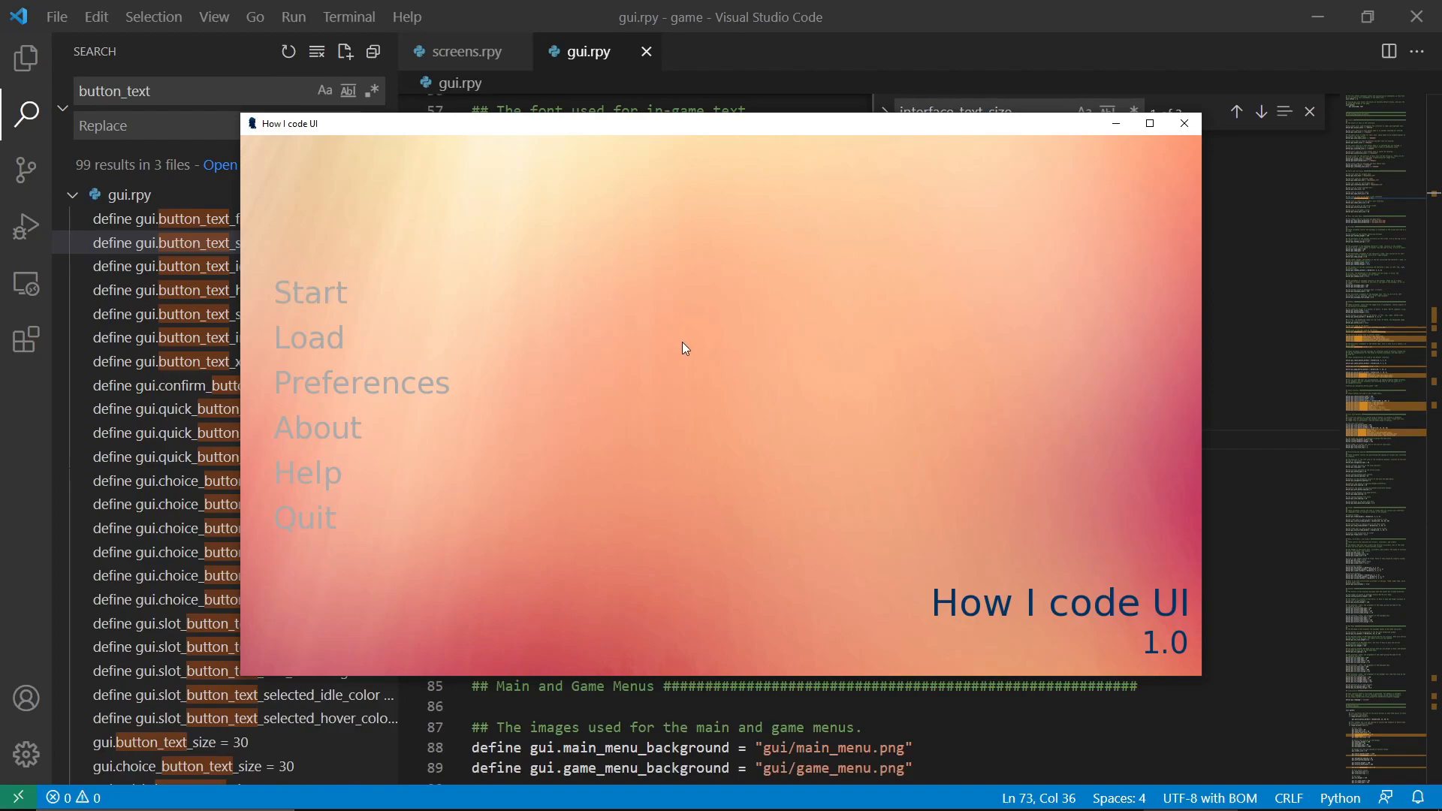
pyautogui.click(311, 292)
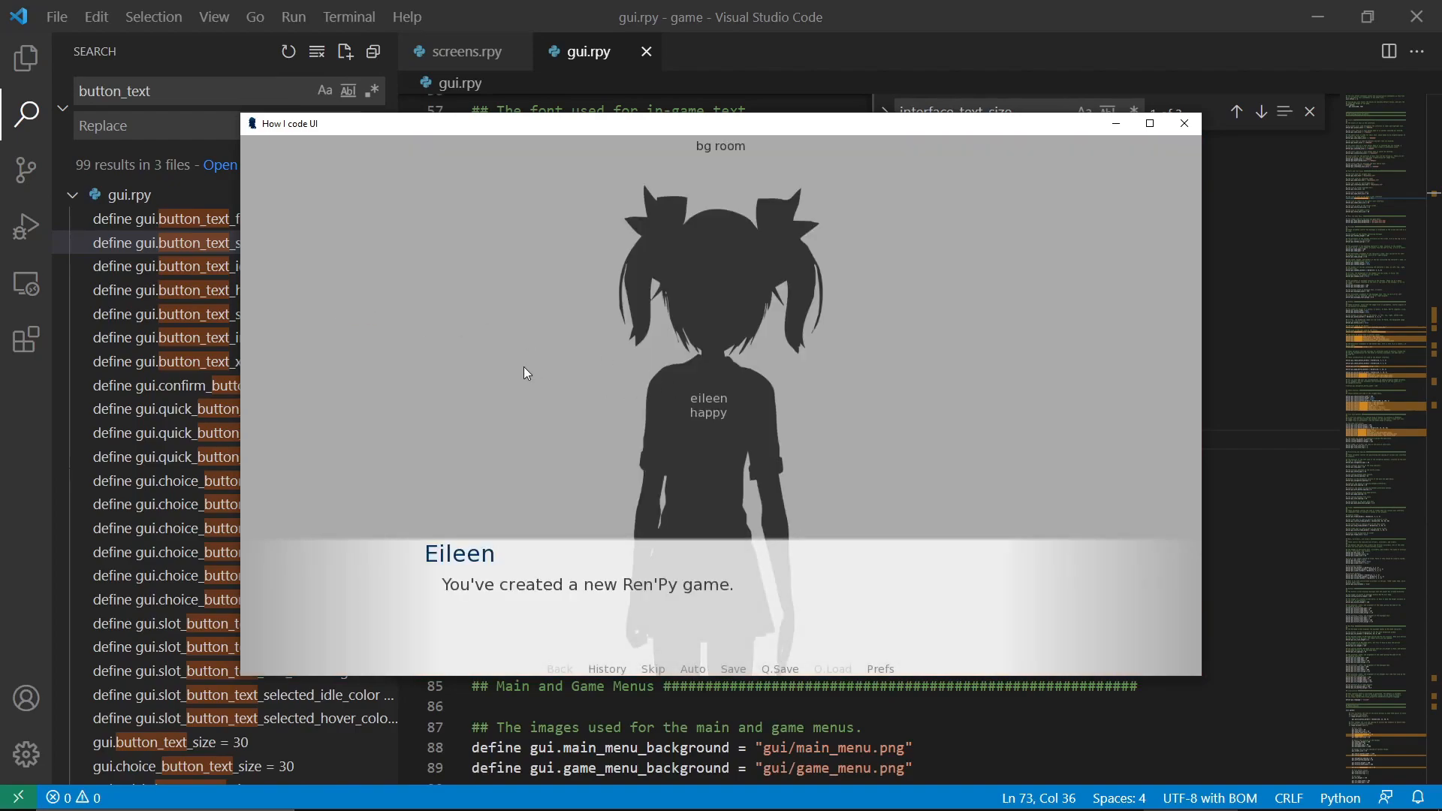
pyautogui.click(733, 668)
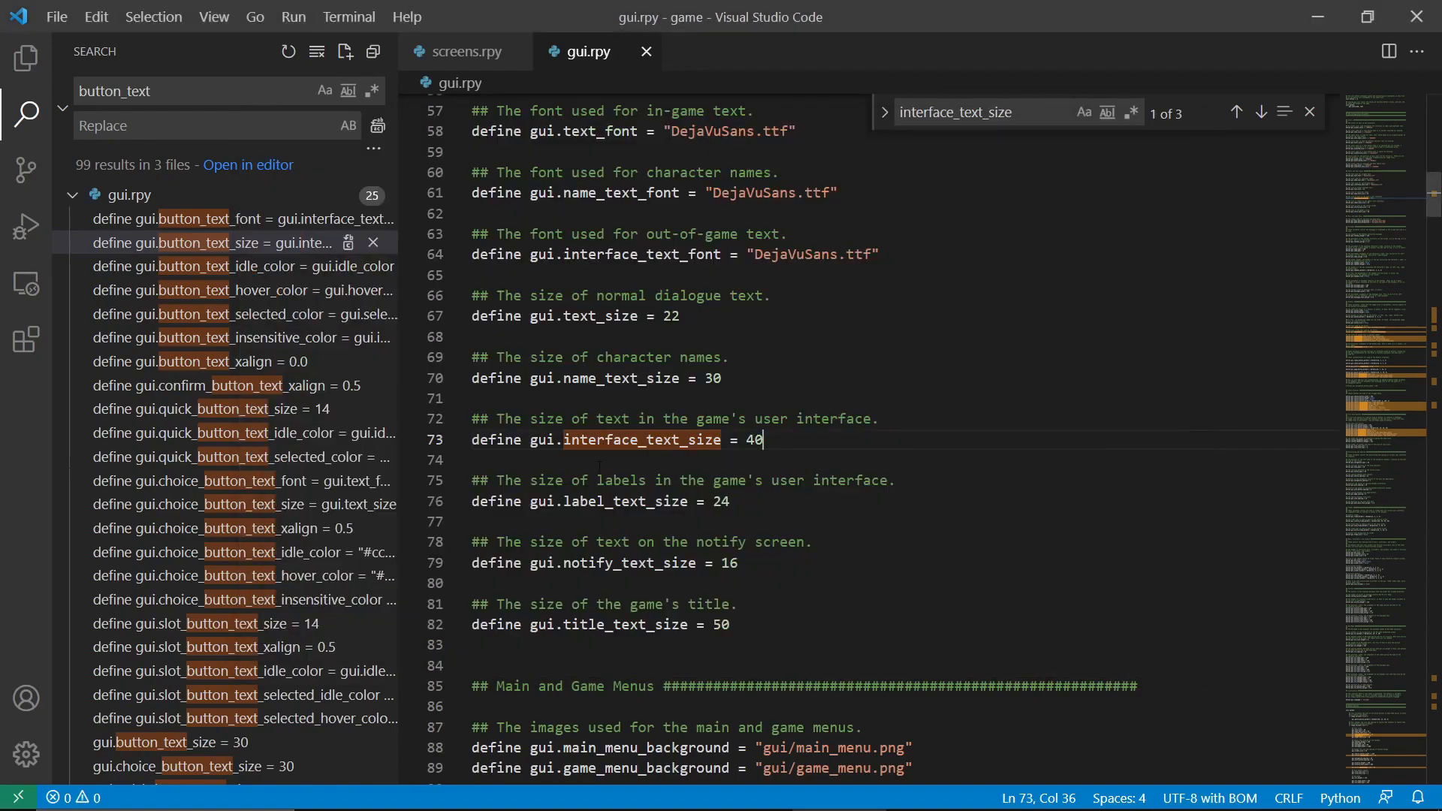
# Check other gui.interface_text_size uses, including the phone variant, then relaunch the game
pyautogui.doubleClick(626, 439)
pyautogui.write('gui.')
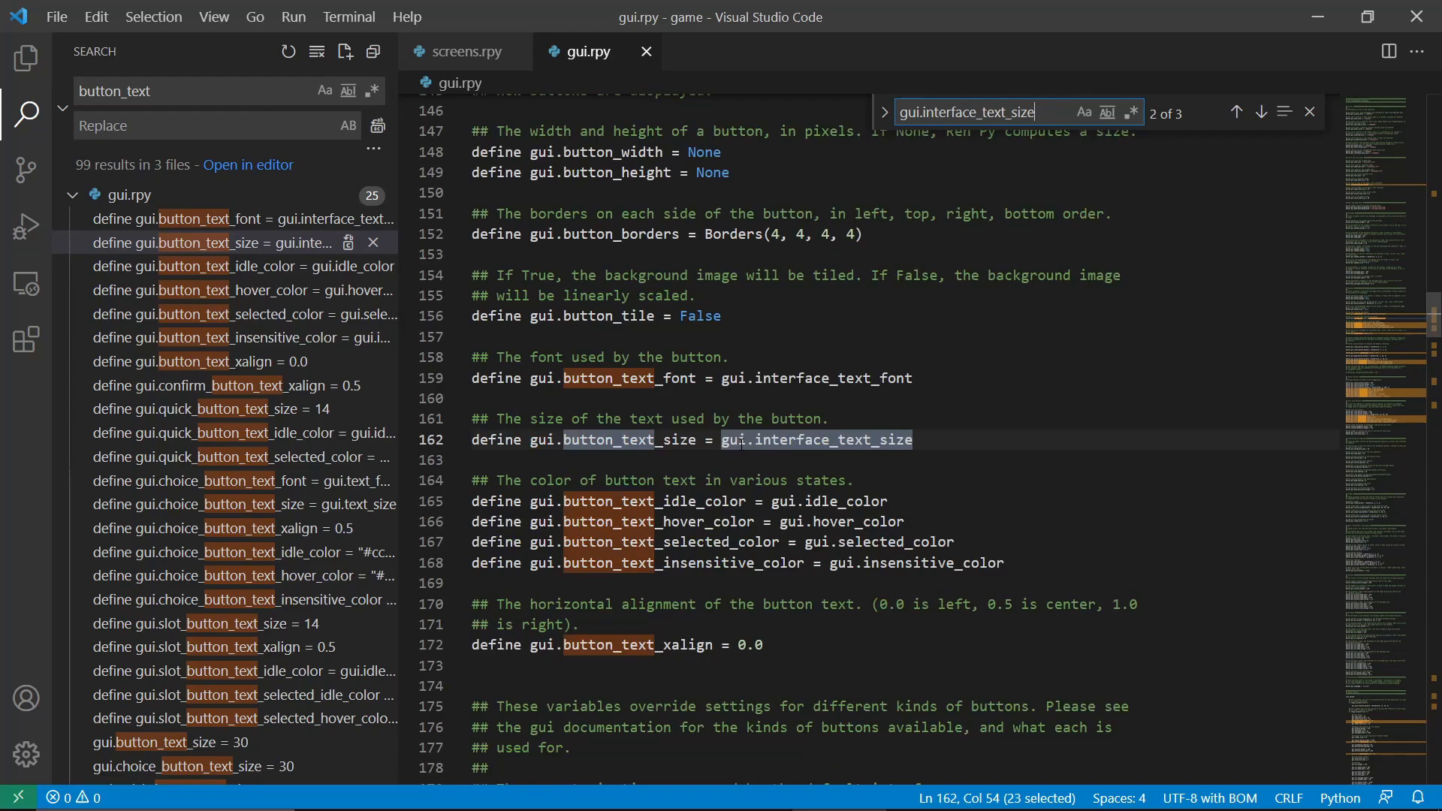
pyautogui.click(1236, 112)
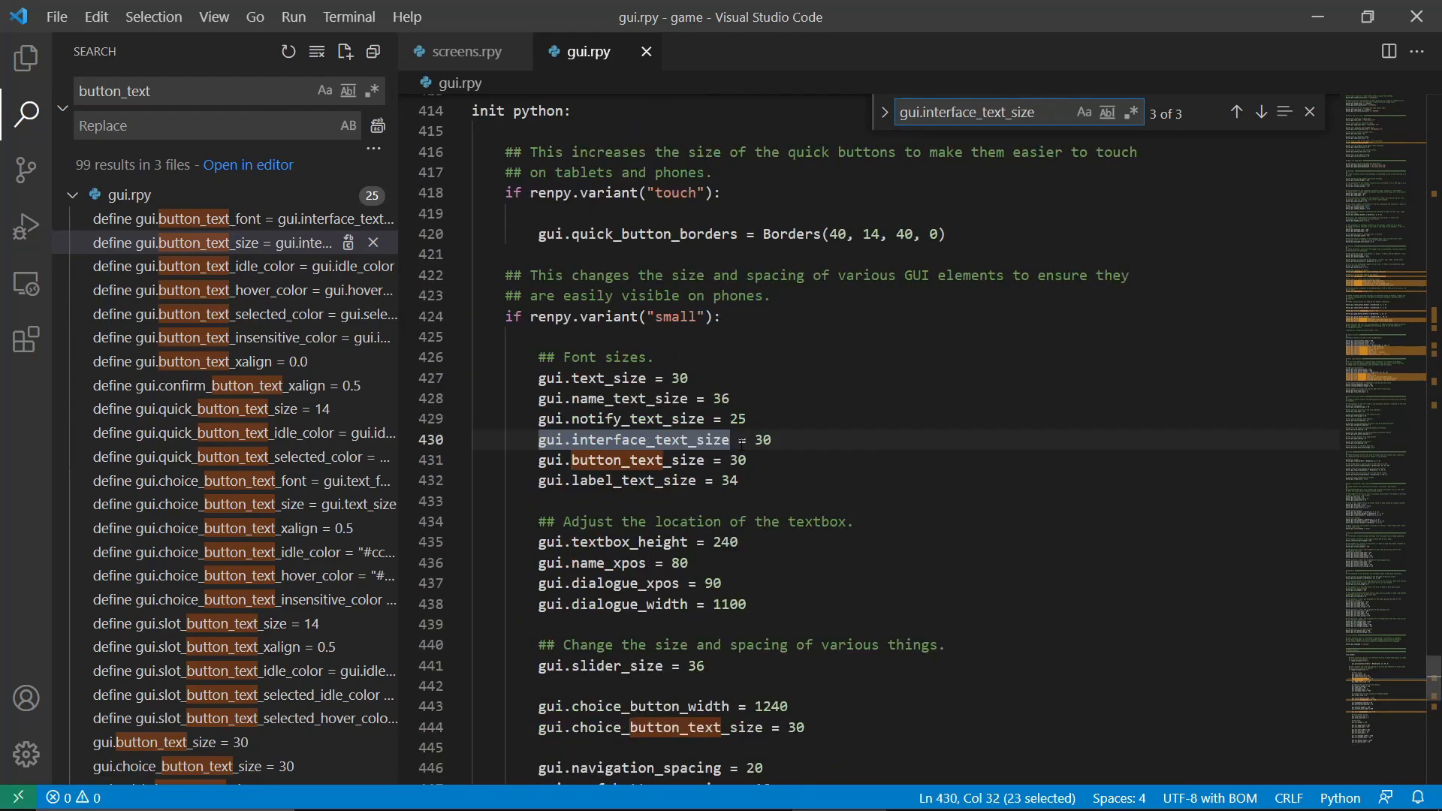
pyautogui.click(1244, 111)
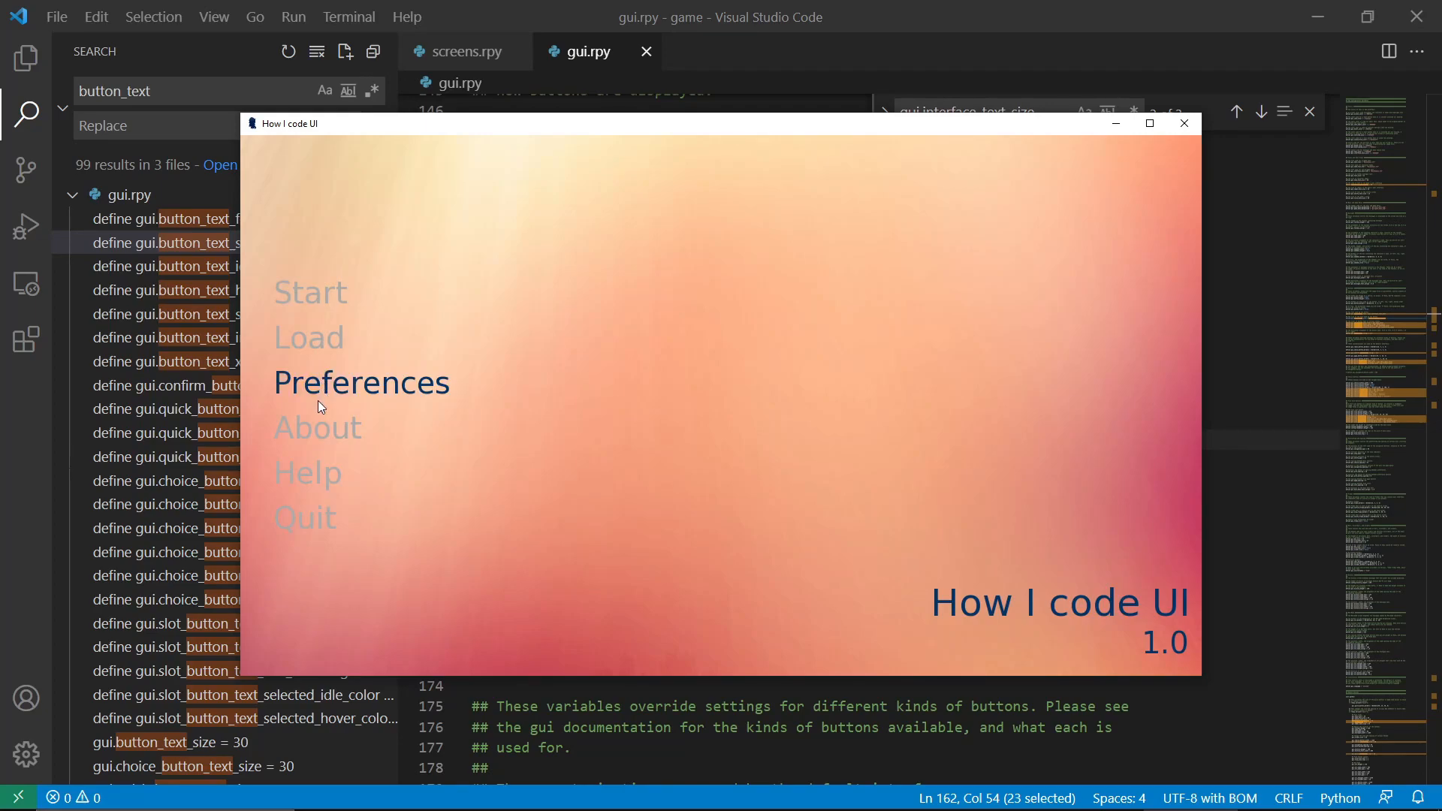
pyautogui.moveTo(311, 292)
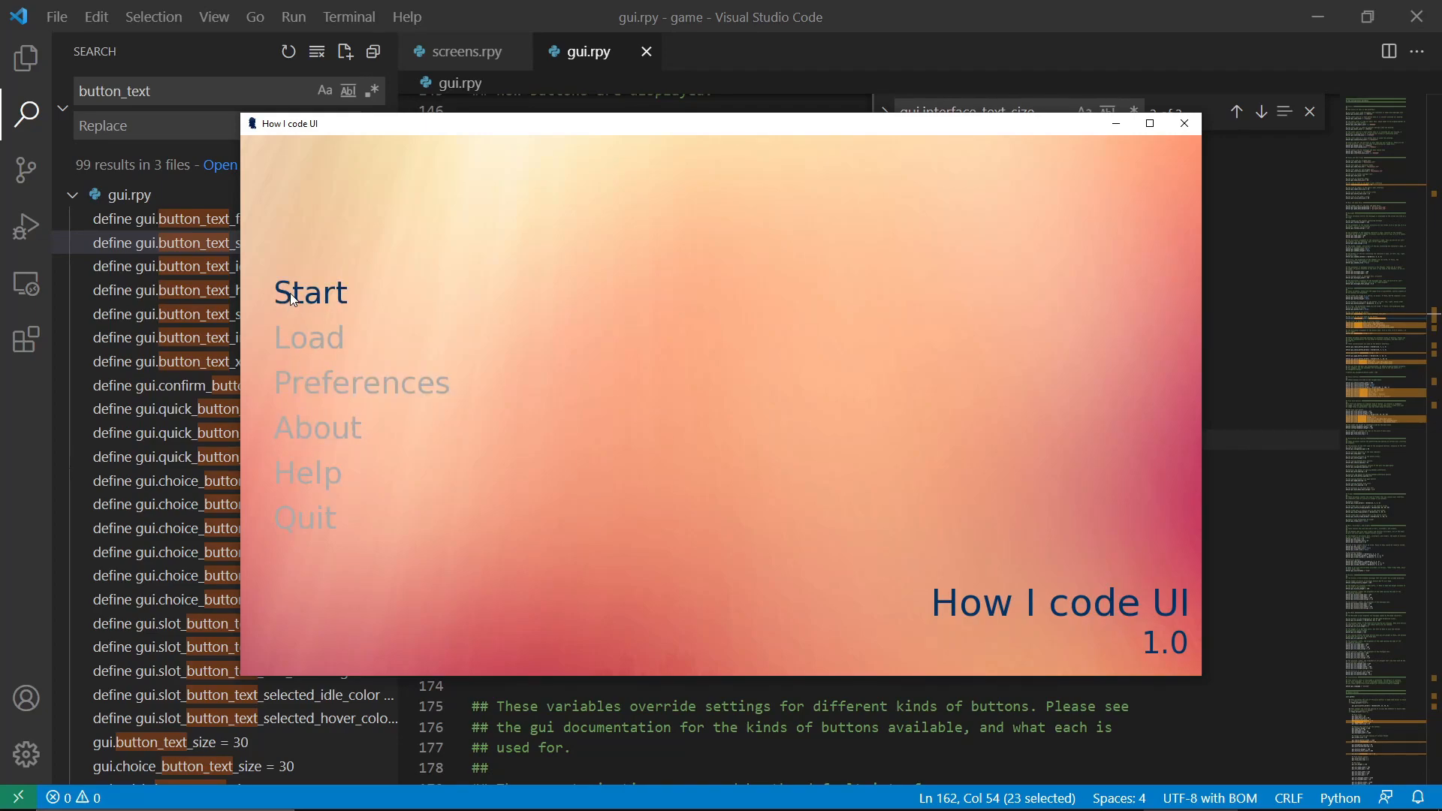
pyautogui.click(311, 291)
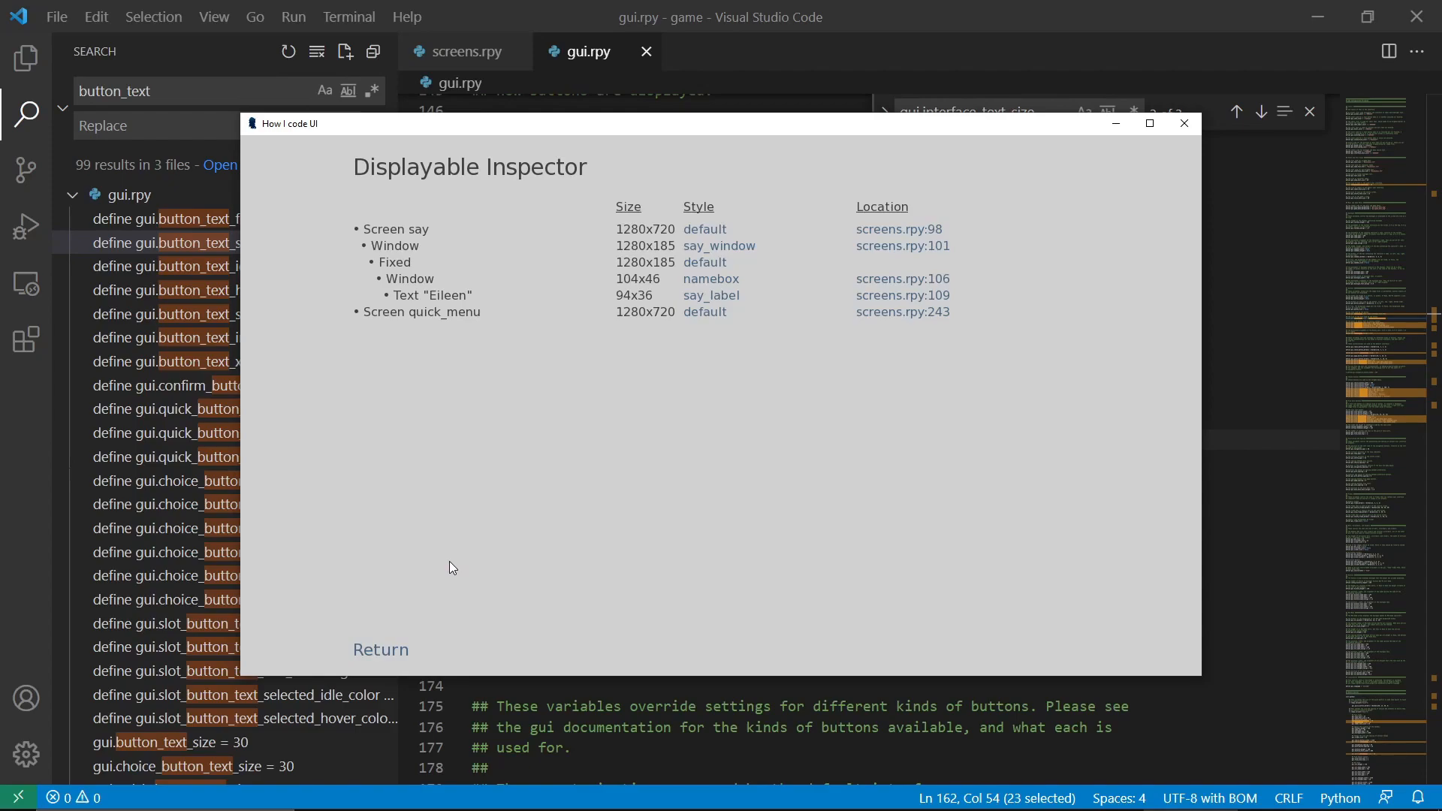
pyautogui.moveTo(443, 324)
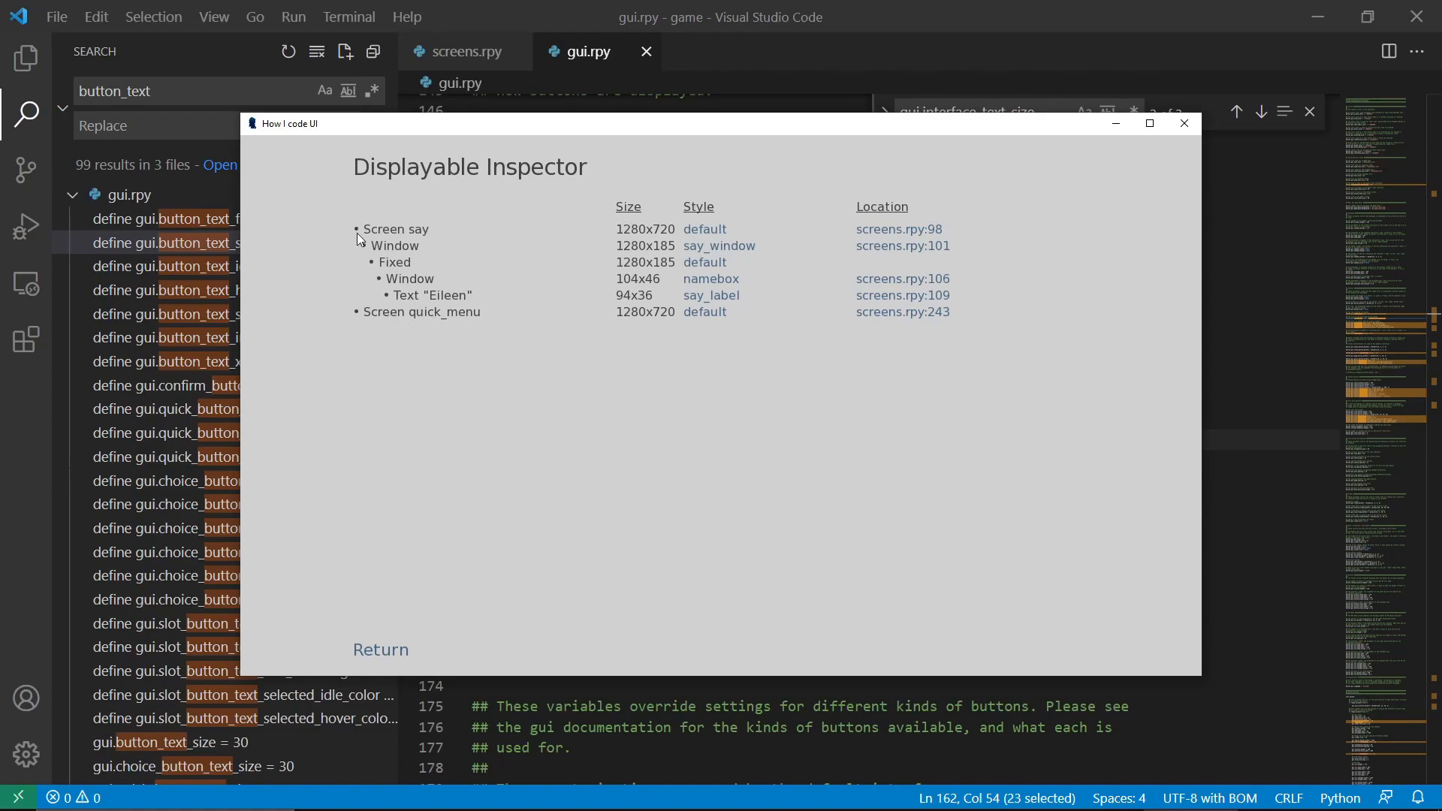
# Inspect the Eileen name text's styles, revealing say_label at size 30 with DejaVuSans
pyautogui.press('alt+tab')
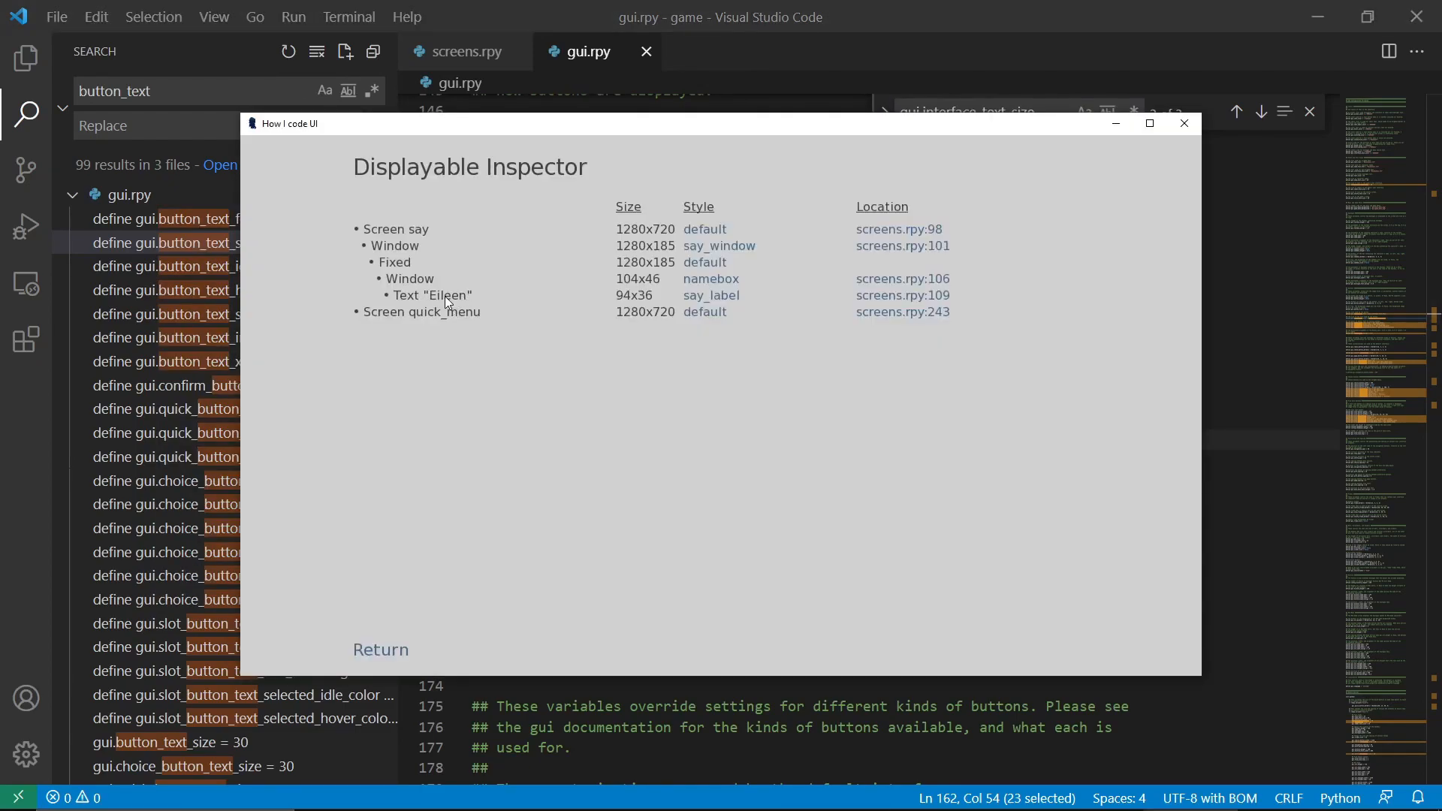
pyautogui.moveTo(463, 312)
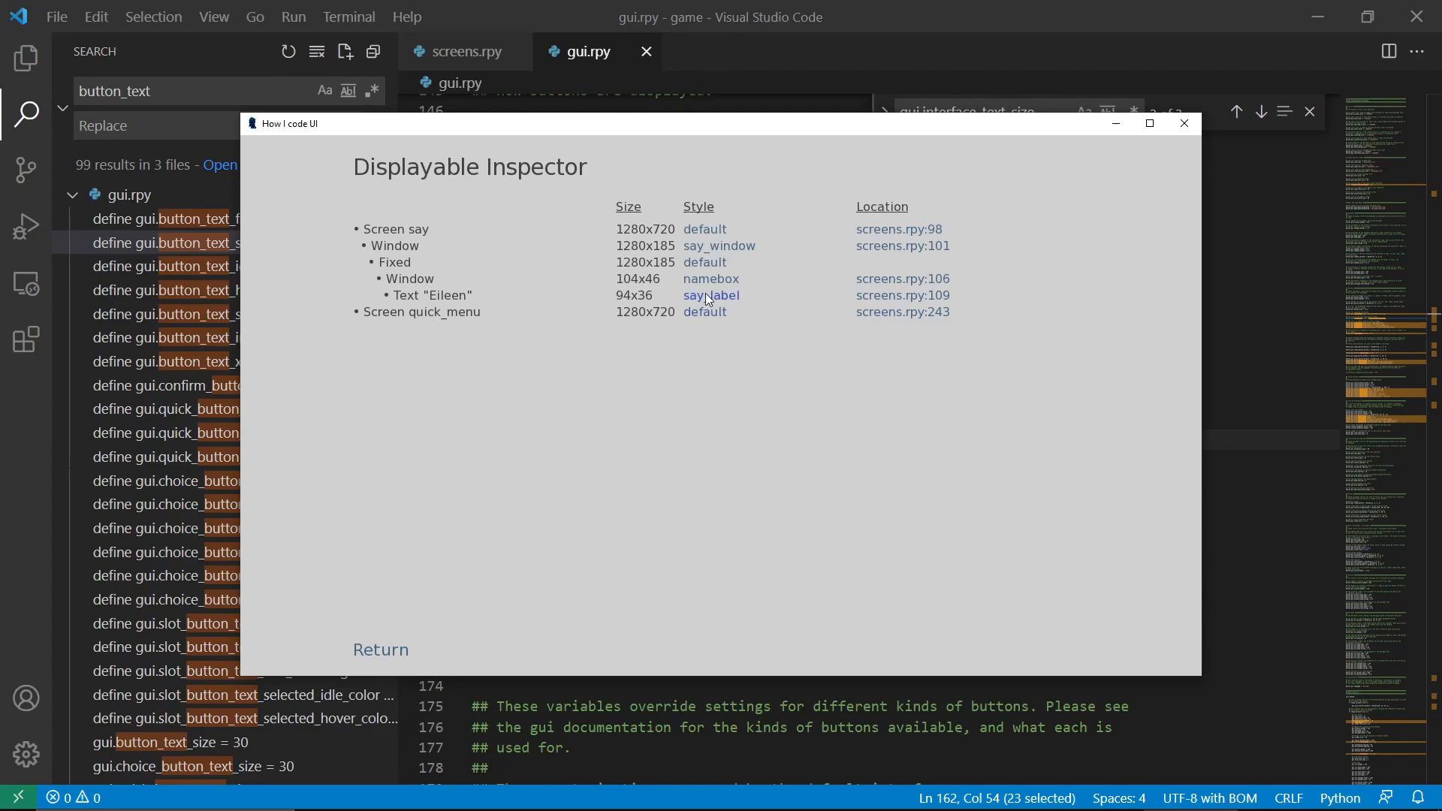
pyautogui.click(709, 295)
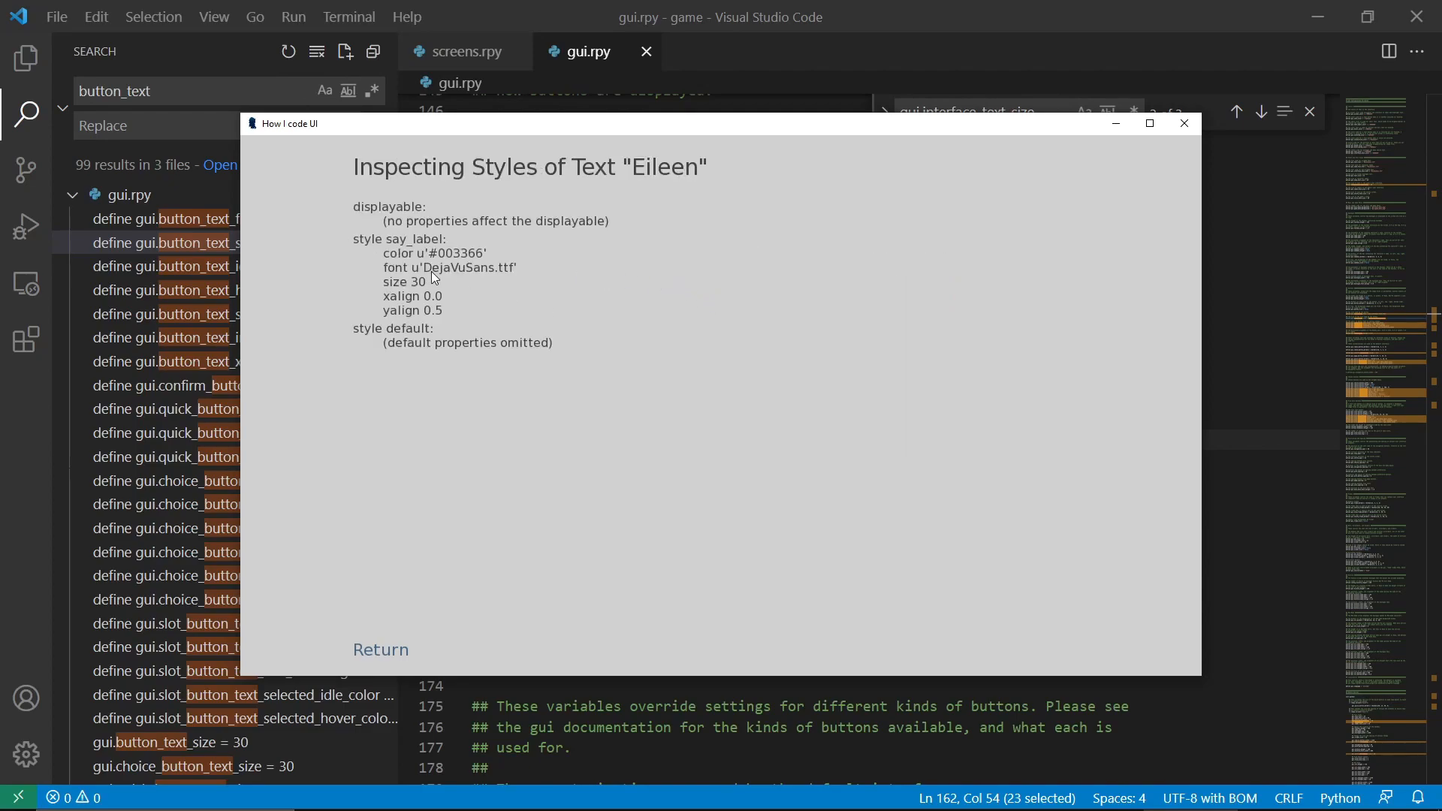
pyautogui.click(1183, 124)
pyautogui.write('say_label')
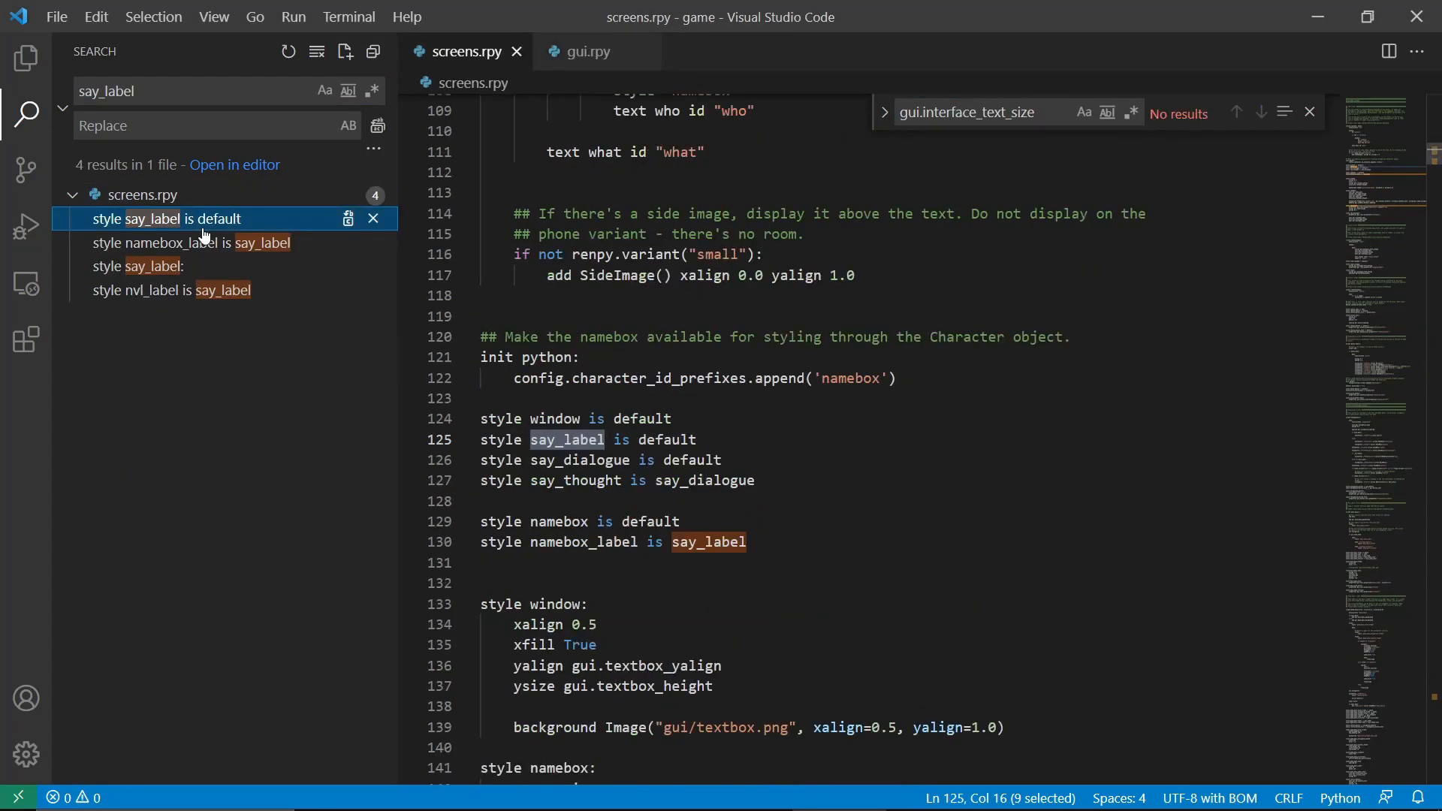
# Open the say_label style definition in screens.rpy via the namebox_label result
pyautogui.click(190, 241)
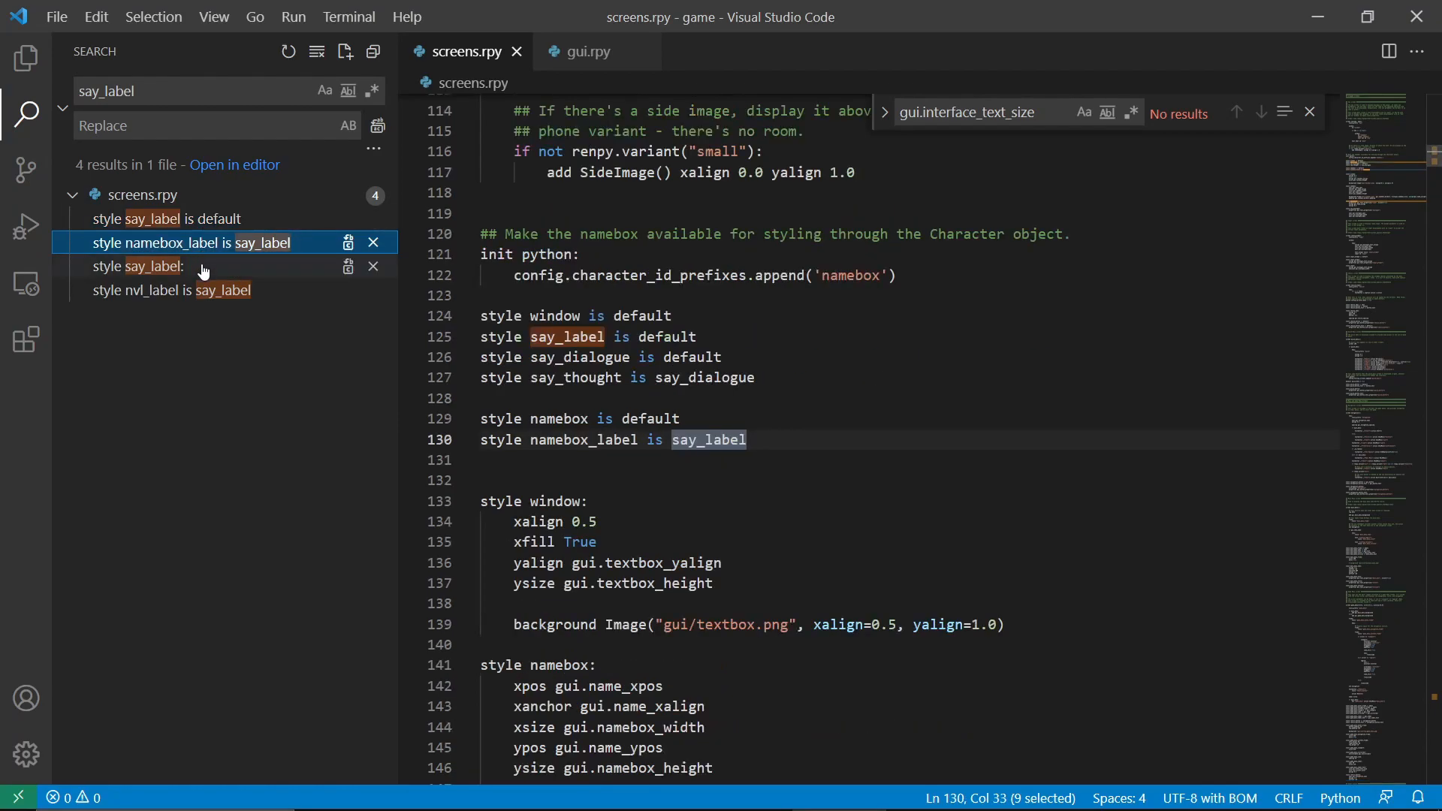
pyautogui.click(167, 217)
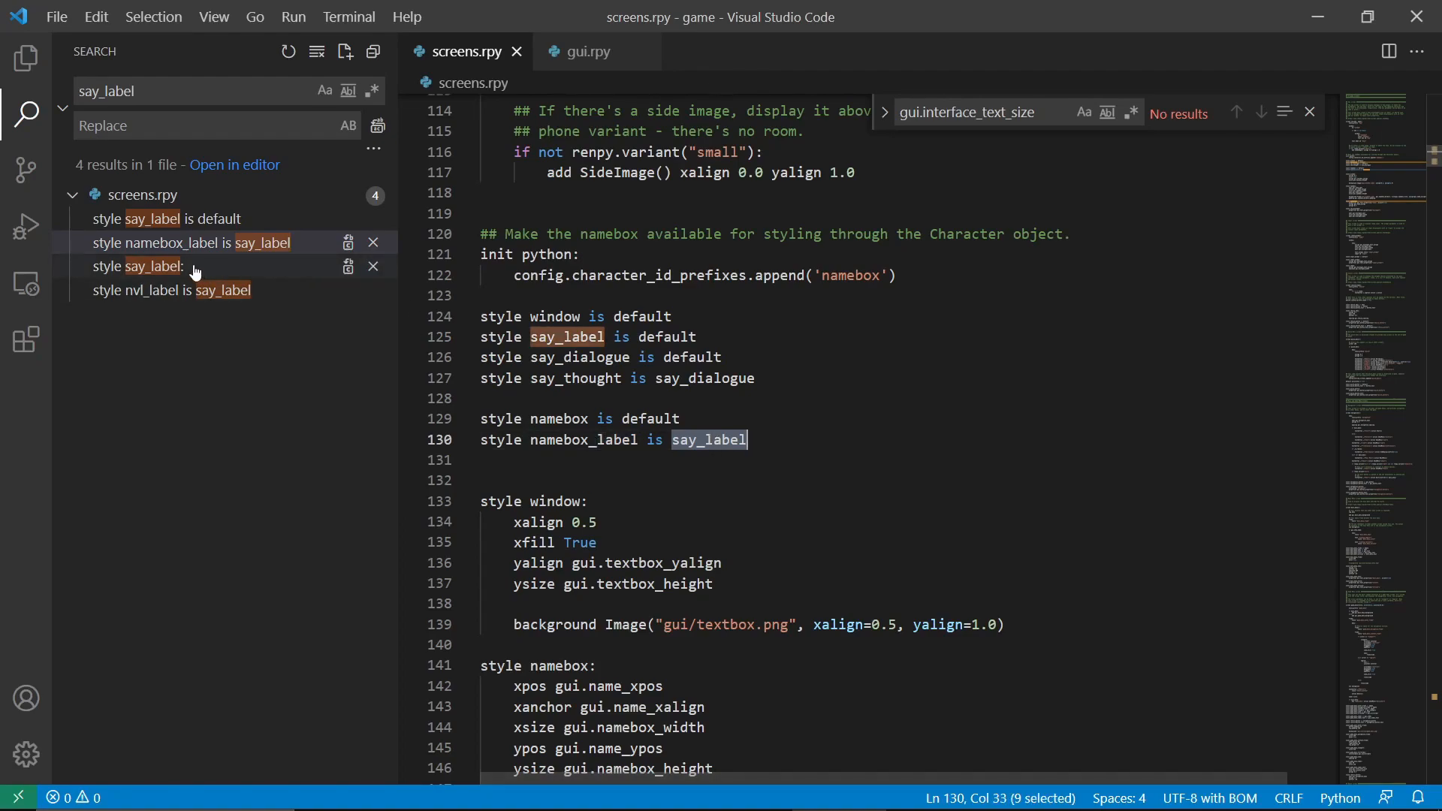
pyautogui.click(139, 266)
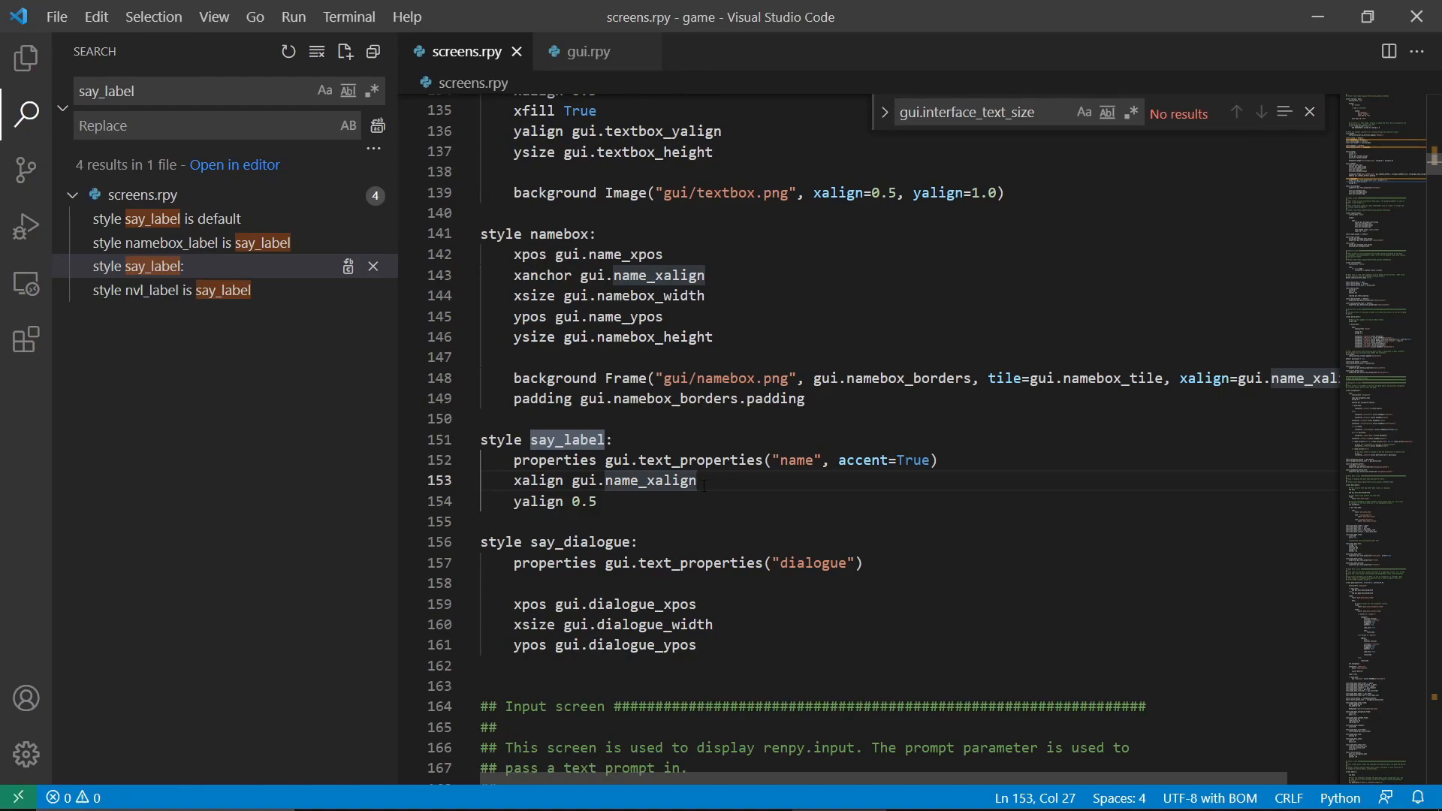
# Search name_ and open gui.name_text_font and gui.name_text_size (30) in gui.rpy
pyautogui.doubleClick(700, 460)
pyautogui.write('name_')
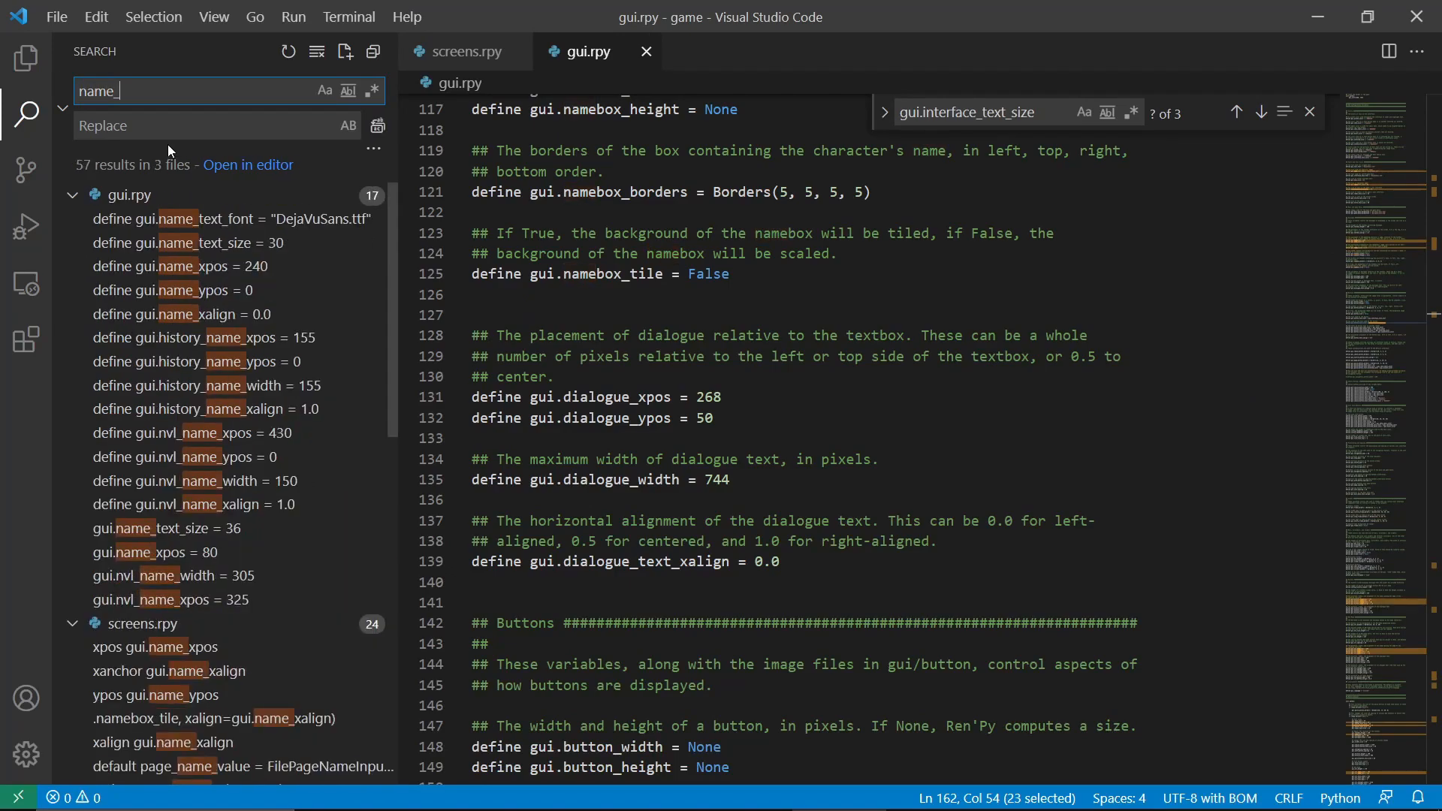
pyautogui.moveTo(464, 52)
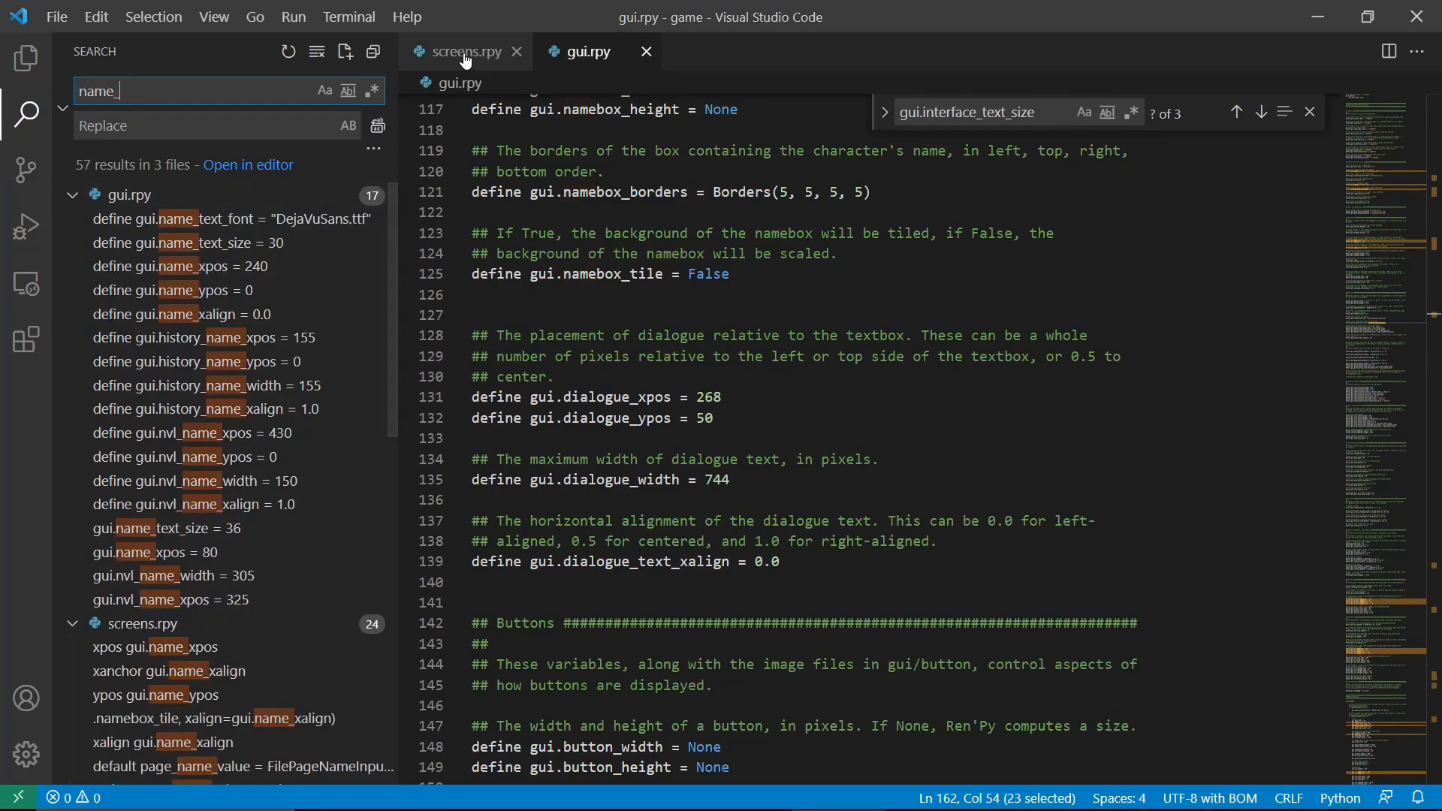
pyautogui.click(464, 52)
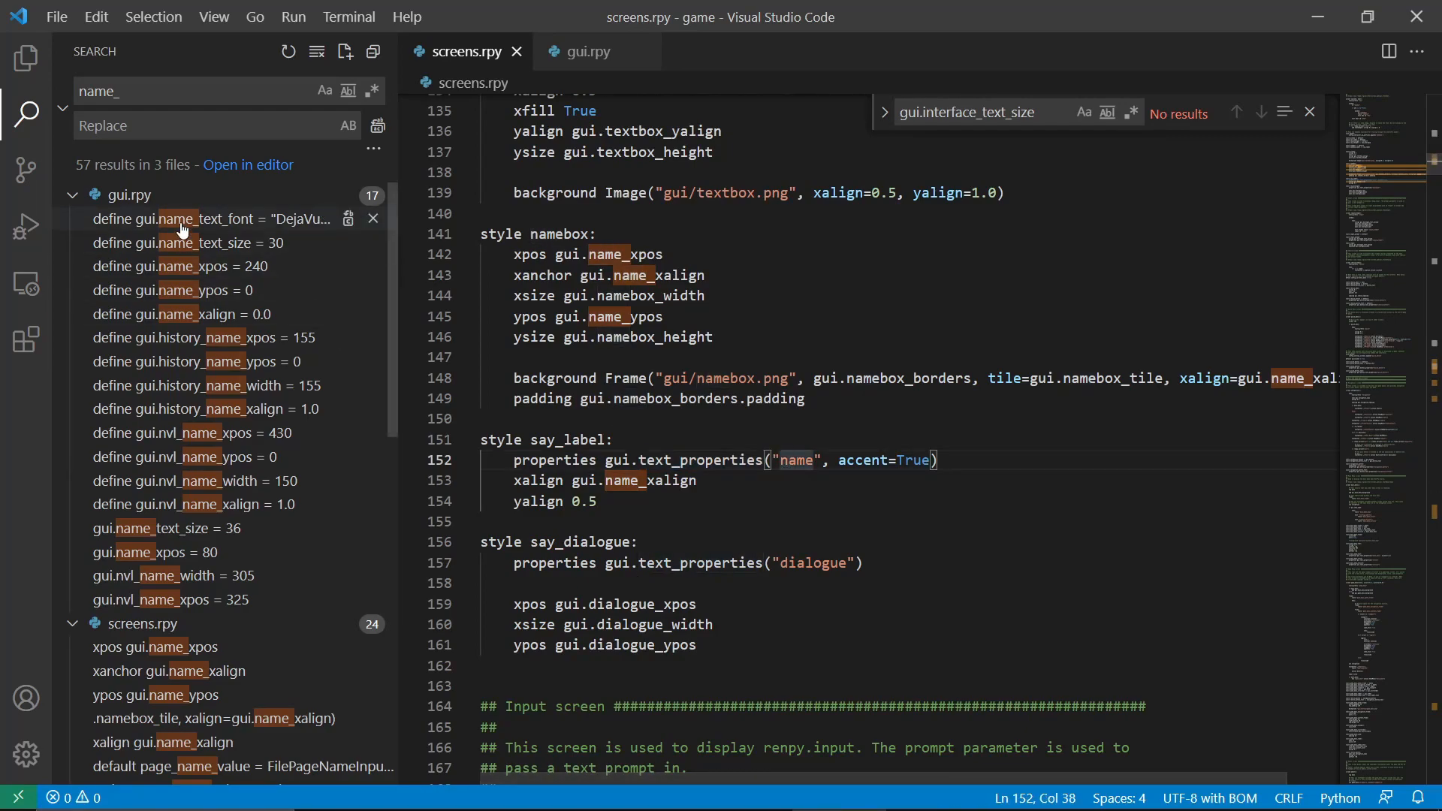
pyautogui.moveTo(225, 361)
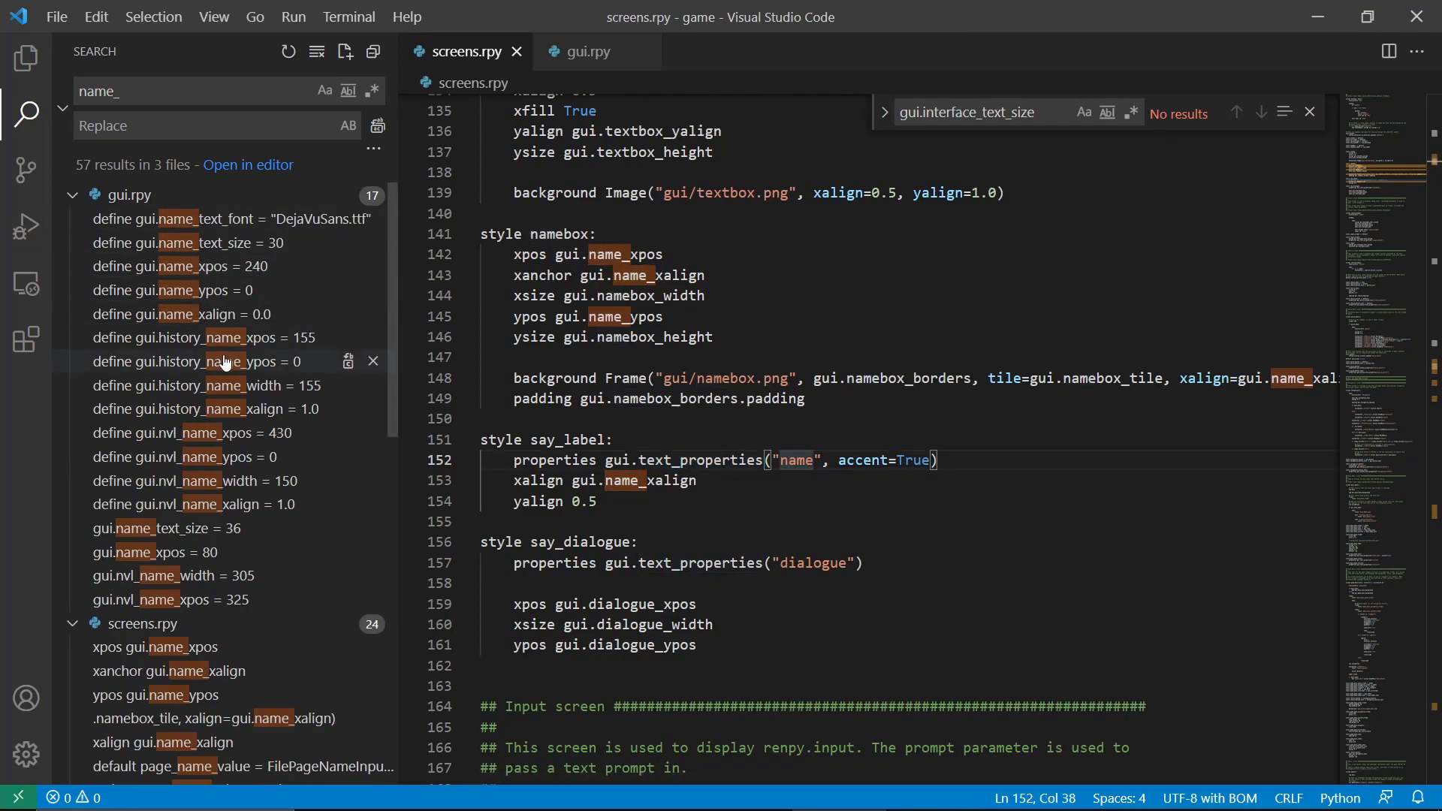
pyautogui.click(220, 218)
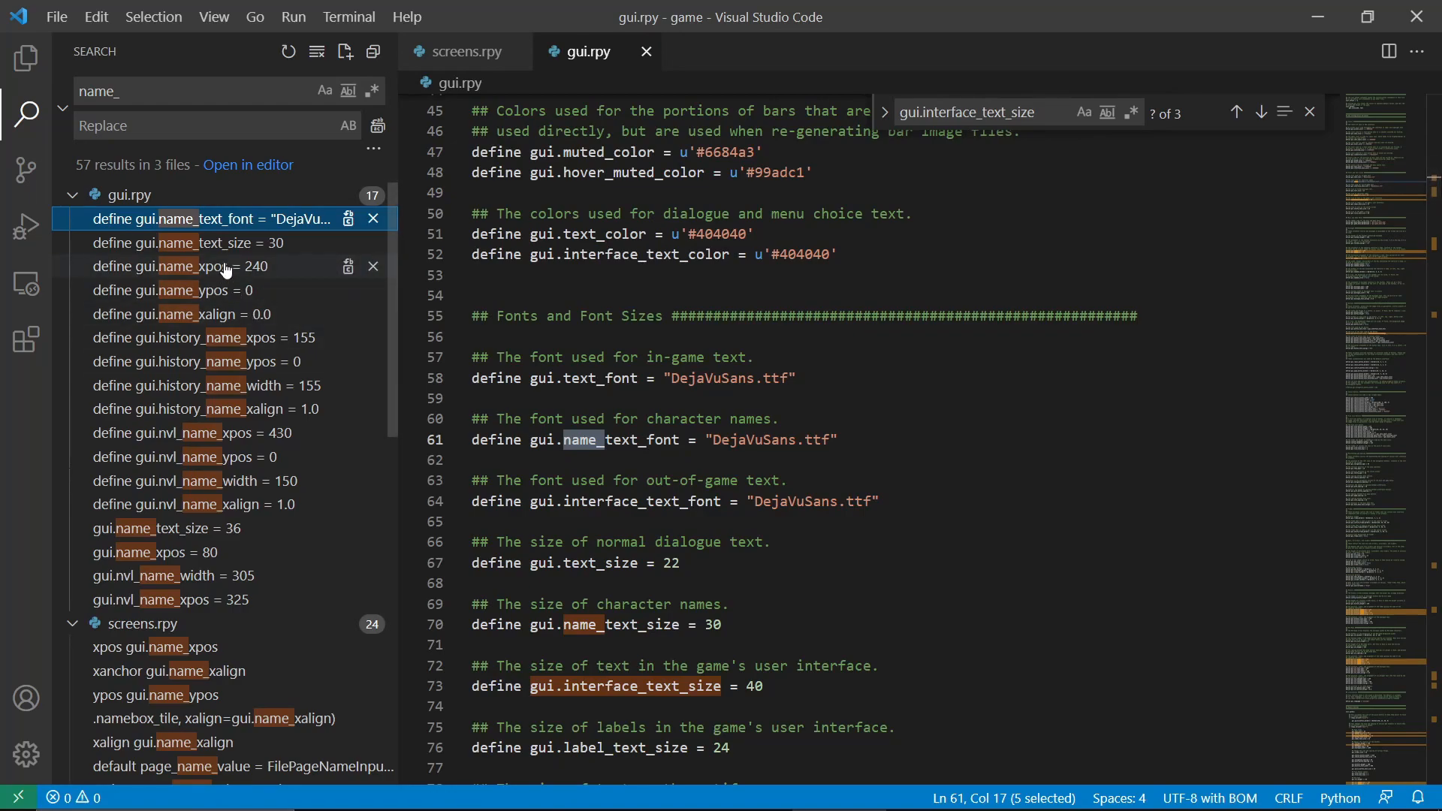
pyautogui.click(200, 242)
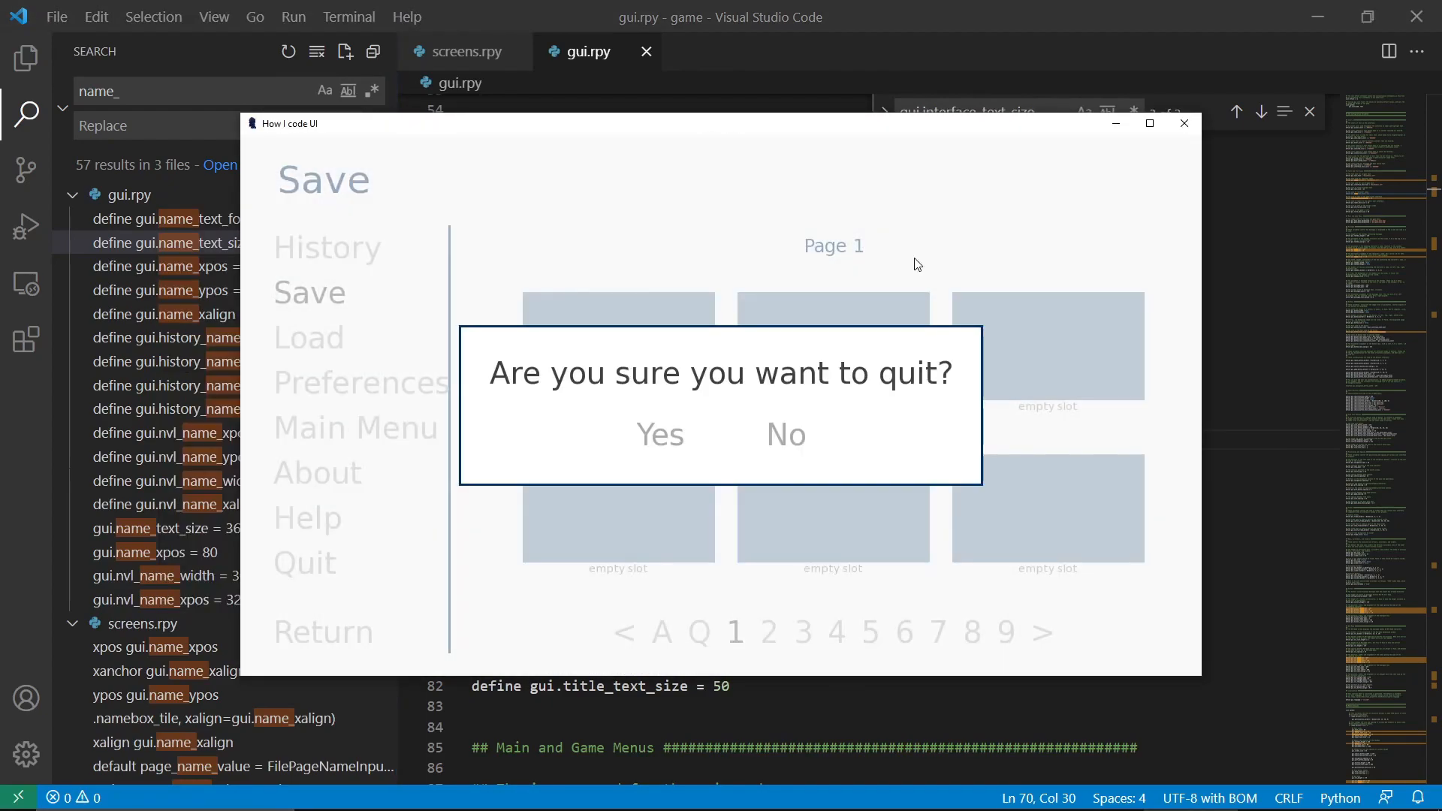
pyautogui.moveTo(700, 435)
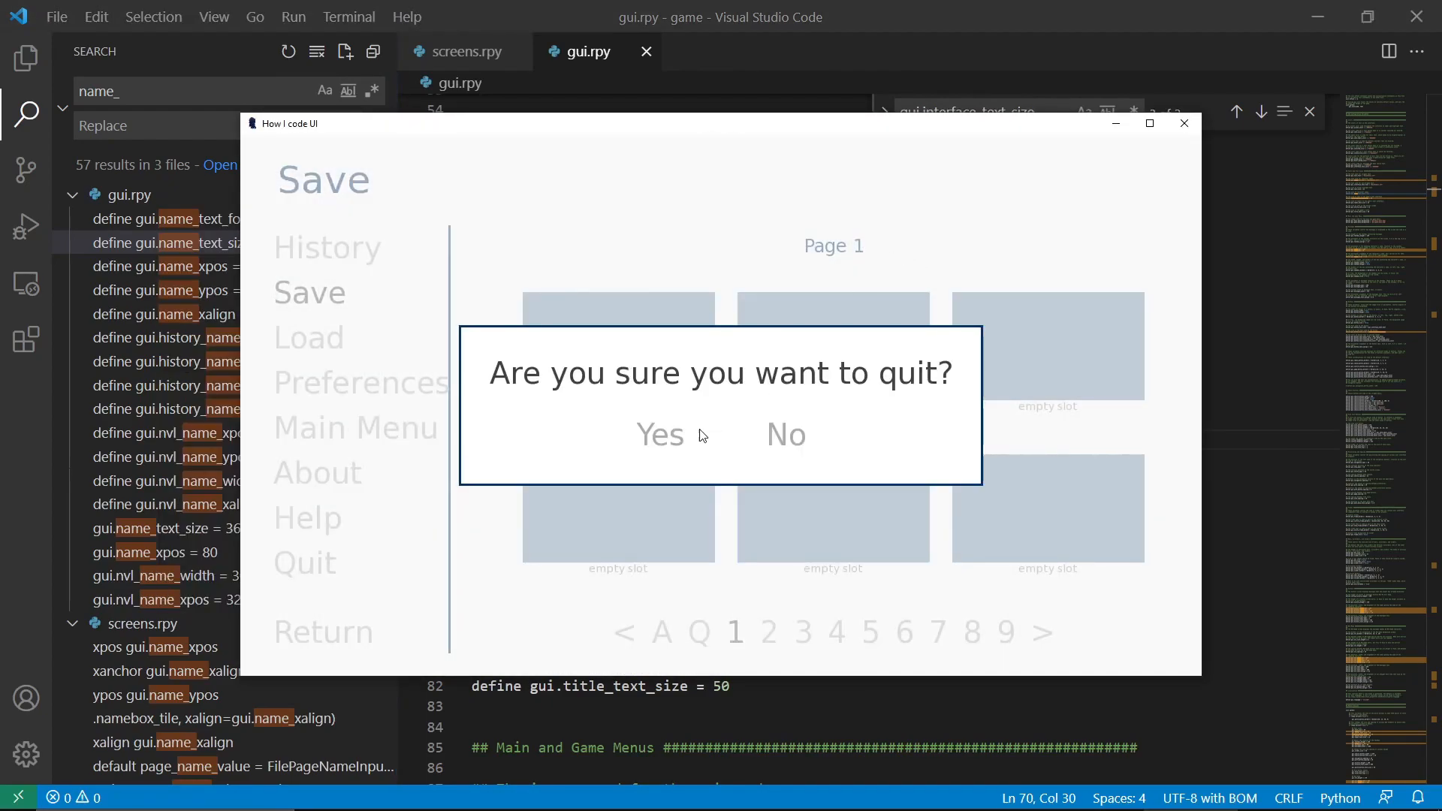